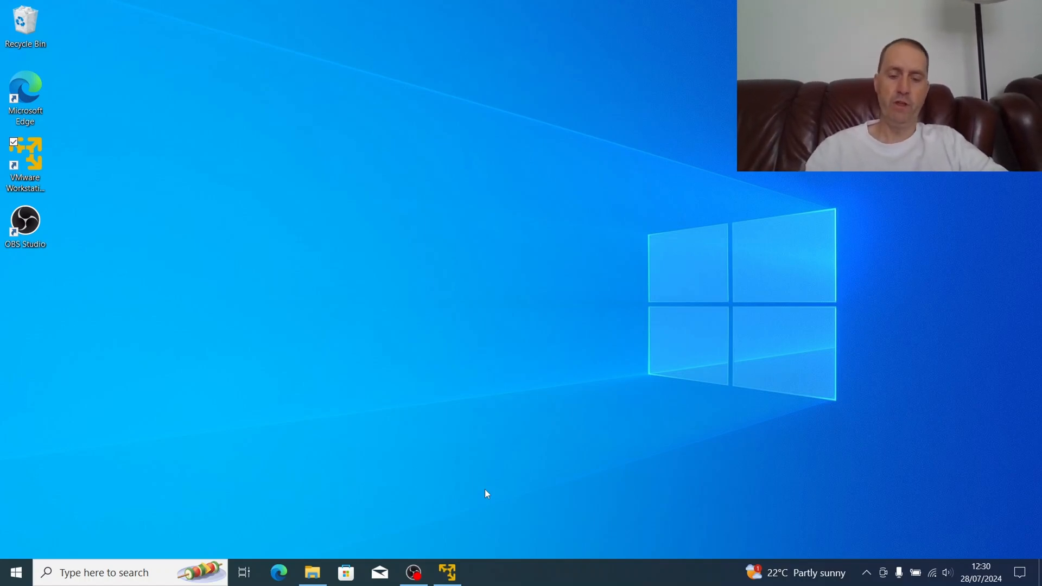
mouse_move(473, 512)
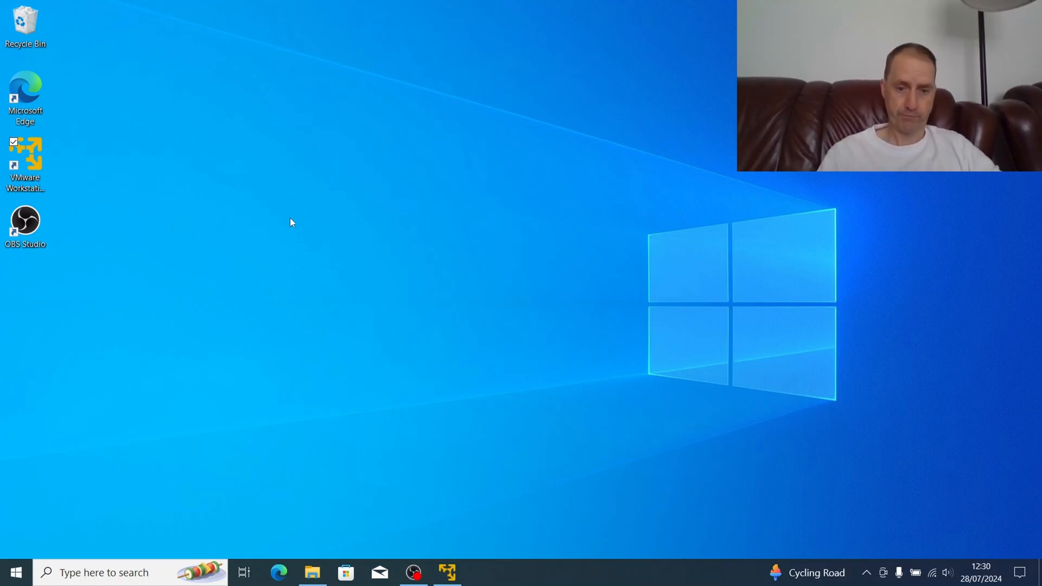
mouse_move(468, 448)
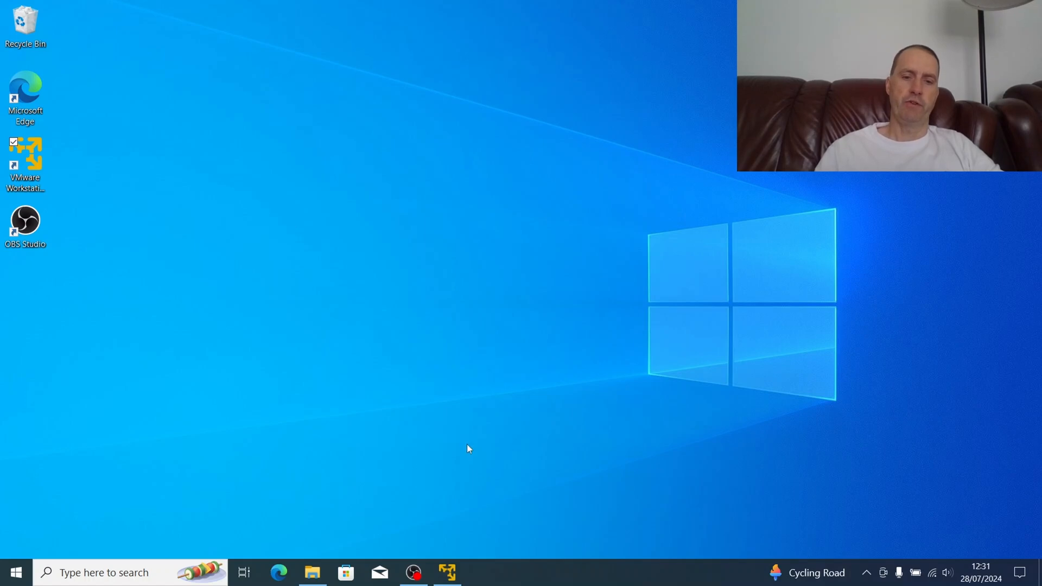
mouse_move(448, 572)
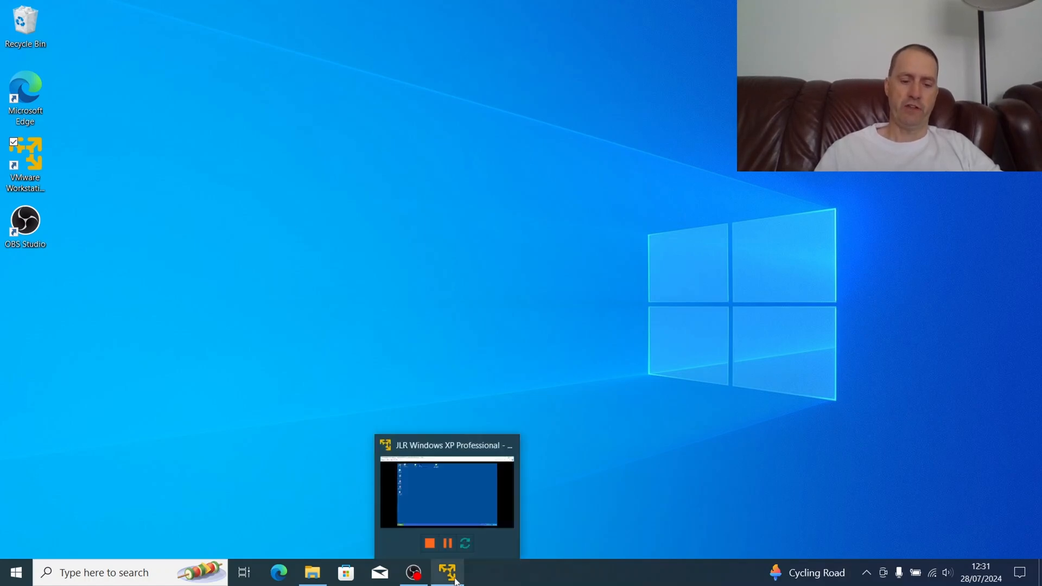
Restore the JLR Windows XP Professional virtual machine window from the VMware Player taskbar
click(447, 572)
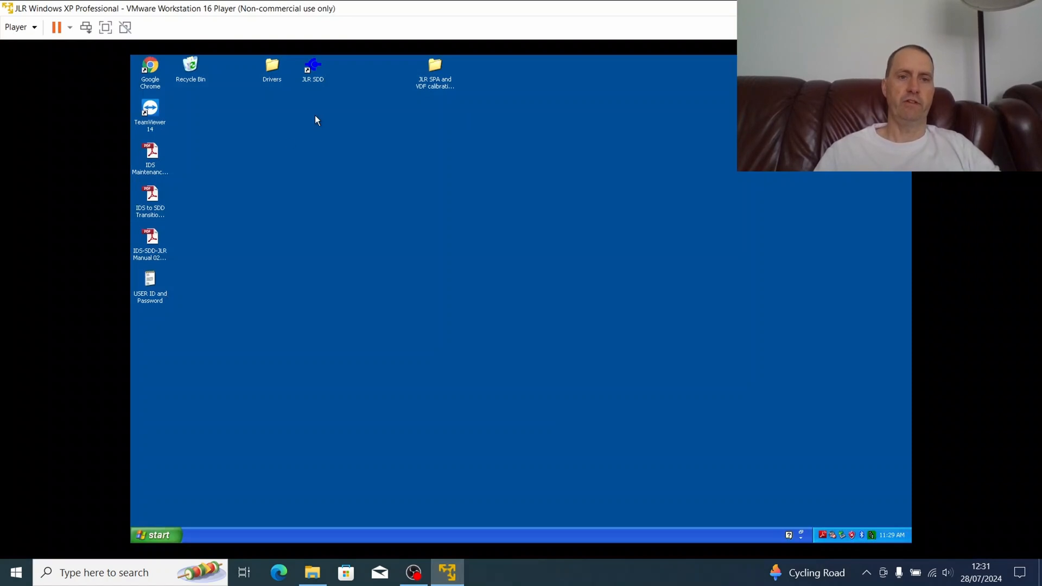
mouse_move(447, 320)
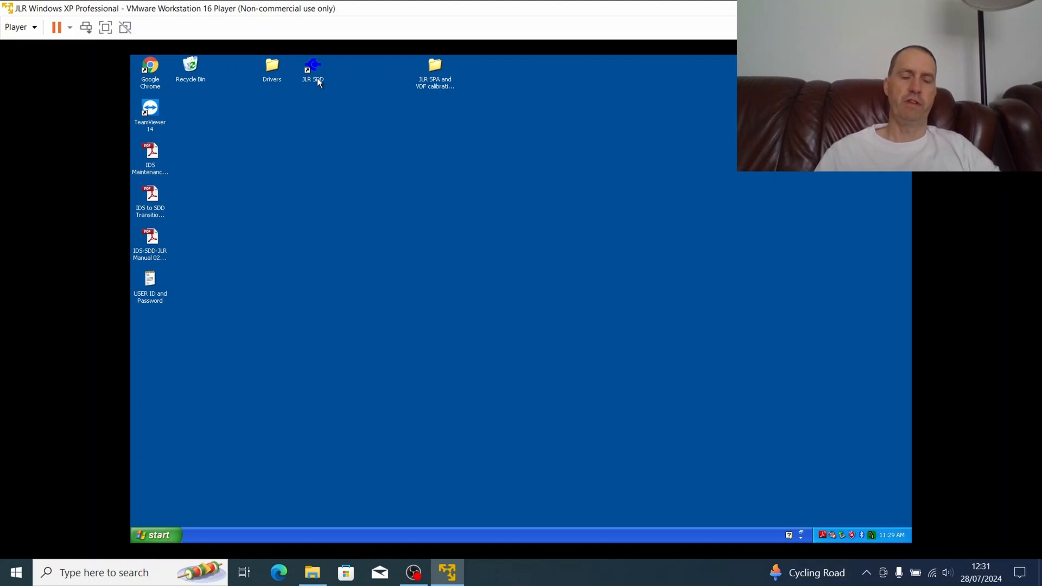
mouse_move(308, 94)
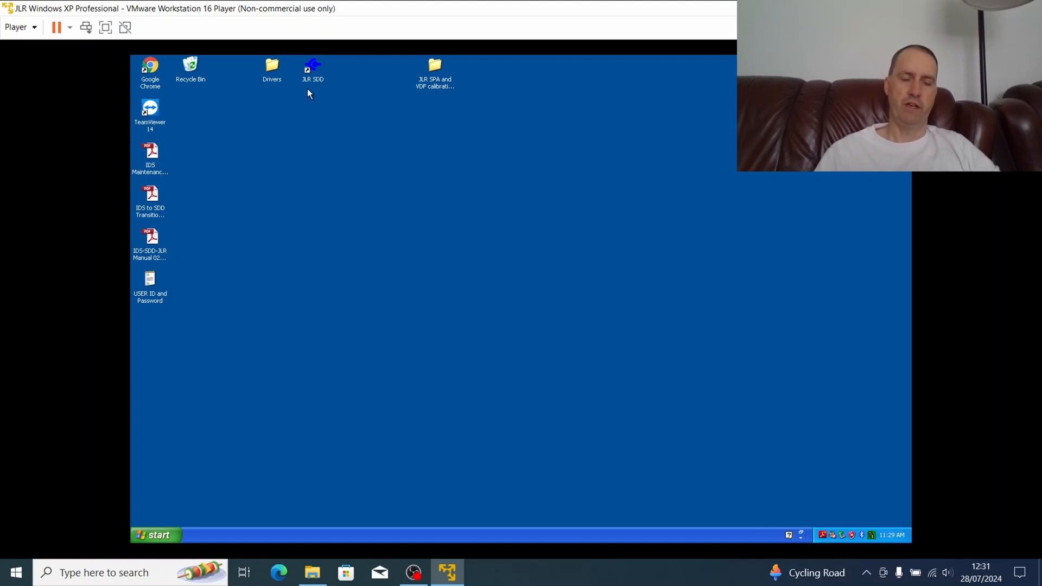
mouse_move(321, 88)
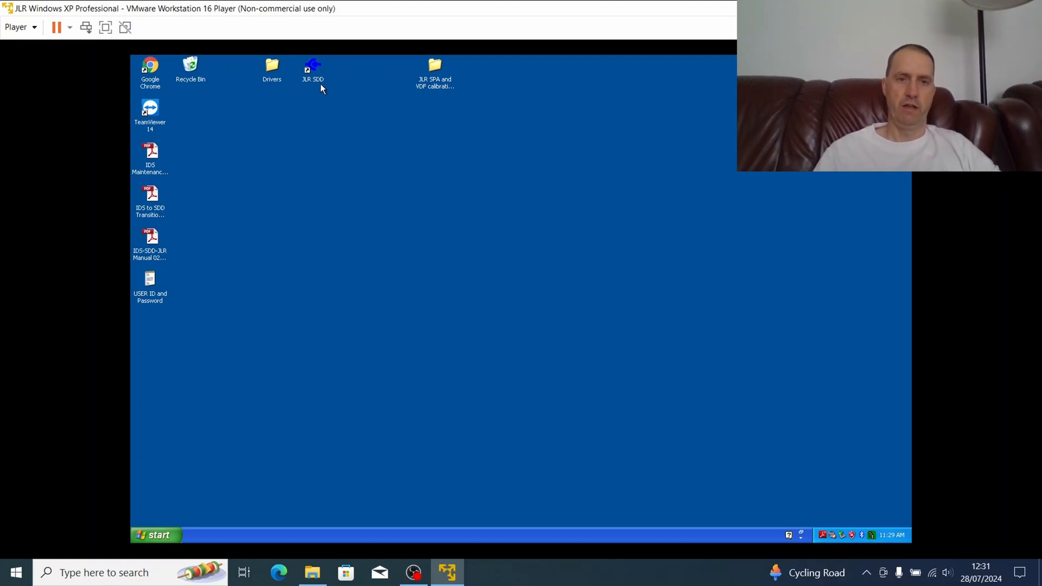
mouse_move(337, 106)
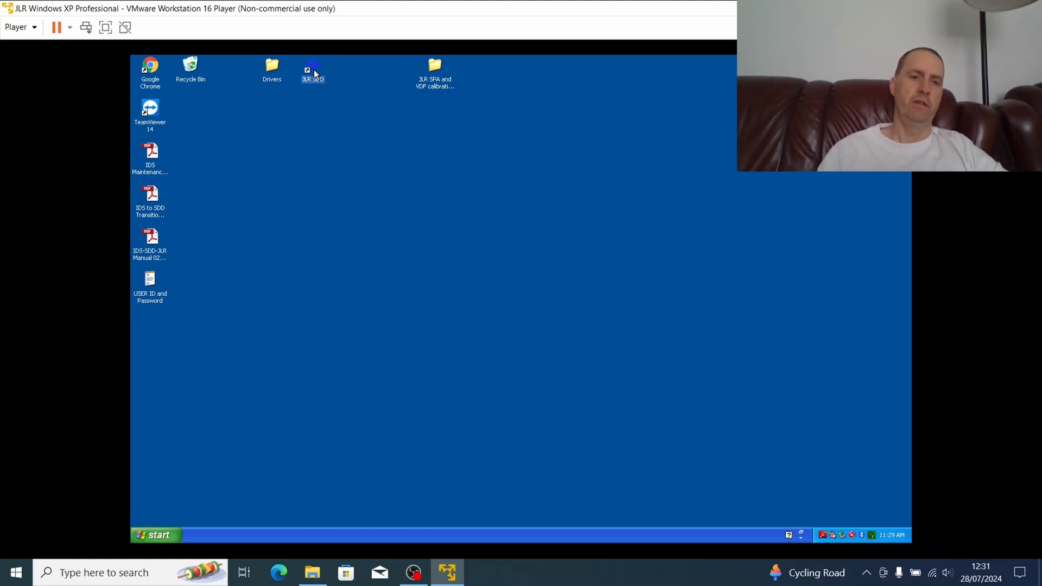
Launch JLR SDD from its desktop shortcut and accept the safety warning
double_click(313, 70)
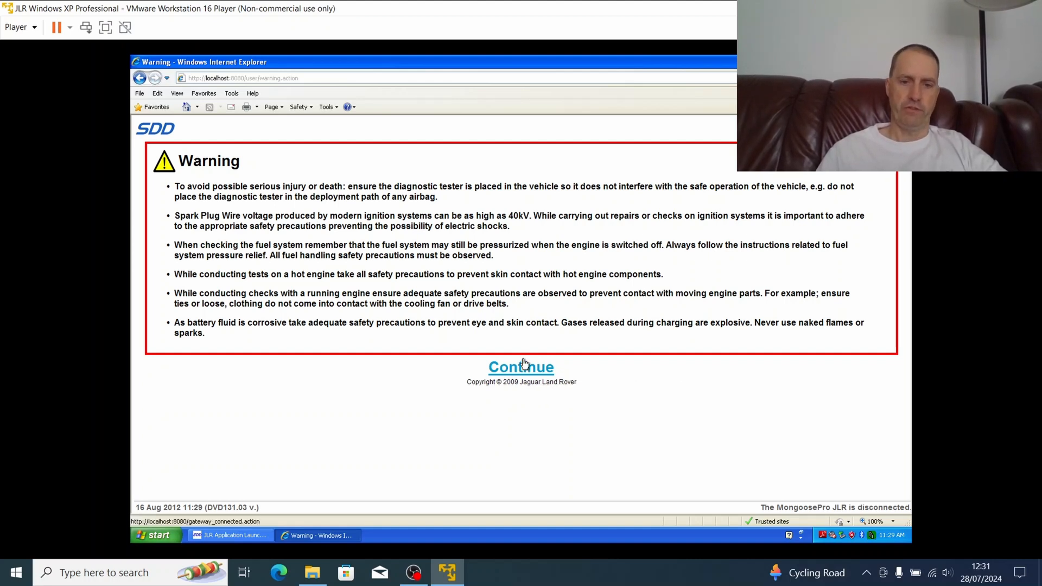
mouse_move(521, 367)
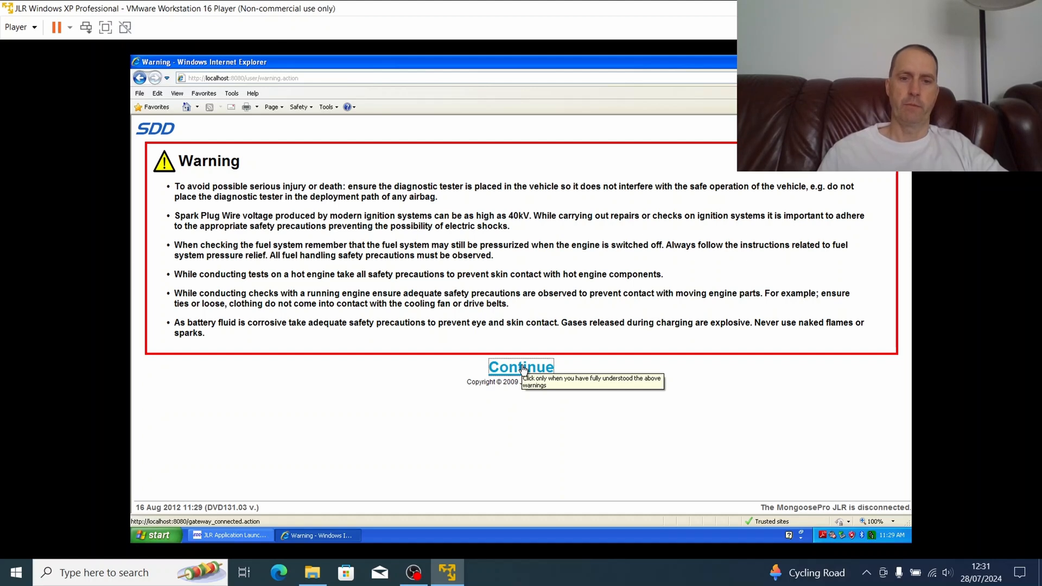
click(521, 367)
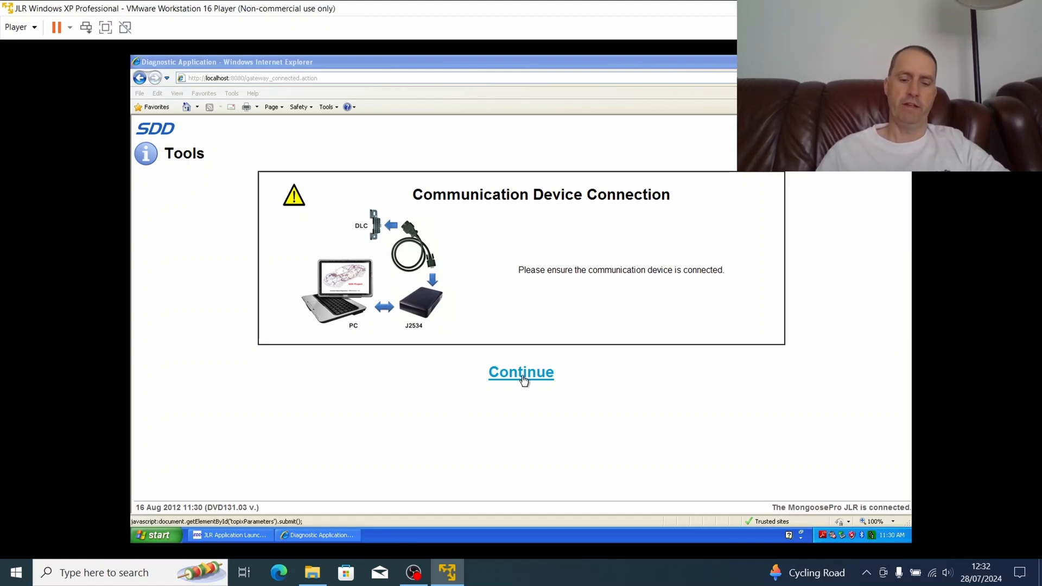
click(520, 371)
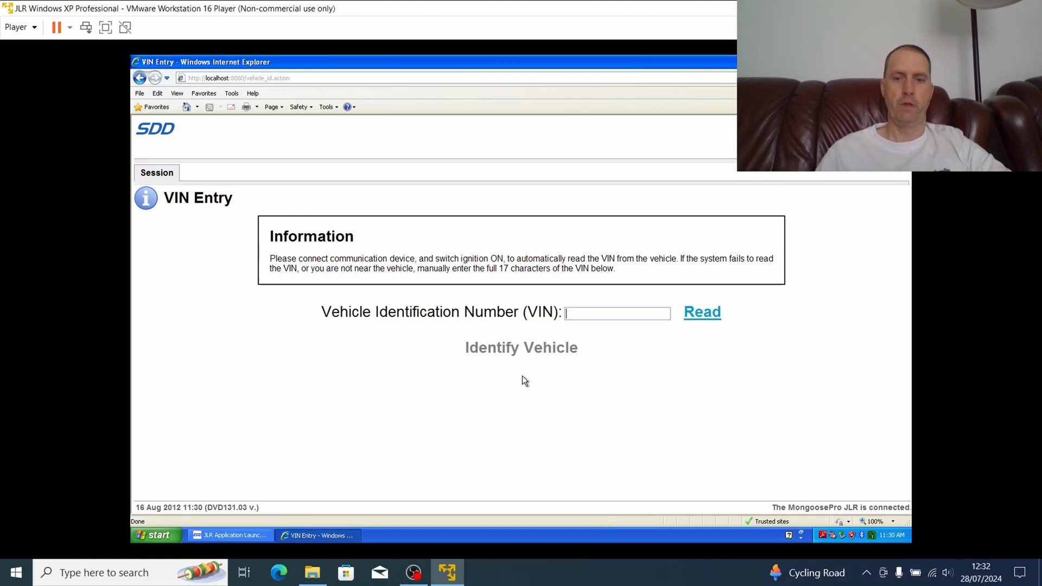
mouse_move(642, 391)
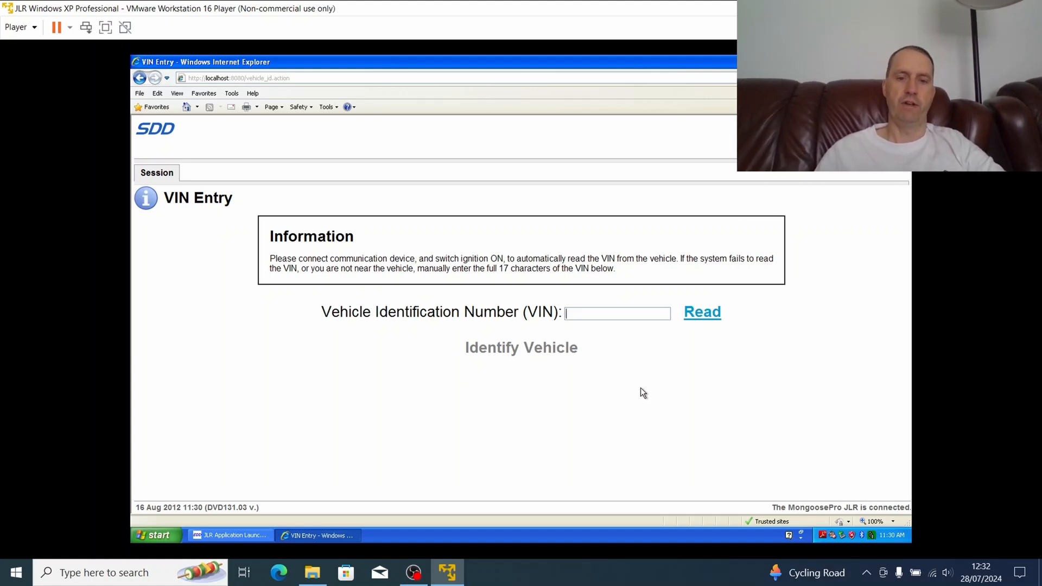
mouse_move(699, 346)
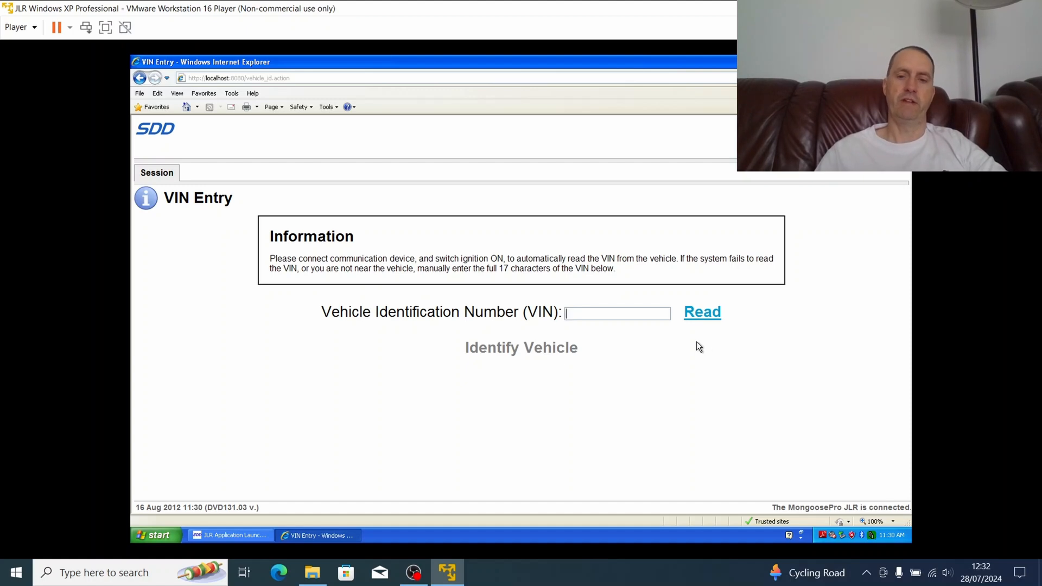
mouse_move(704, 347)
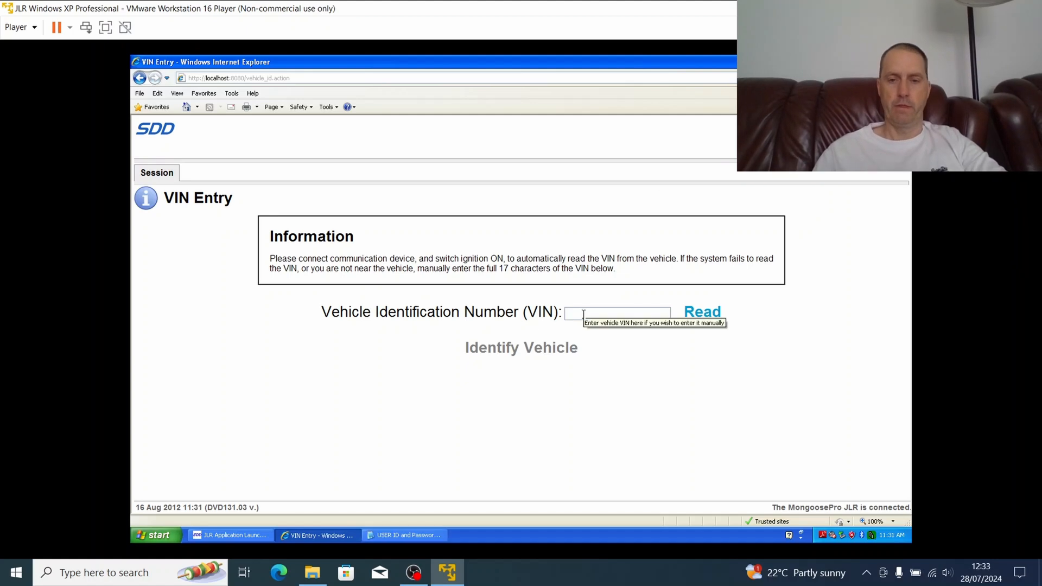
text(SAJKC03S731M71821)
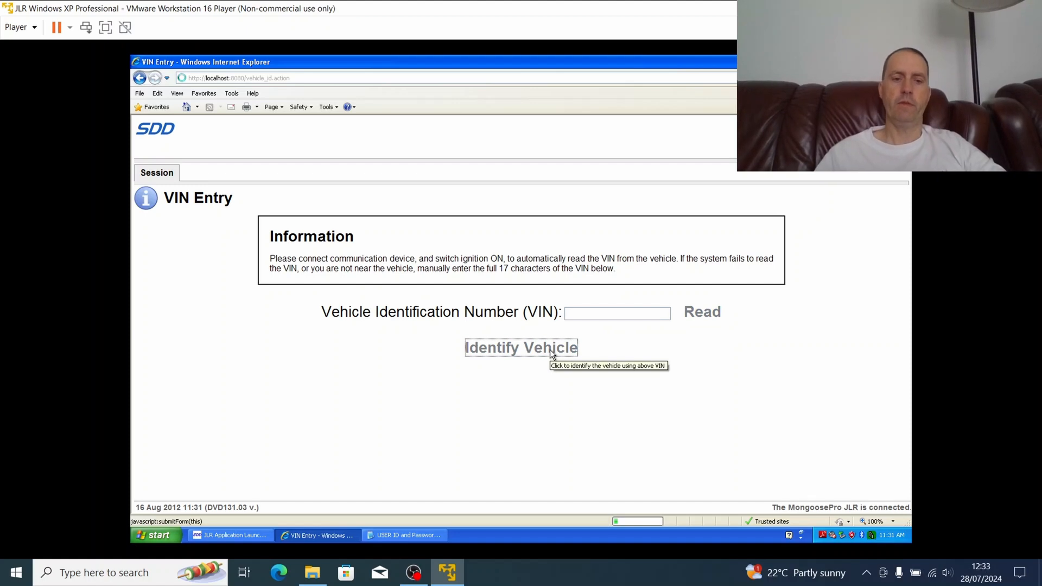
click(521, 346)
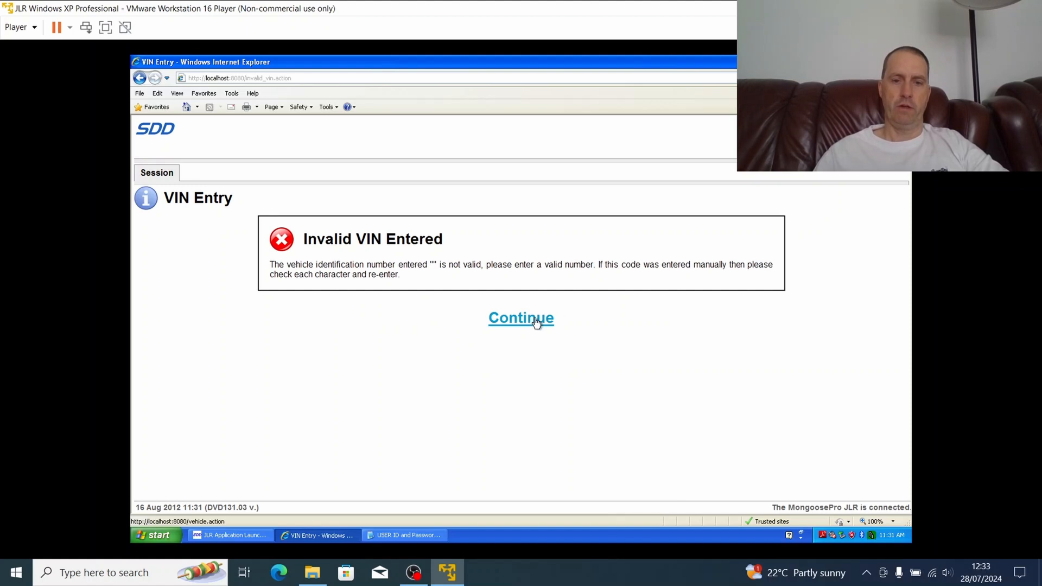
click(521, 318)
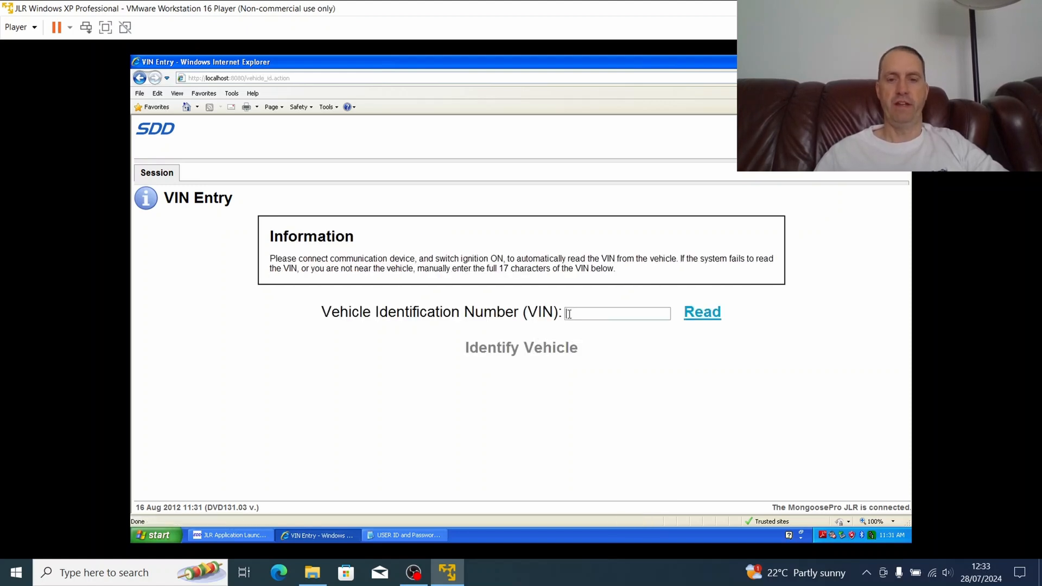
mouse_move(616, 313)
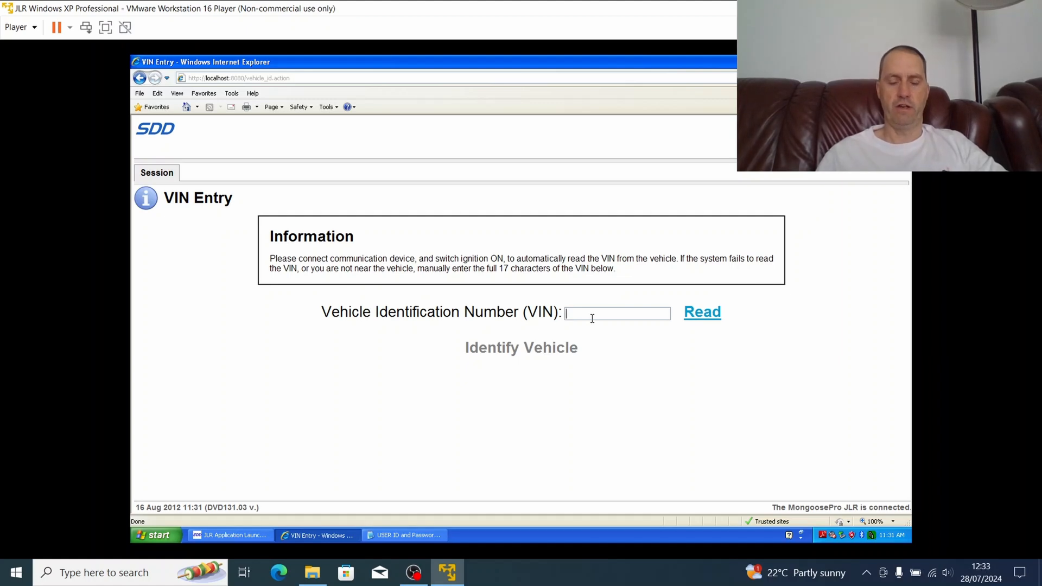
mouse_move(781, 305)
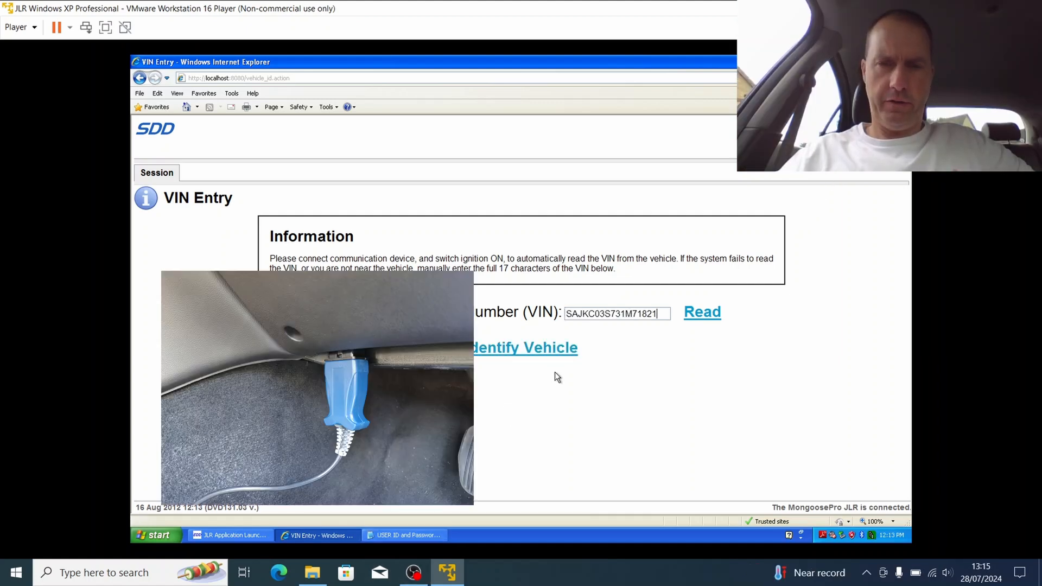
mouse_move(545, 371)
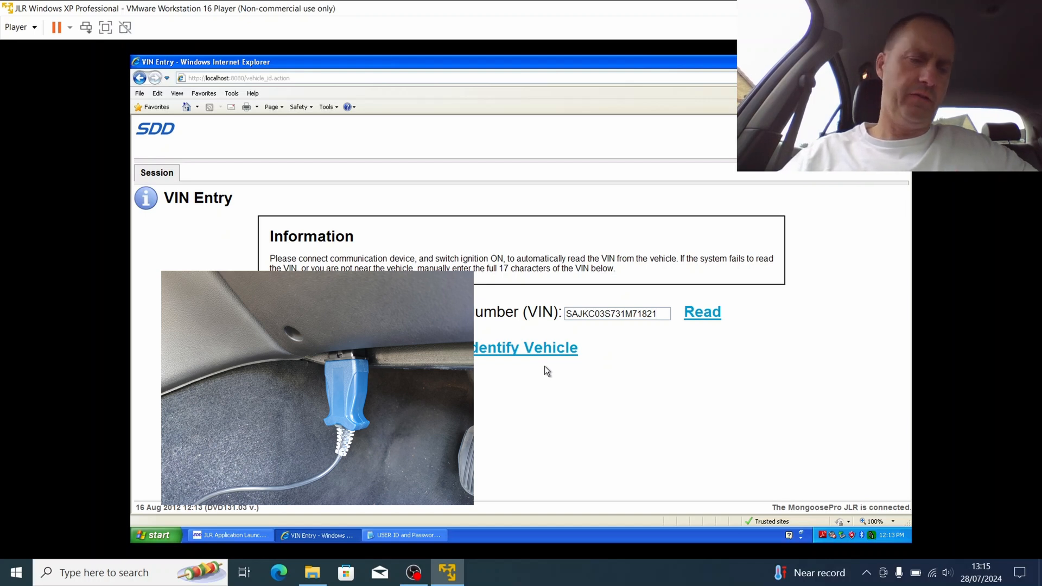
mouse_move(521, 347)
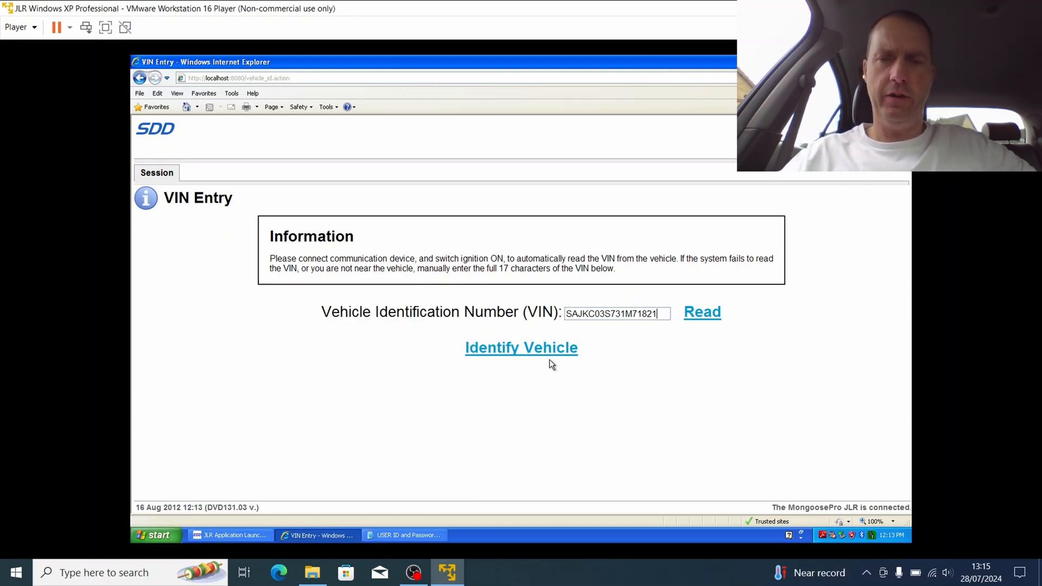
mouse_move(521, 347)
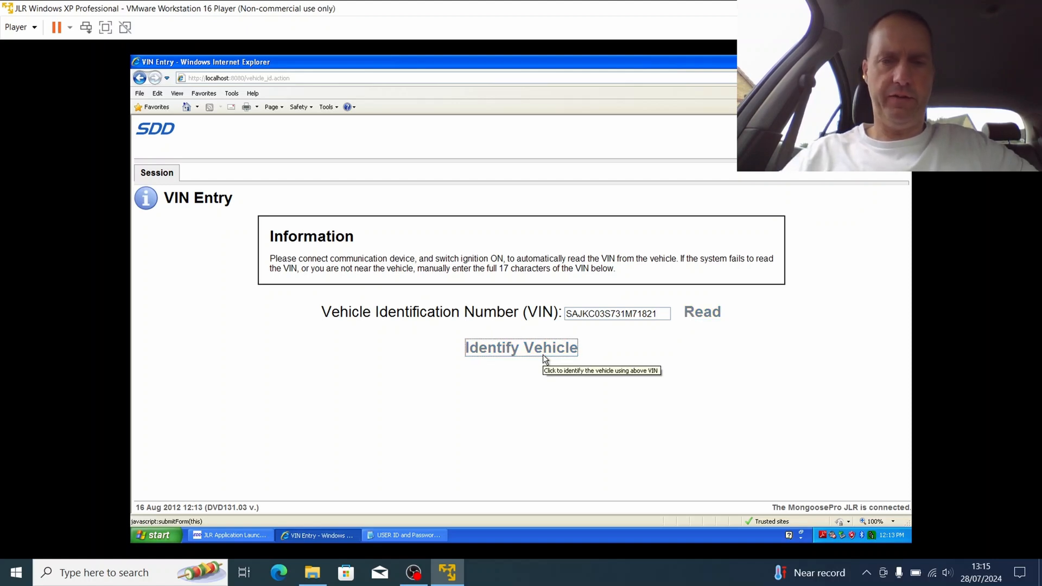
click(521, 347)
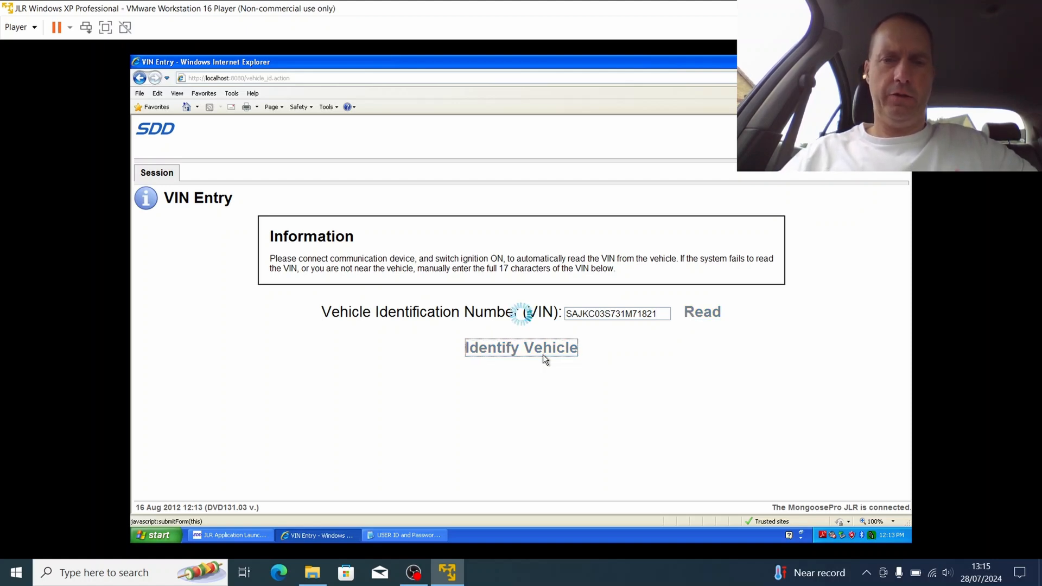
click(521, 348)
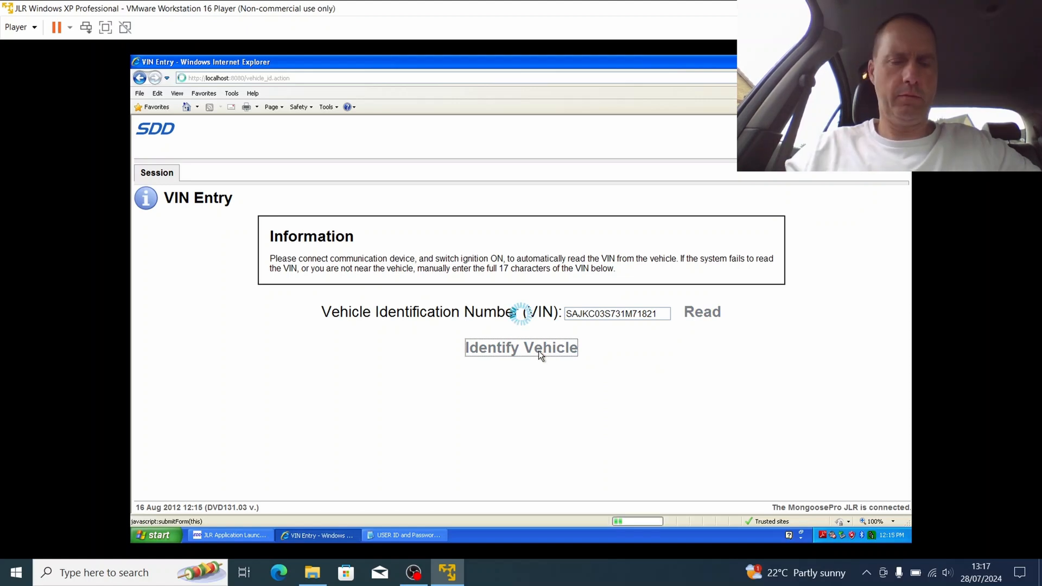
click(521, 347)
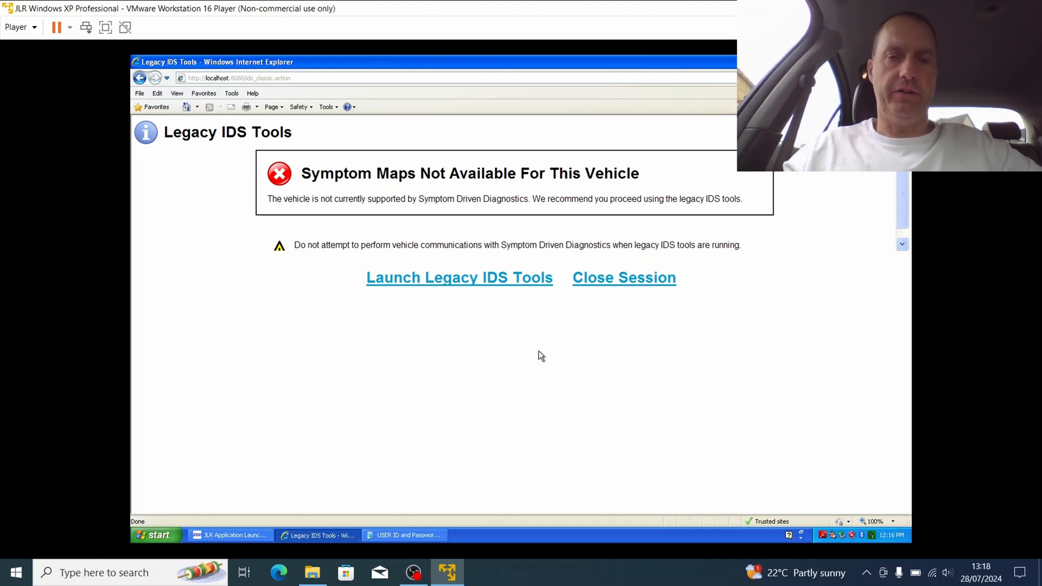
mouse_move(491, 384)
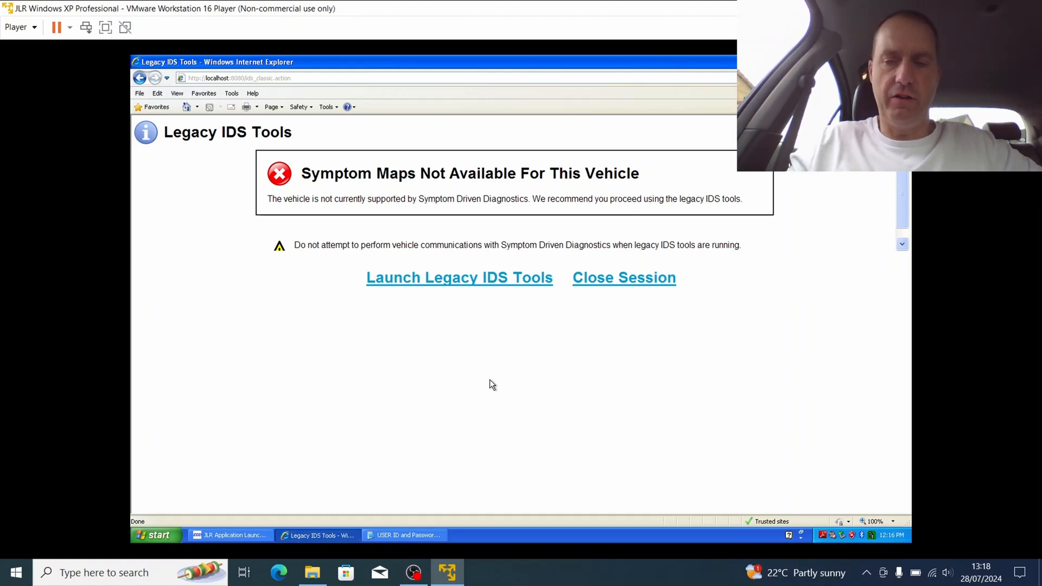
mouse_move(482, 368)
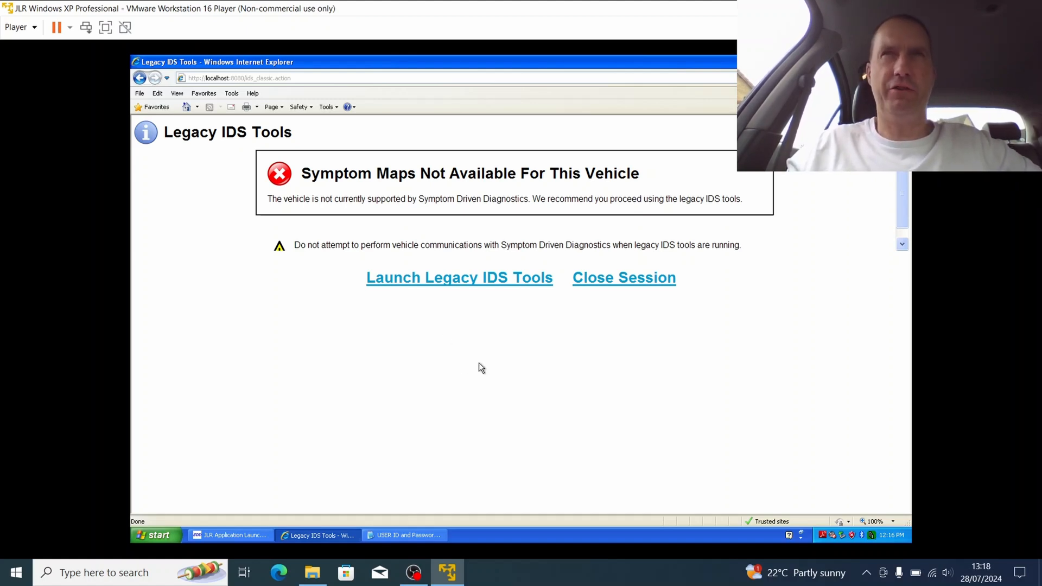
mouse_move(500, 319)
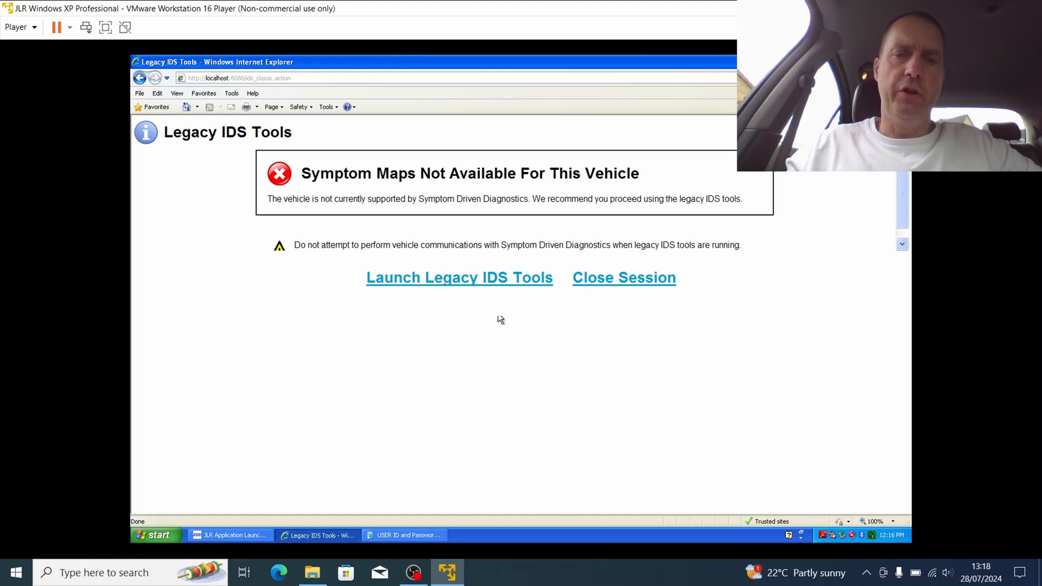
mouse_move(426, 406)
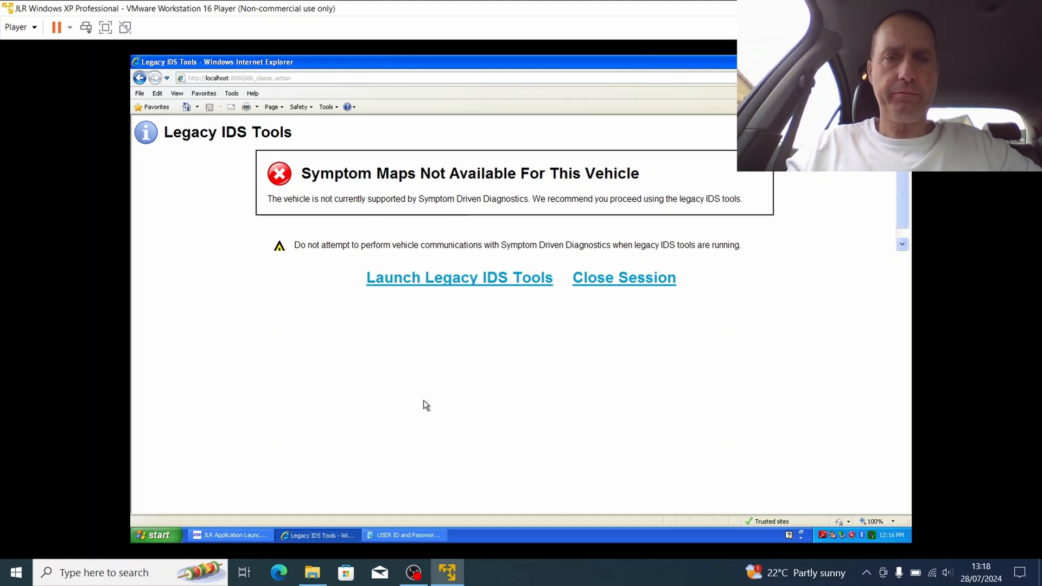
mouse_move(306, 266)
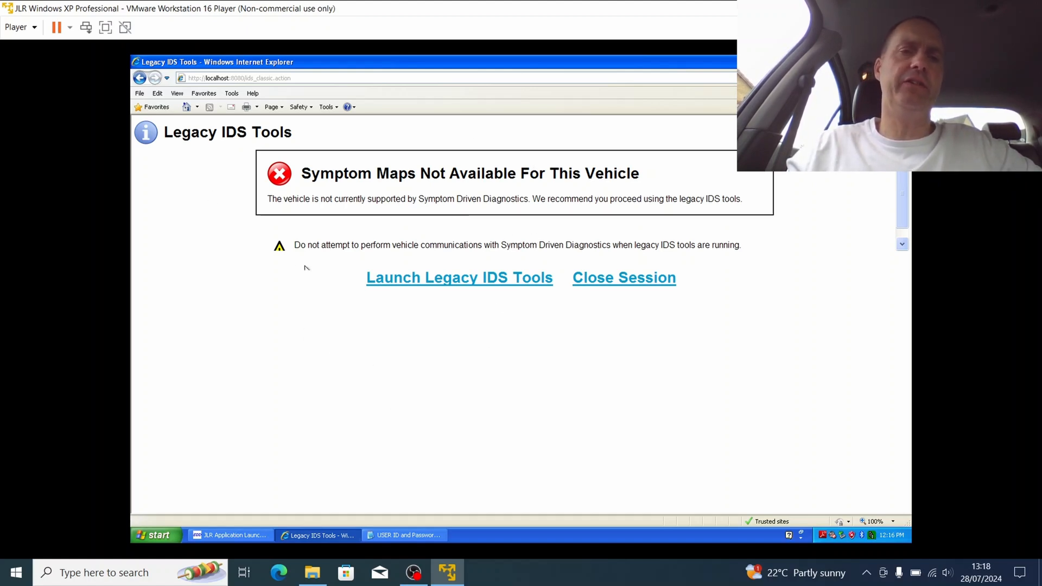
mouse_move(448, 331)
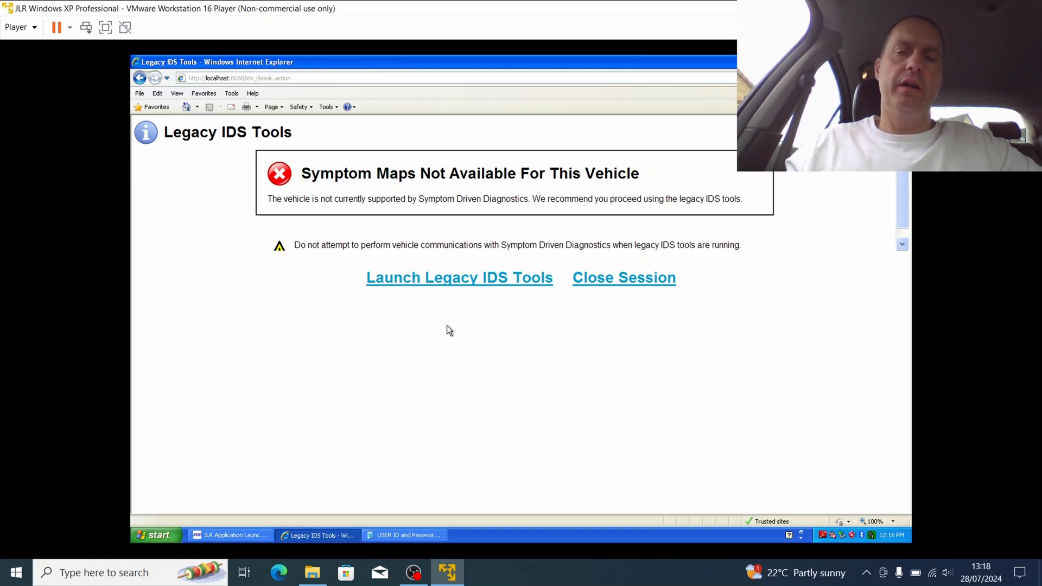
mouse_move(519, 352)
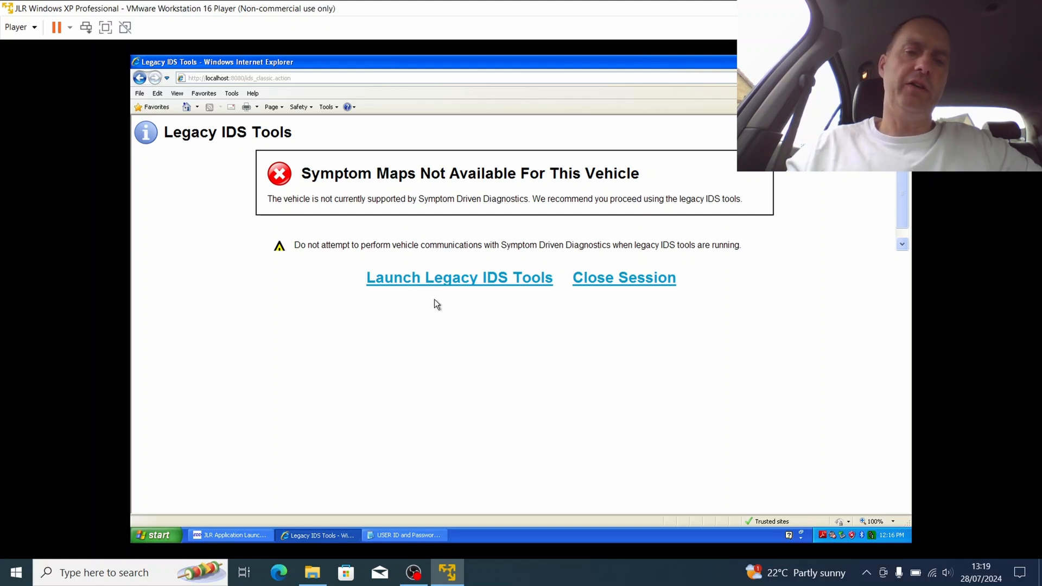
mouse_move(485, 277)
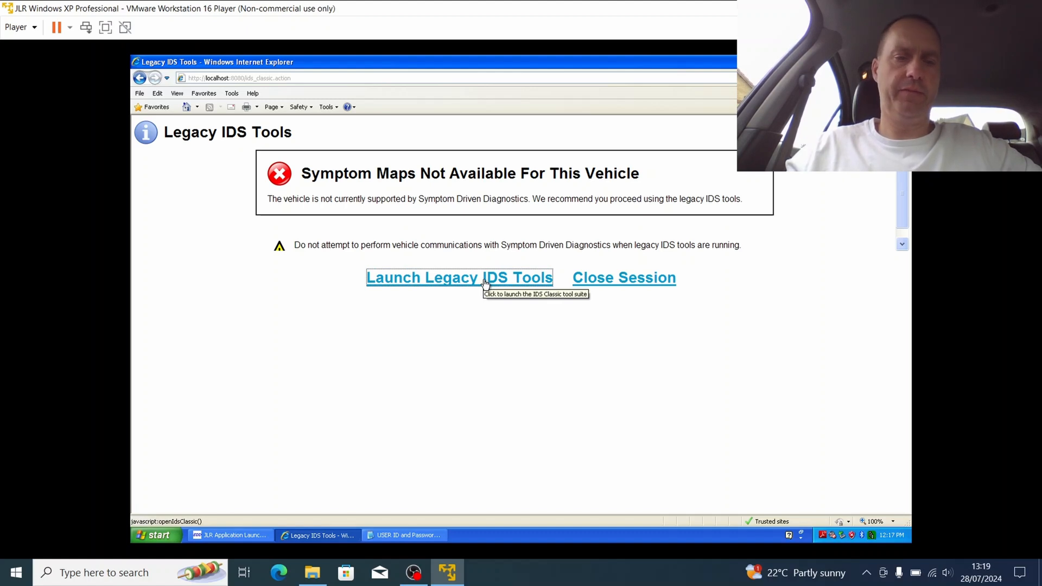
Launch Legacy IDS Tools and choose United Kingdom as the country
click(458, 277)
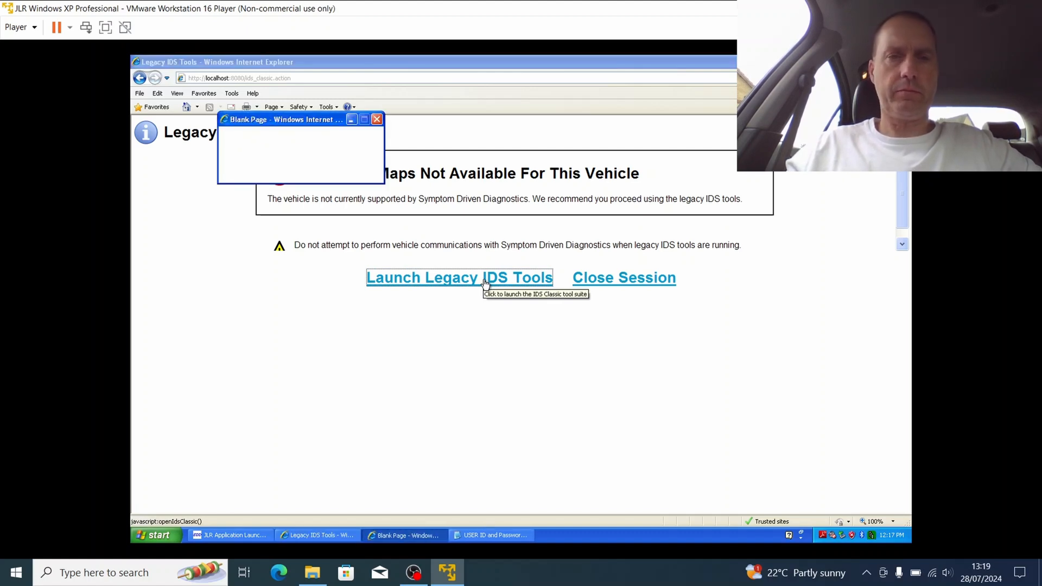
click(459, 277)
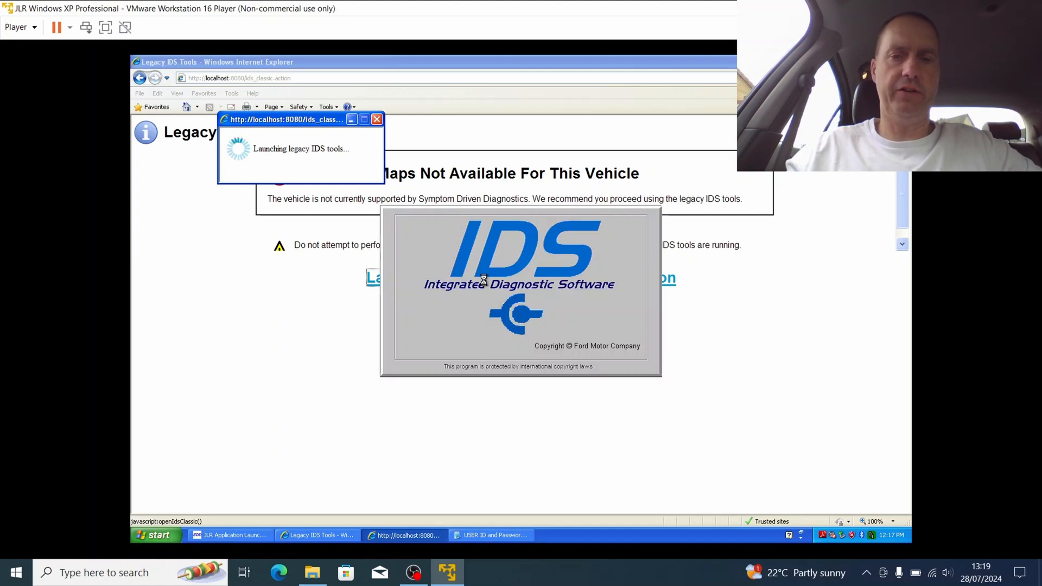
mouse_move(597, 315)
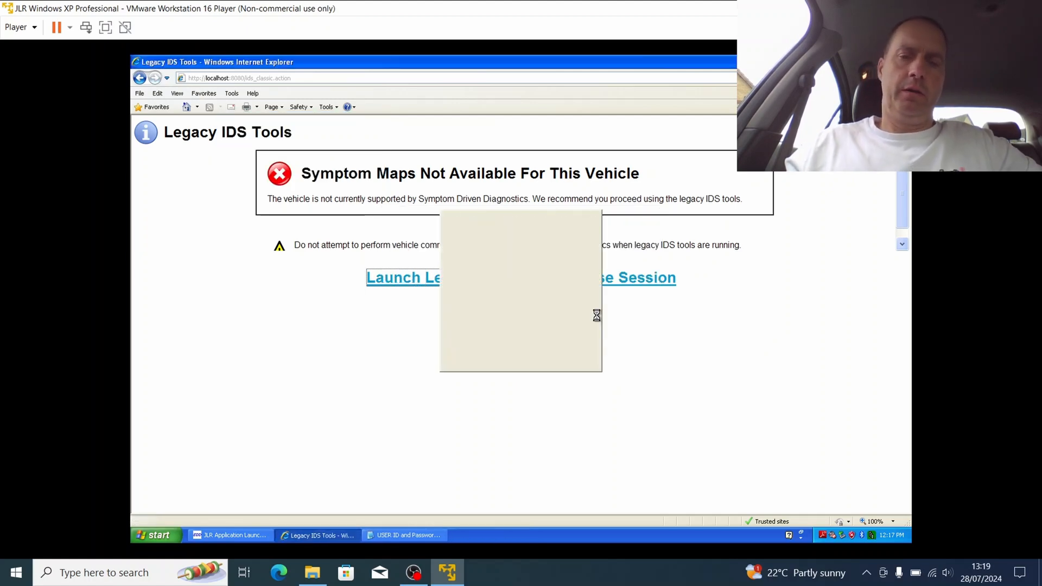
click(563, 245)
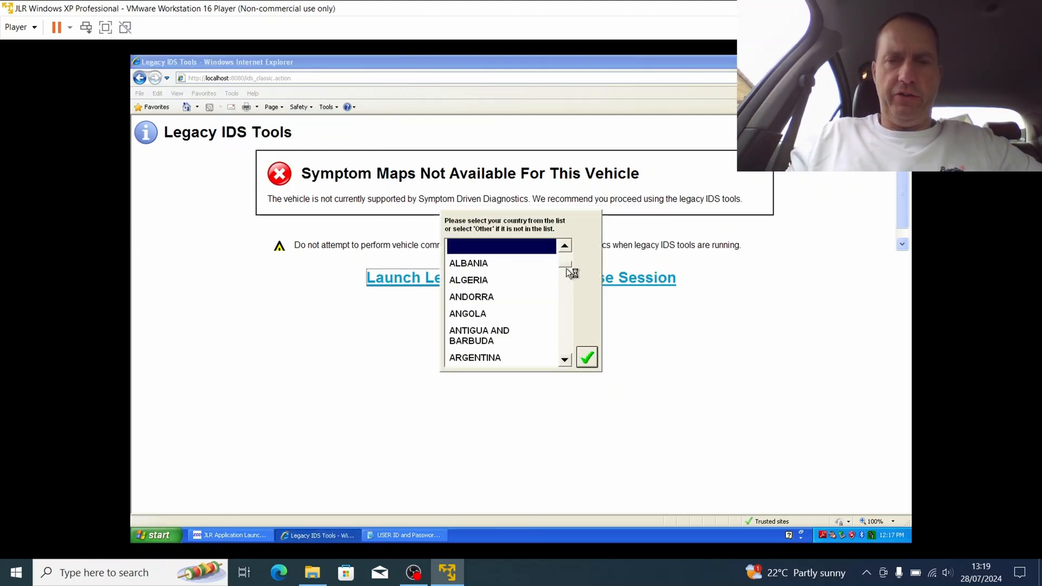
scroll(down, 3)
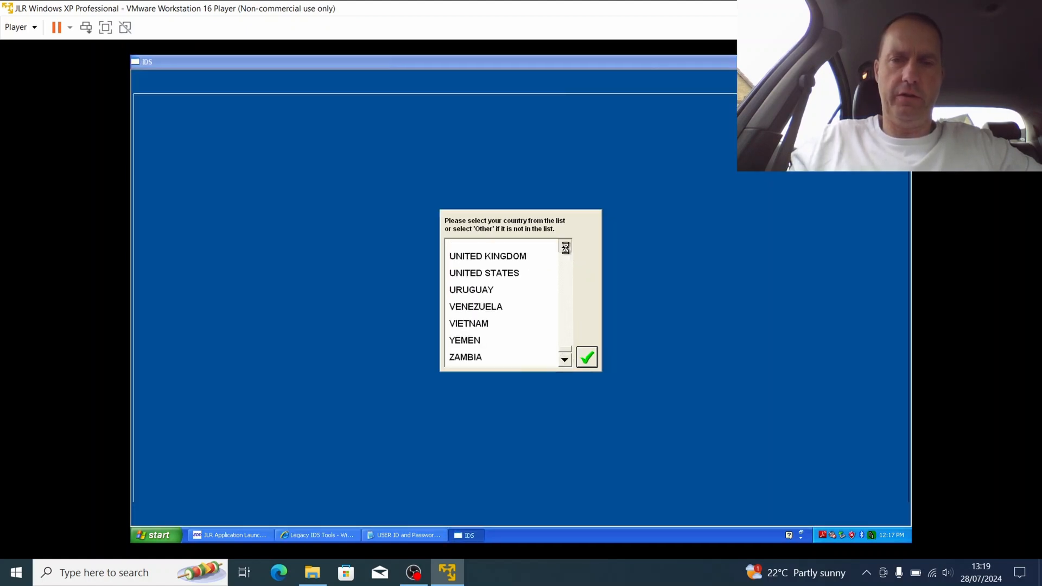
click(487, 256)
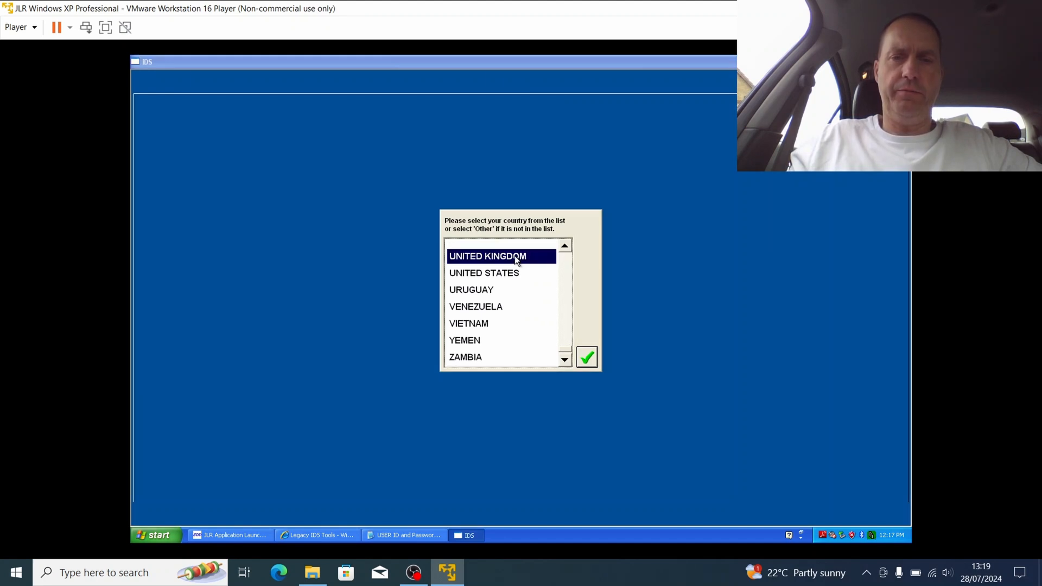
click(586, 357)
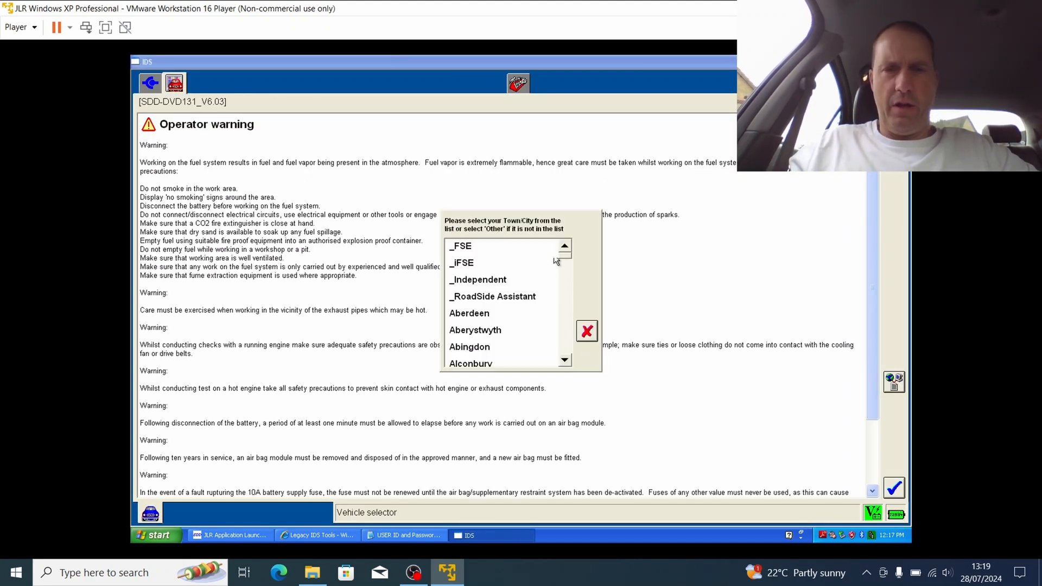
mouse_move(566, 262)
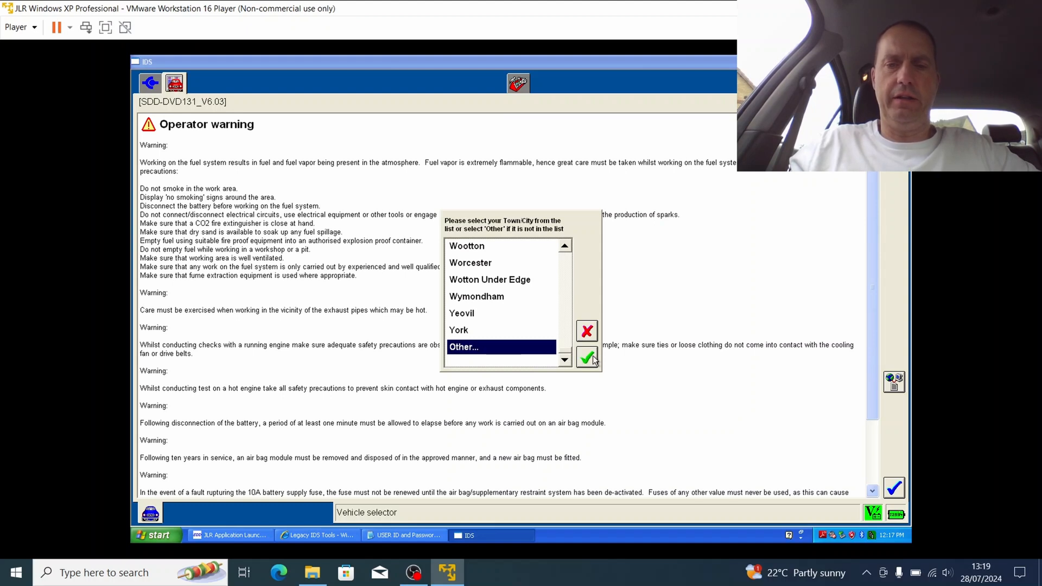
Set the town to Other, dismiss the dealer information notice, and continue the operator warning
click(587, 357)
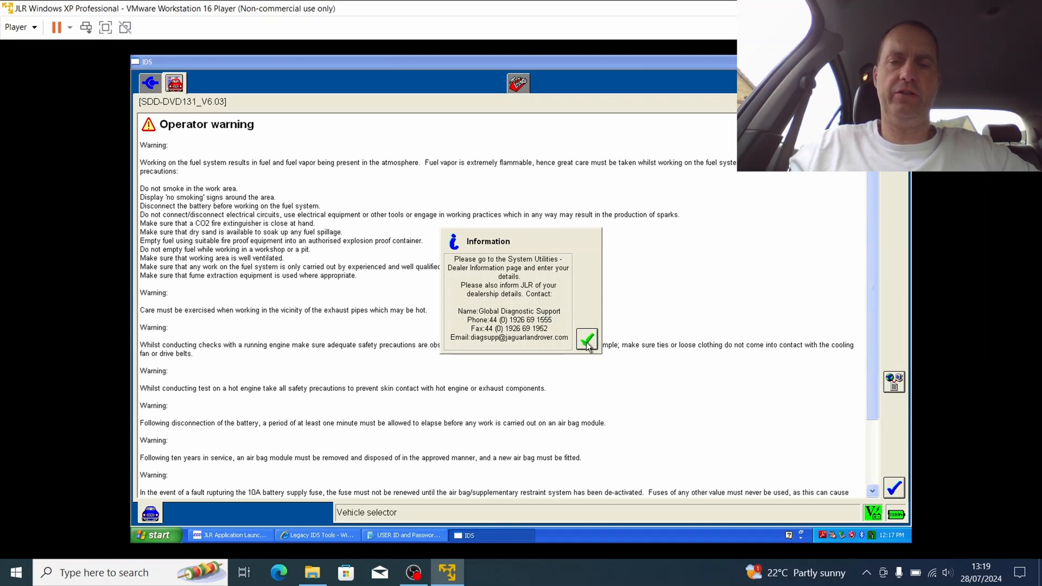
click(587, 341)
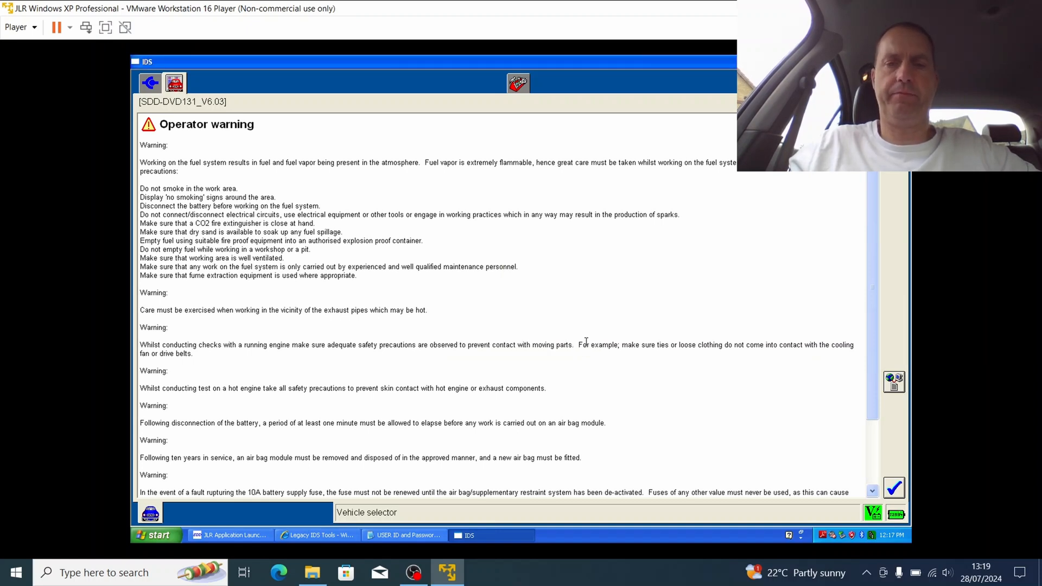
mouse_move(261, 171)
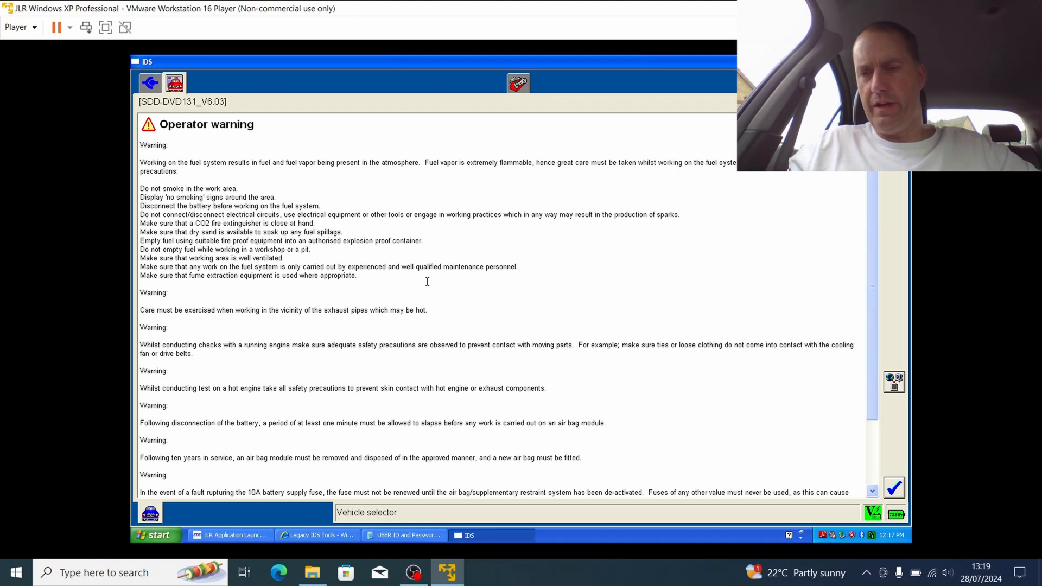
mouse_move(359, 235)
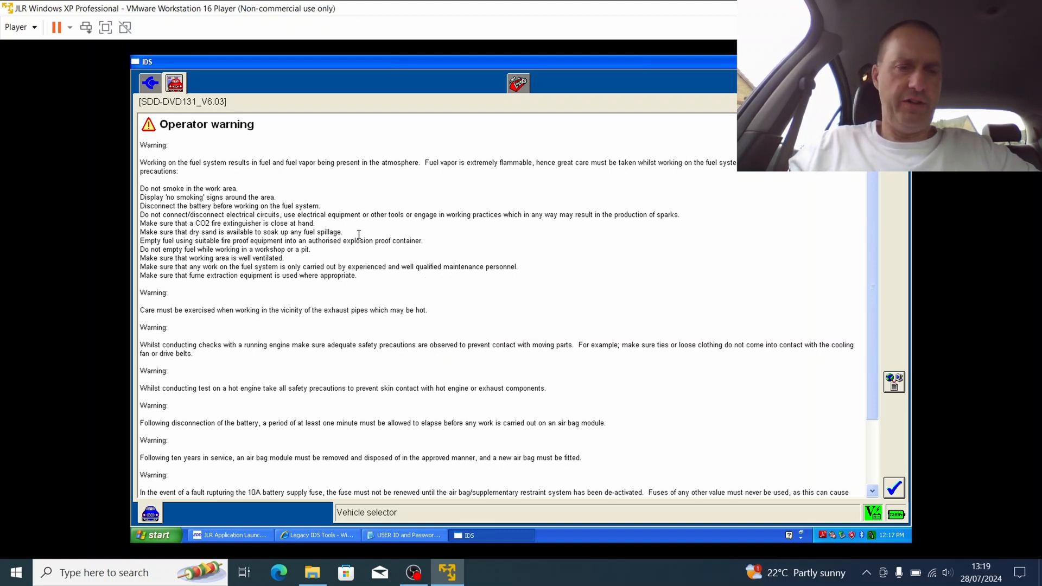
mouse_move(804, 189)
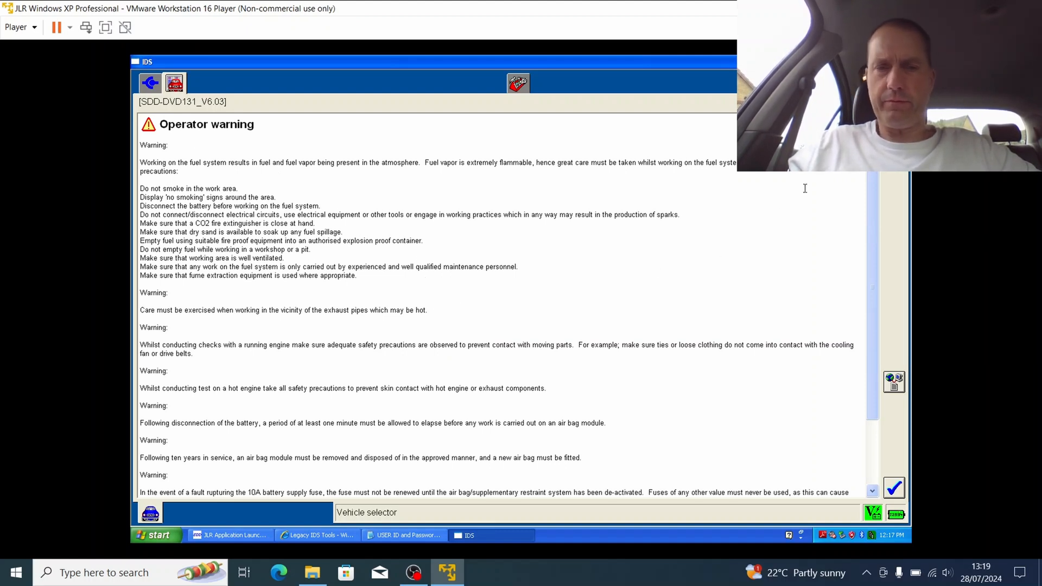
mouse_move(869, 178)
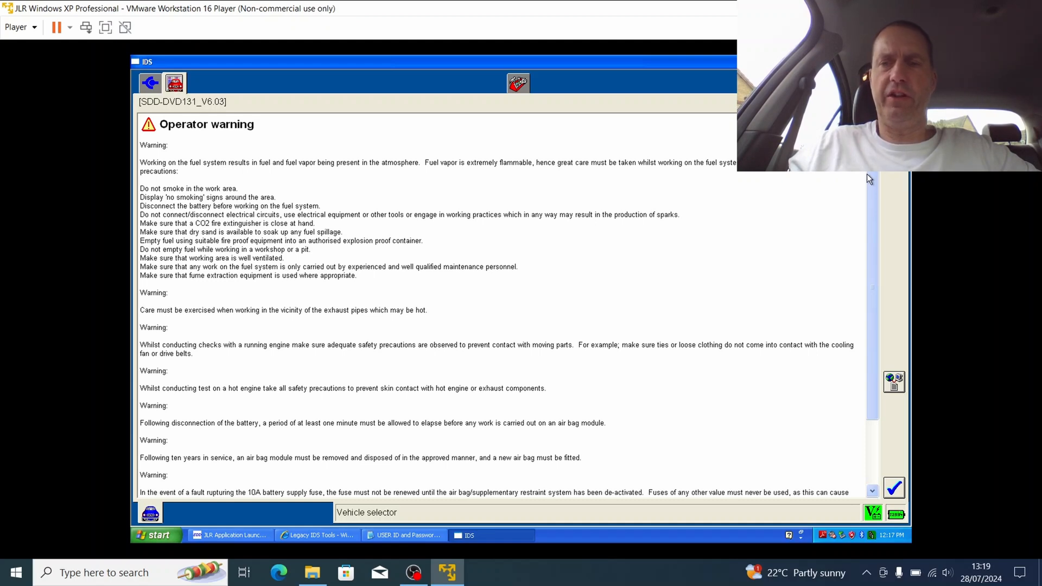
click(894, 487)
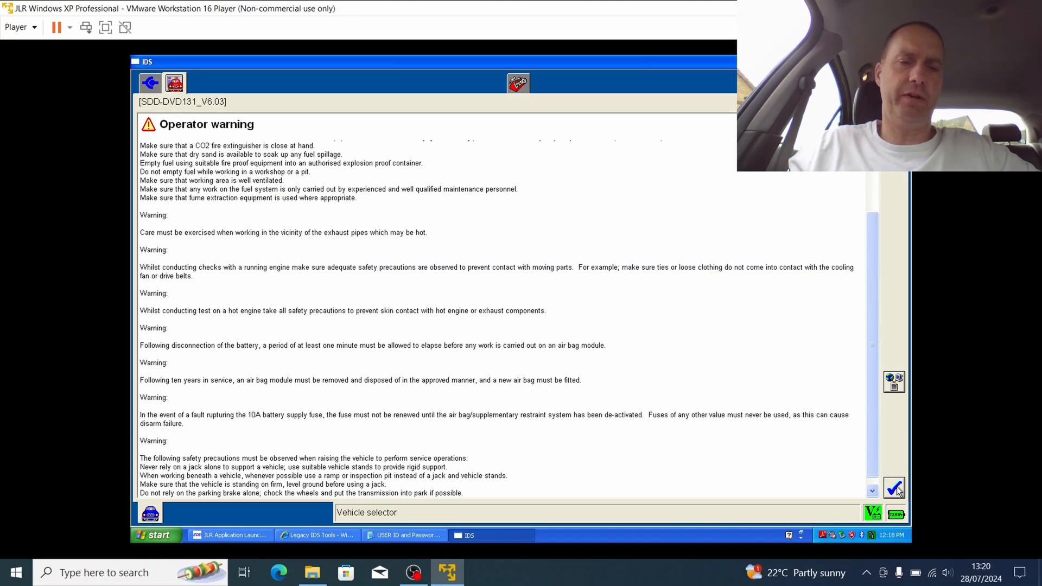
Accept the general operator warnings and the tester placement and road-testing warnings
click(894, 488)
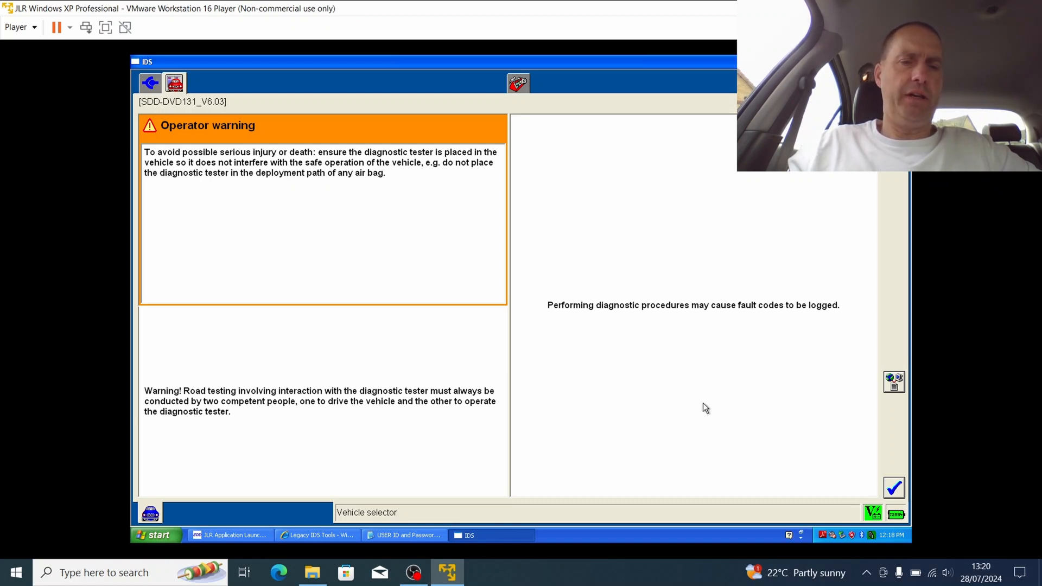
mouse_move(671, 335)
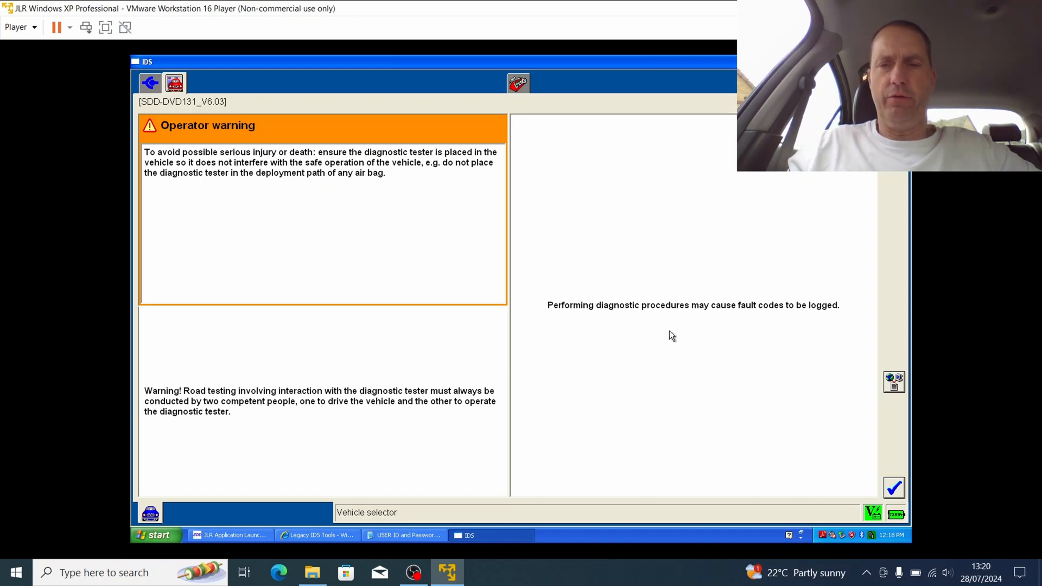
mouse_move(525, 145)
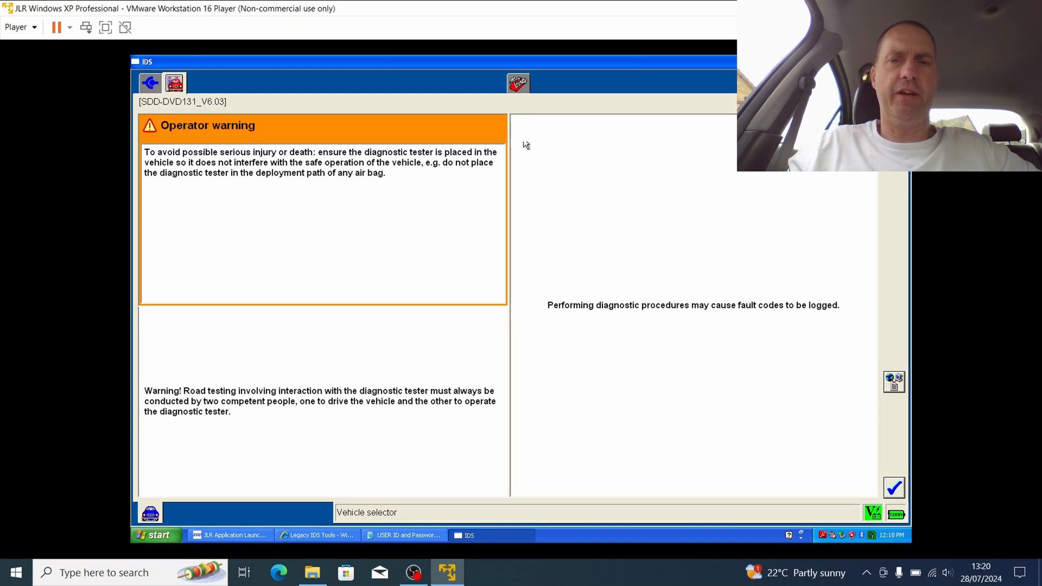
mouse_move(705, 346)
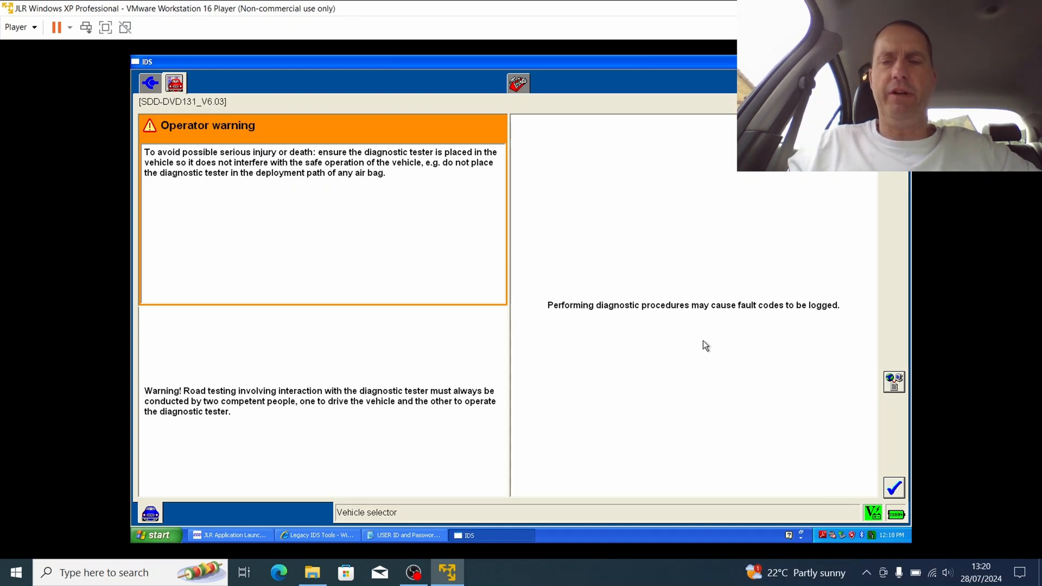
mouse_move(765, 320)
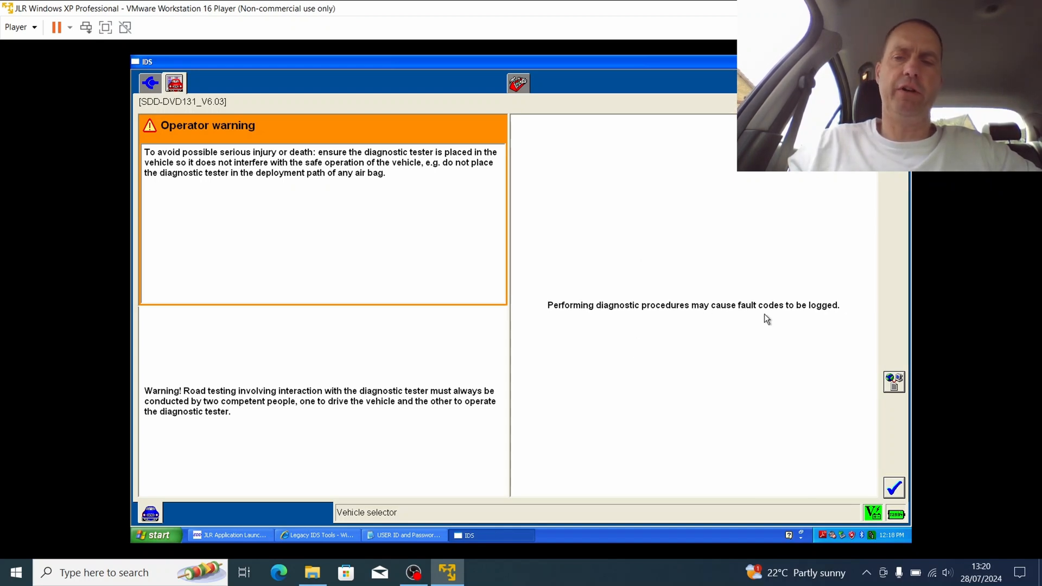
mouse_move(612, 329)
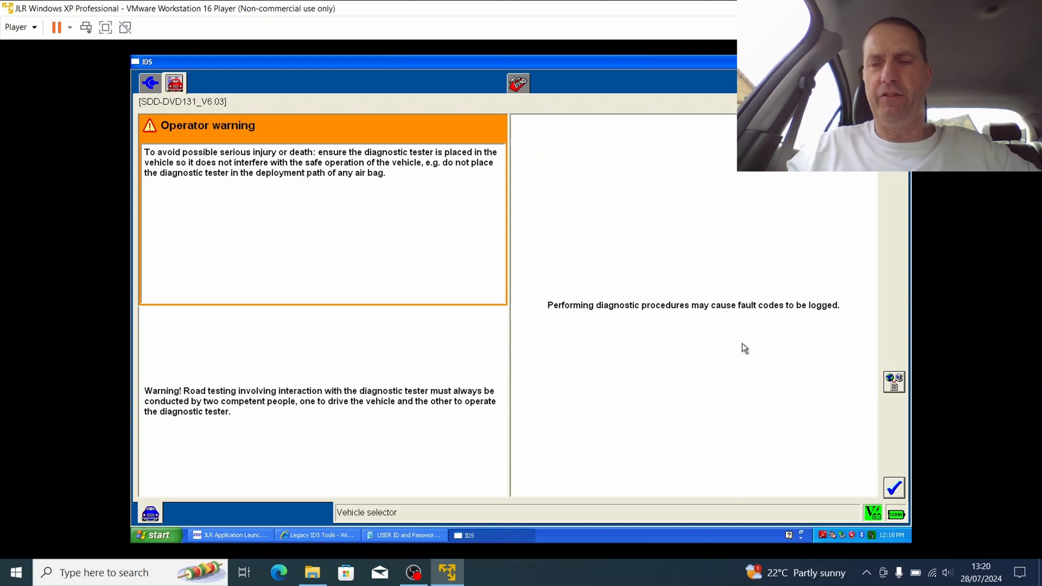
mouse_move(760, 384)
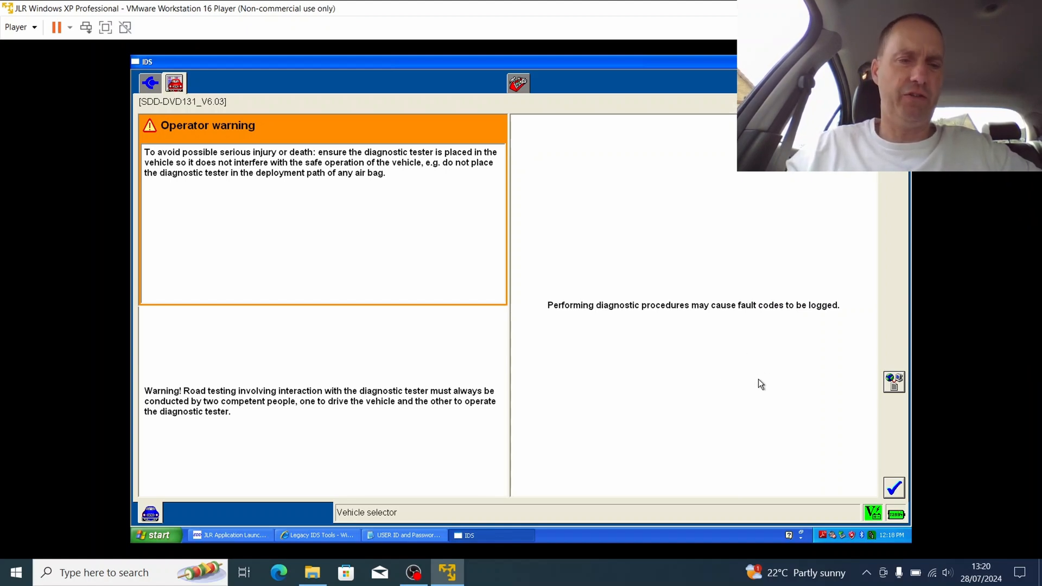
mouse_move(723, 387)
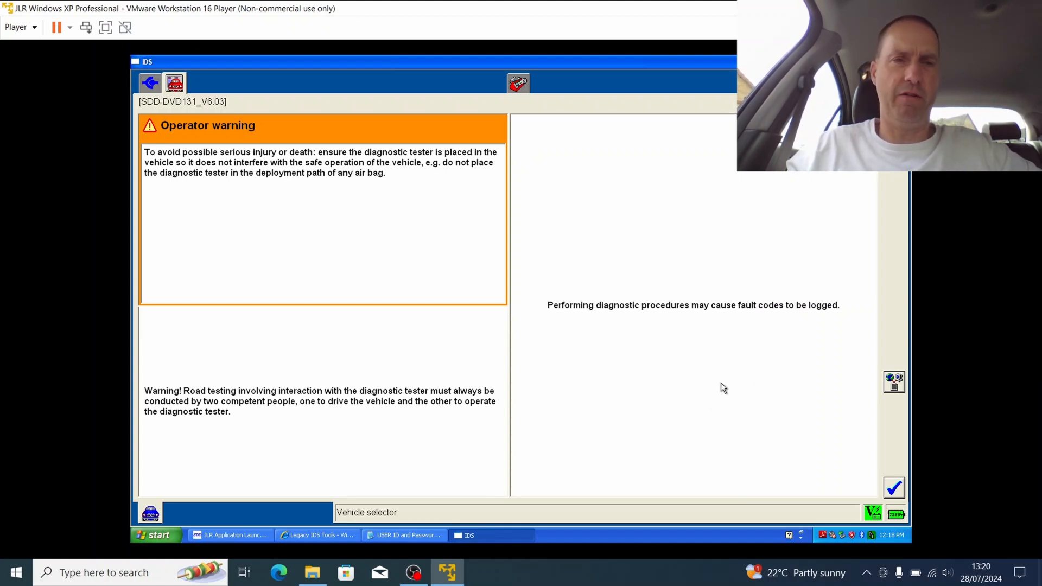
click(893, 488)
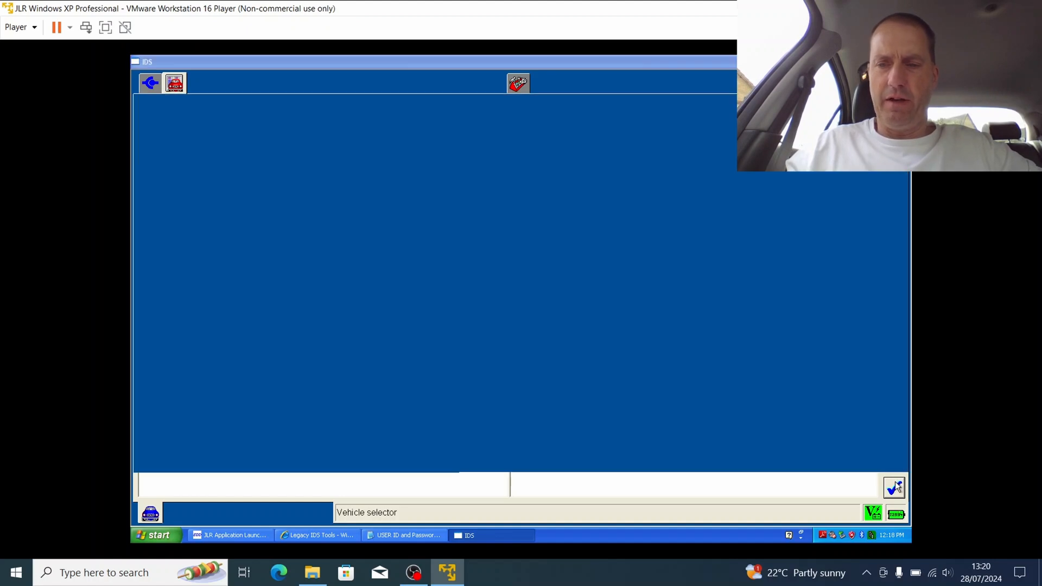
click(894, 487)
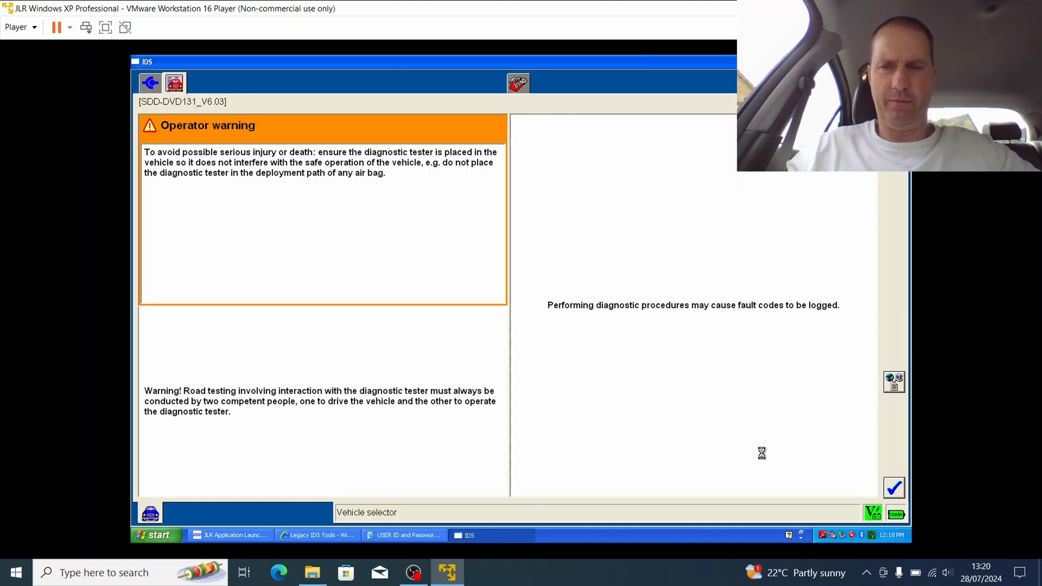
Answer vehicle options: no cellular telephone, interior scanning alarm and voice controls not fitted
click(893, 487)
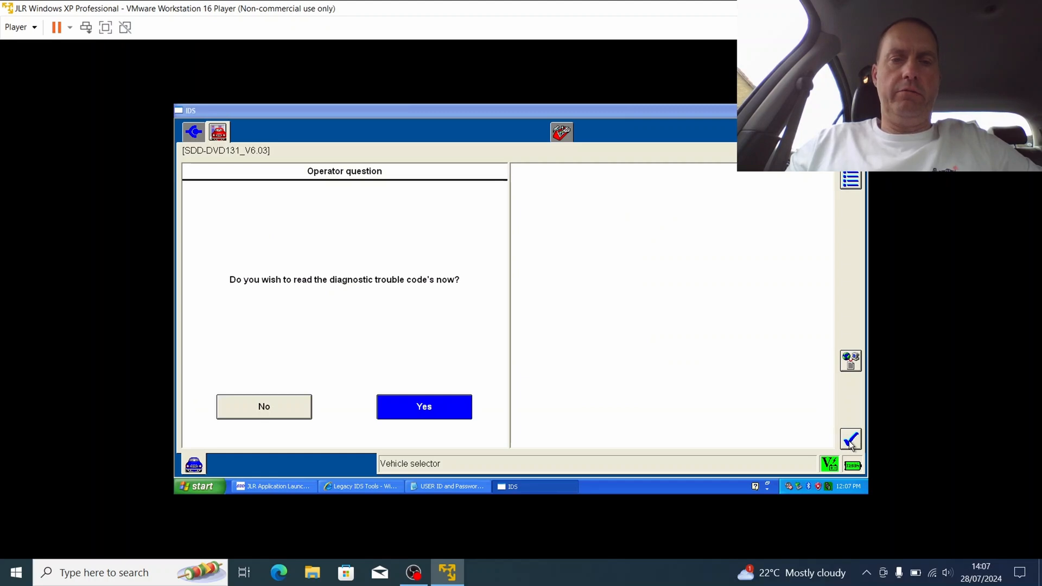
click(423, 406)
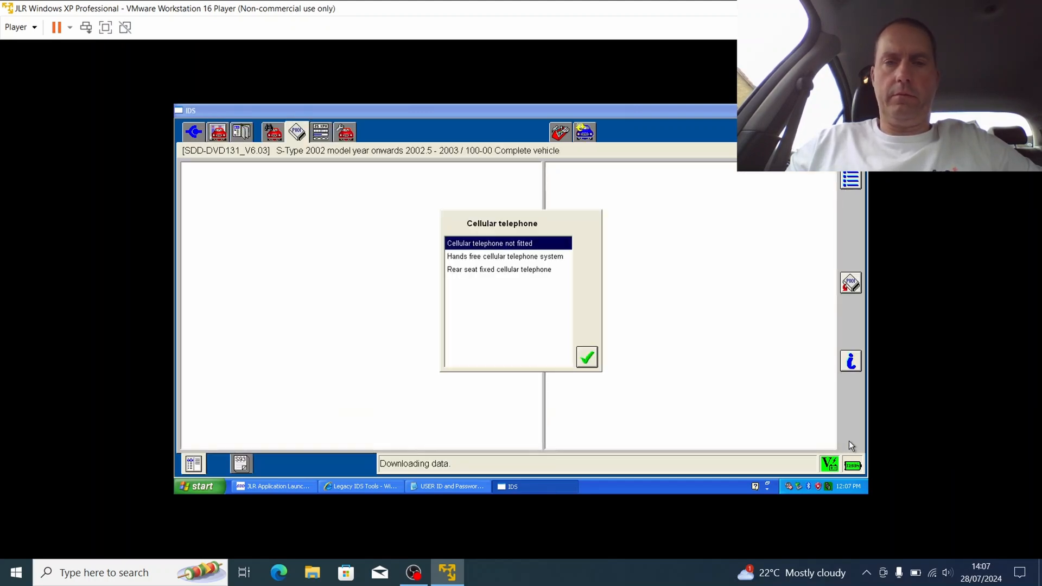
mouse_move(554, 284)
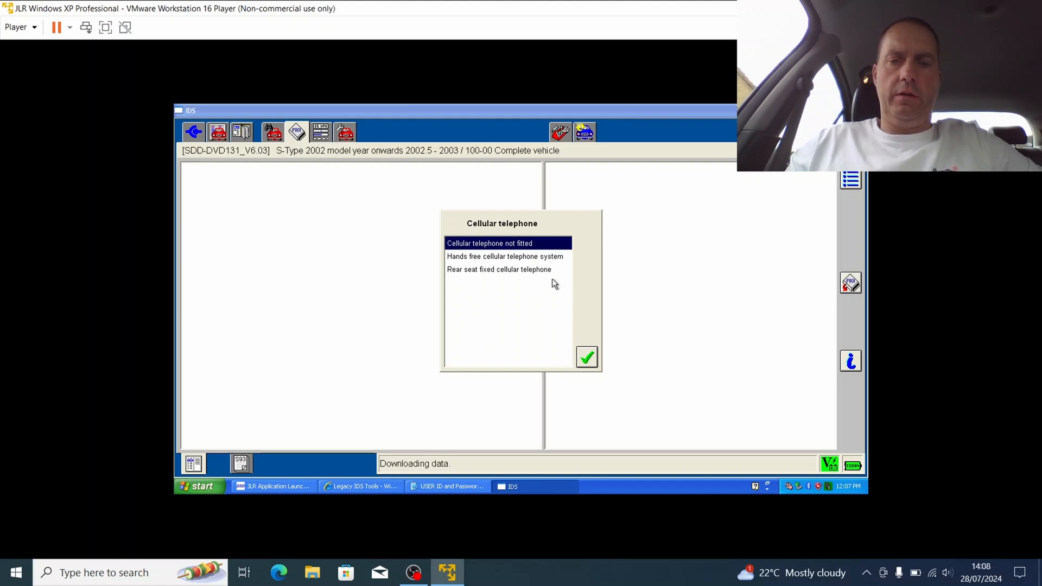
click(586, 357)
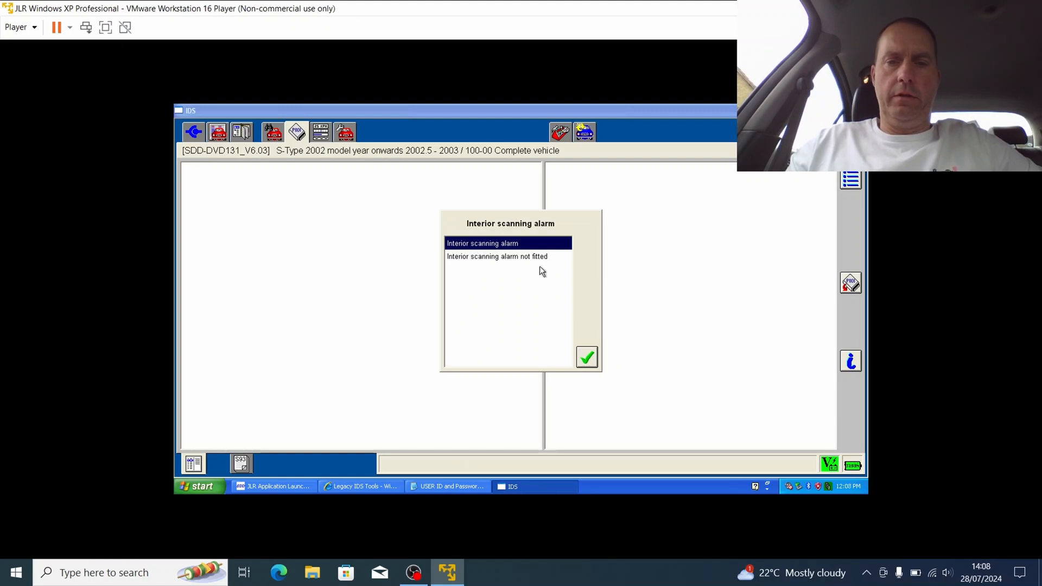
click(497, 256)
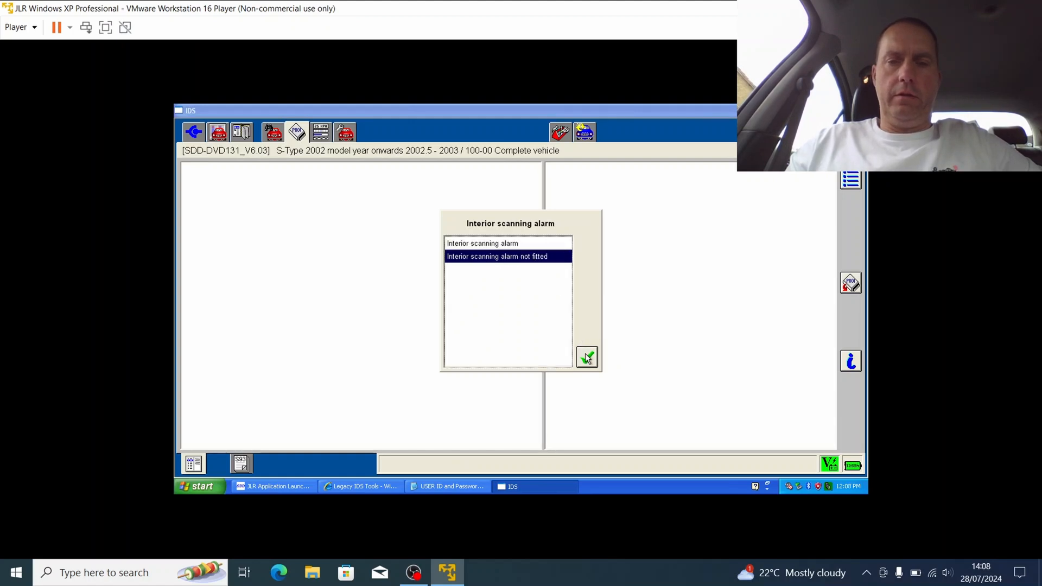
click(586, 357)
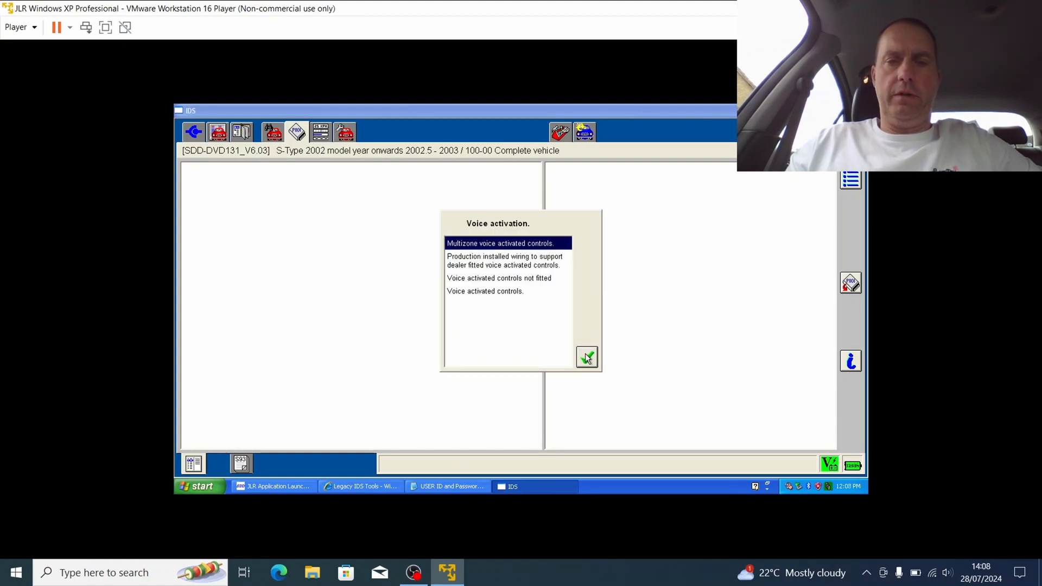
click(498, 278)
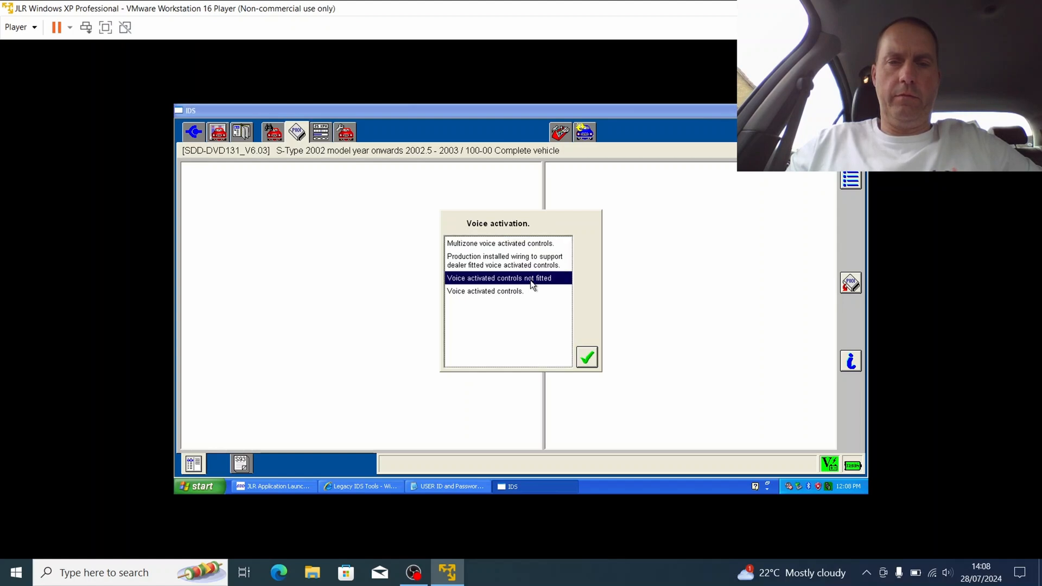
click(586, 357)
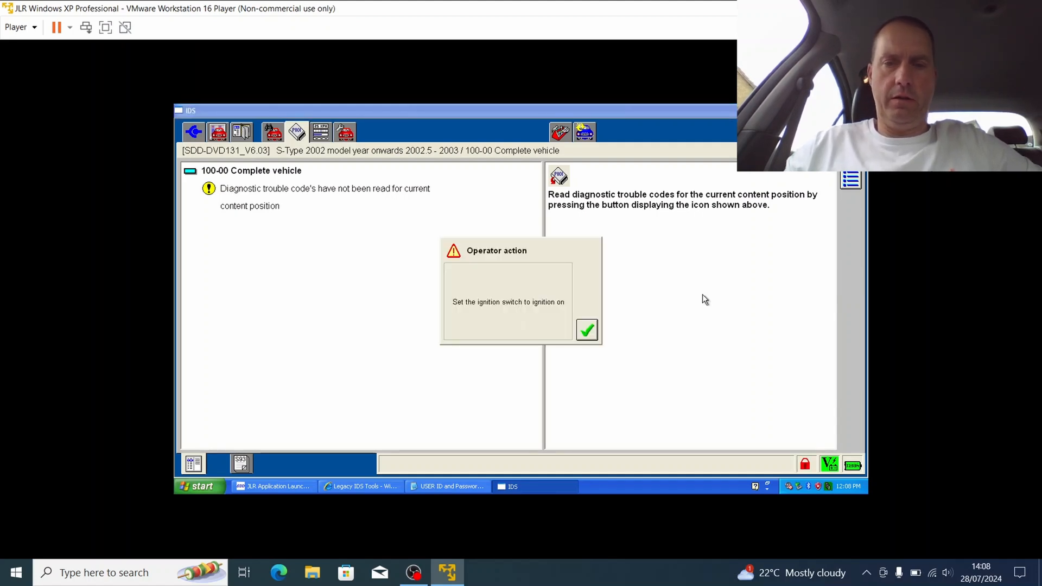
mouse_move(610, 323)
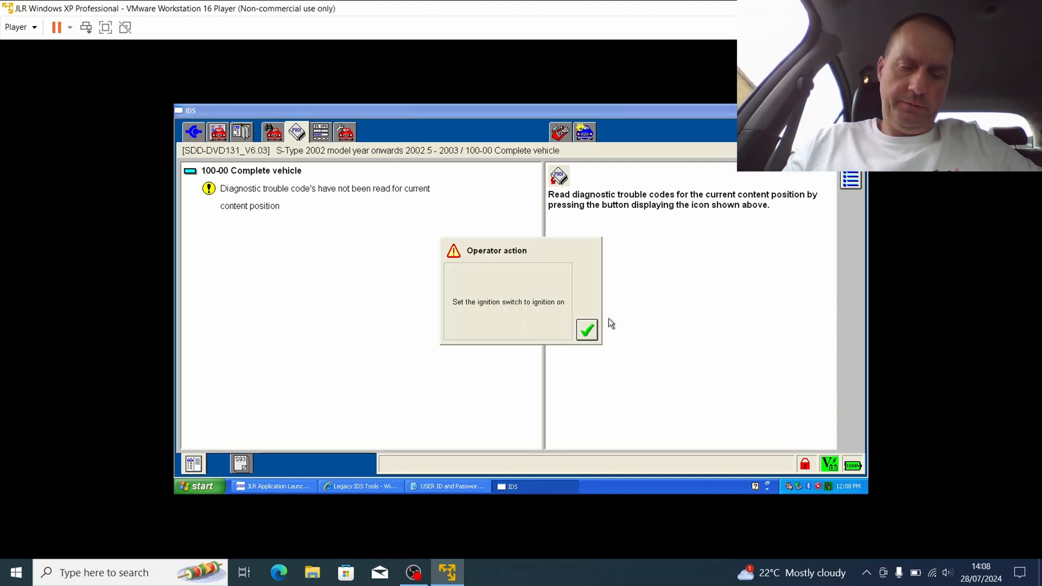
mouse_move(658, 362)
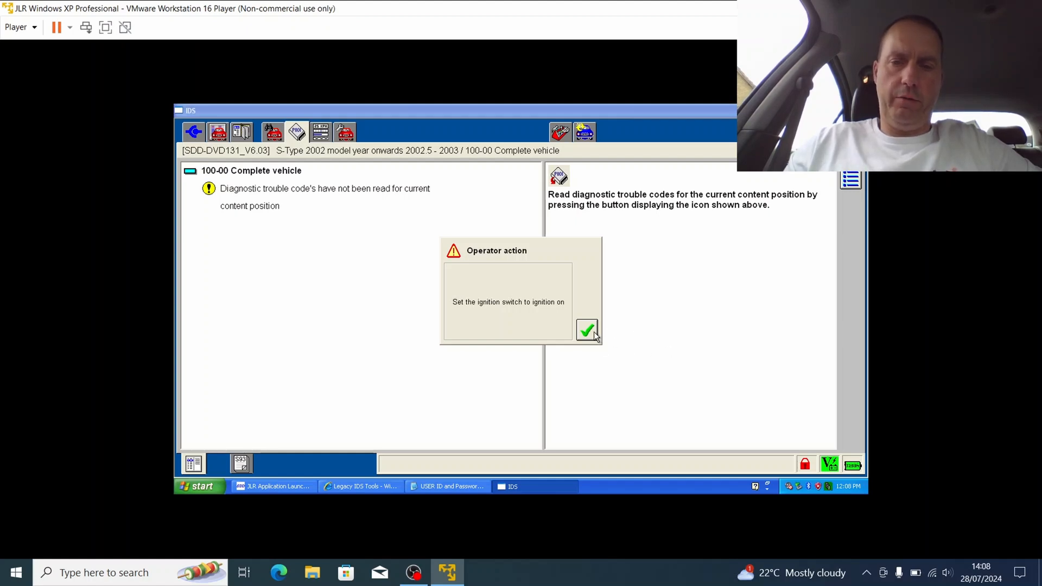
Confirm the ignition is on and let IDS read trouble codes from all modules
click(586, 330)
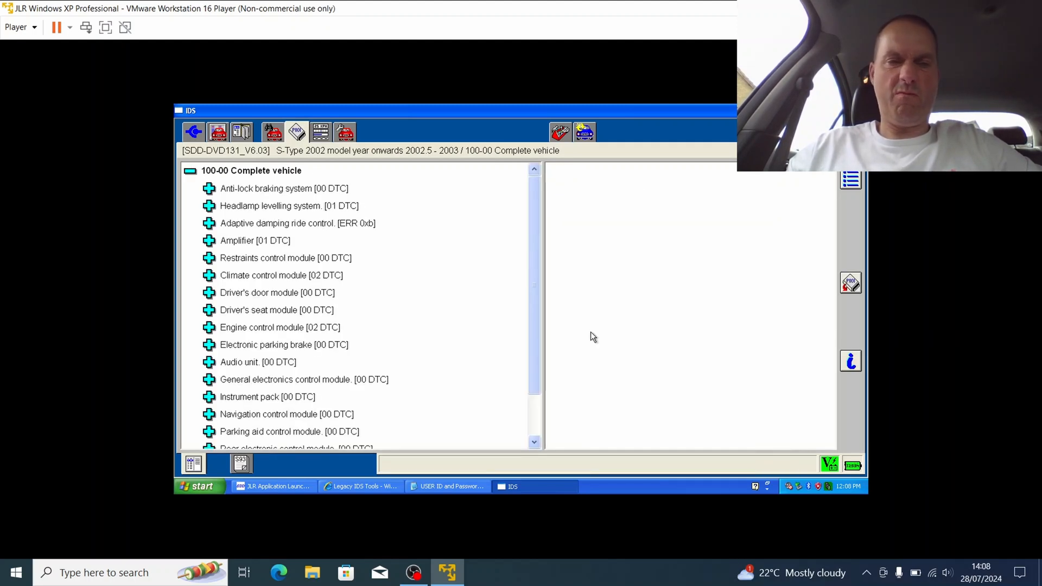
mouse_move(549, 293)
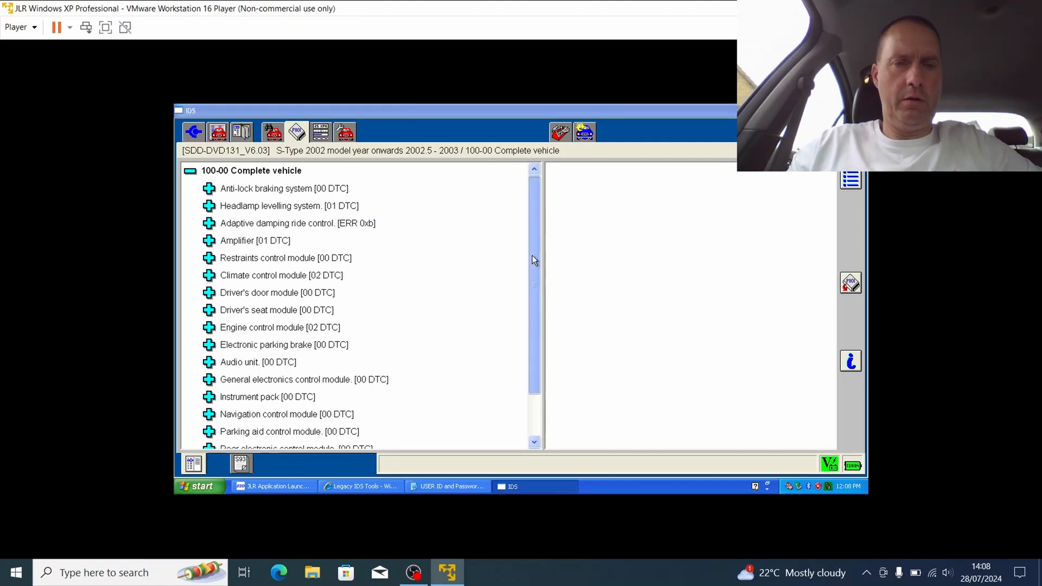
scroll(down, 3)
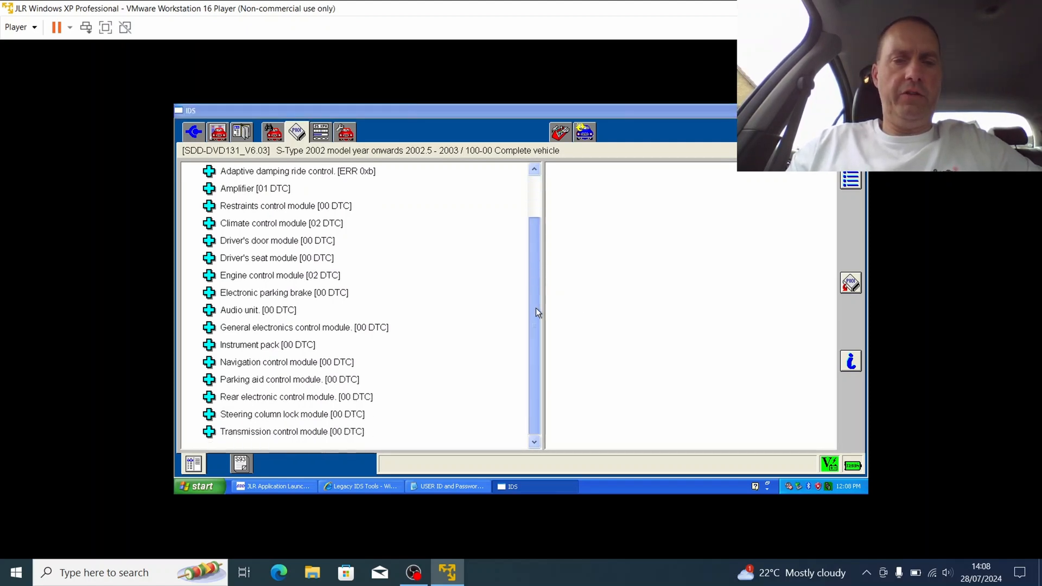
scroll(up, 3)
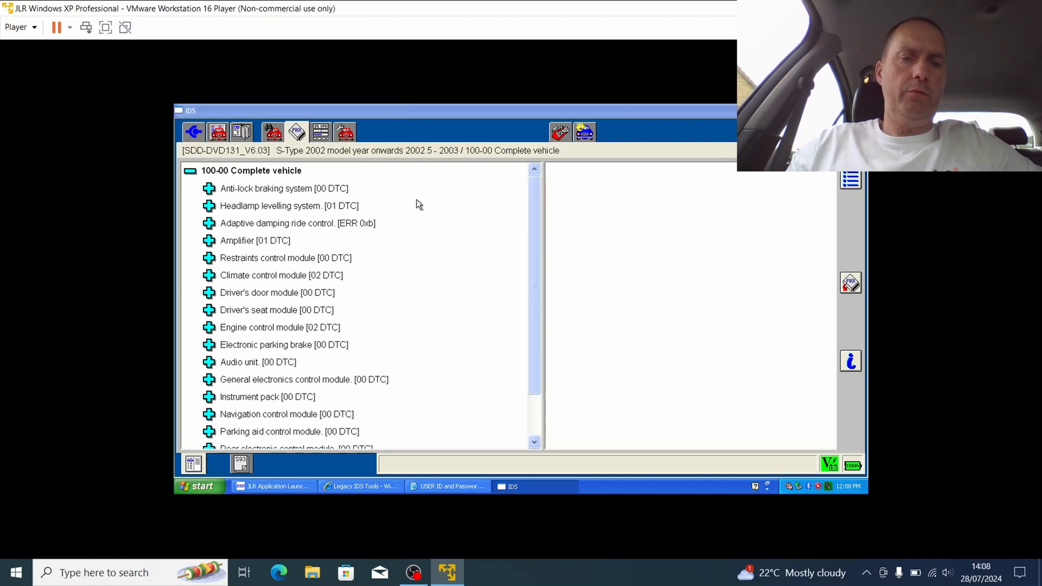
mouse_move(269, 242)
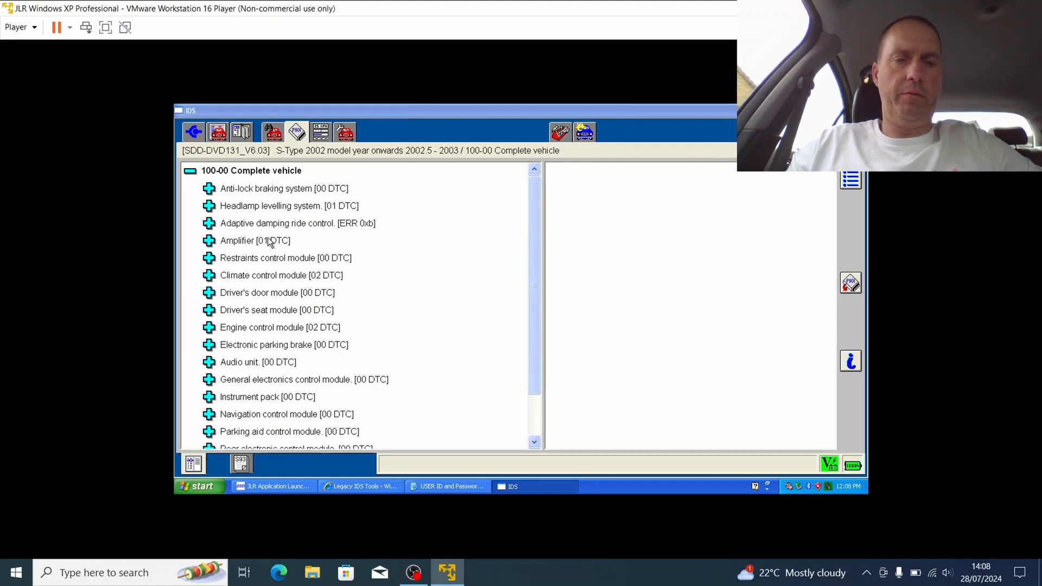
mouse_move(206, 229)
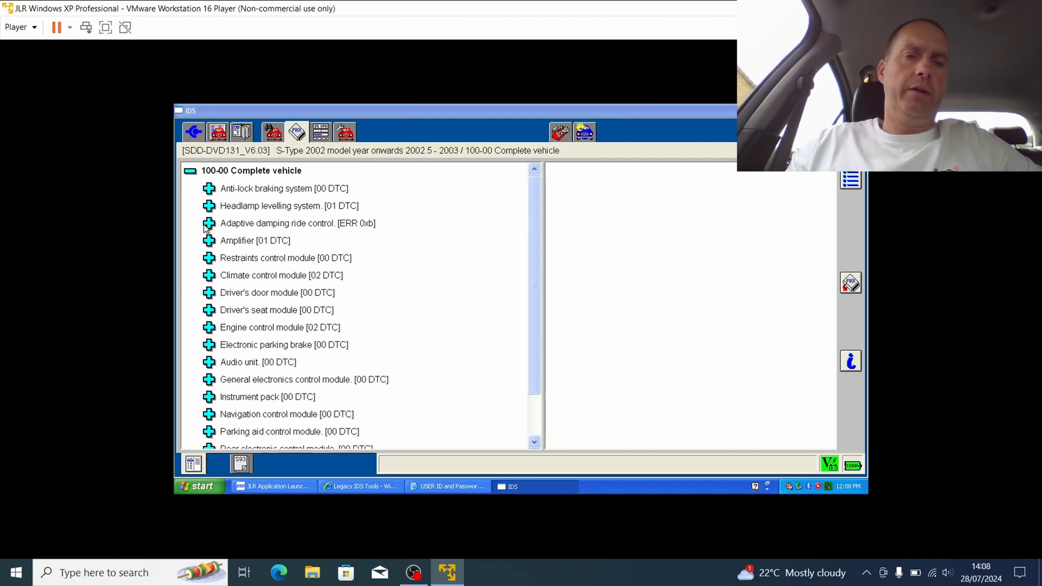
Check Adaptive damping and Amplifier faults, then expand Engine control module showing P1111 and P1582
click(208, 223)
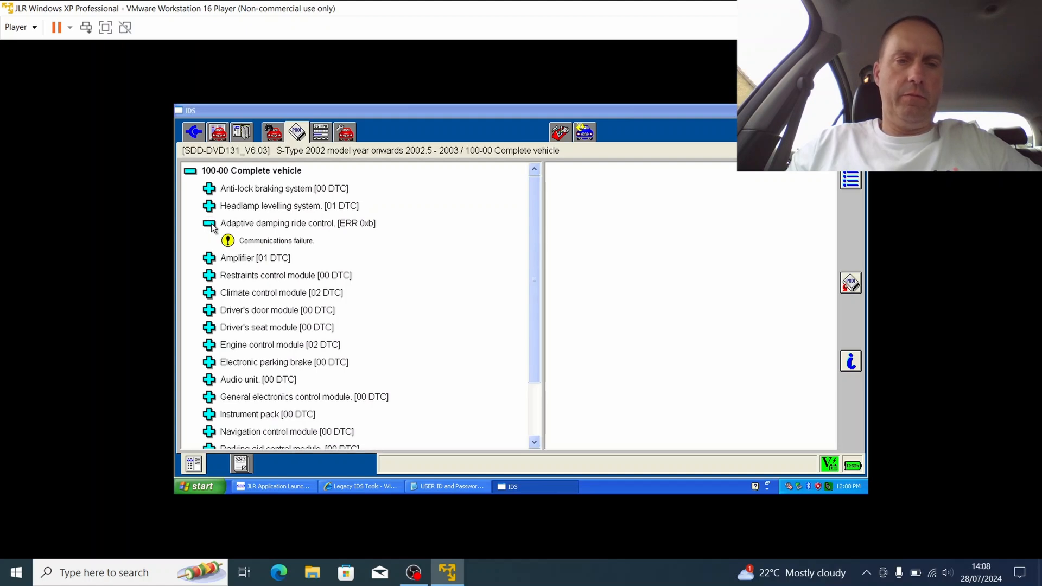
click(208, 223)
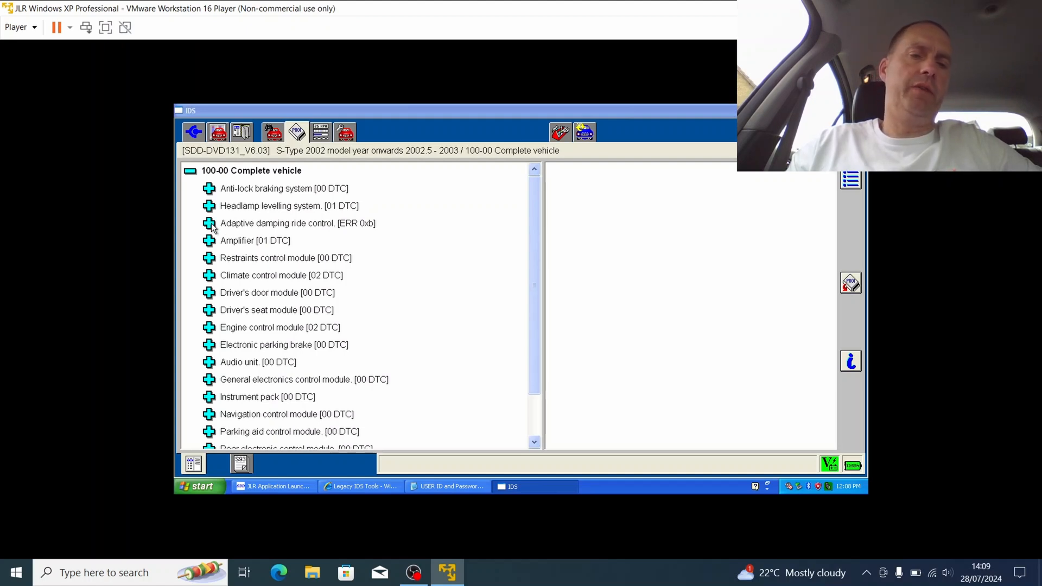
mouse_move(327, 234)
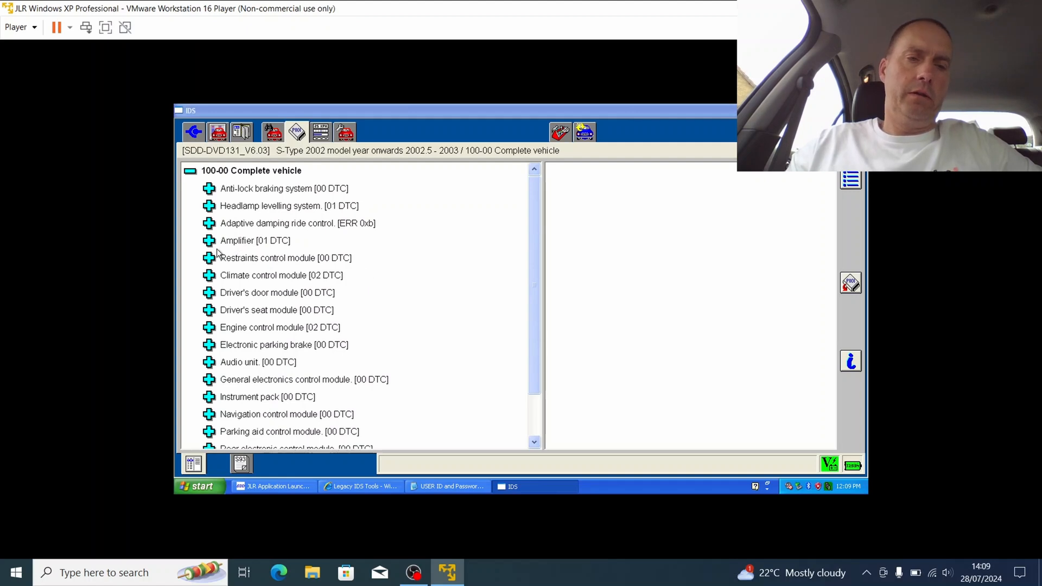
click(208, 240)
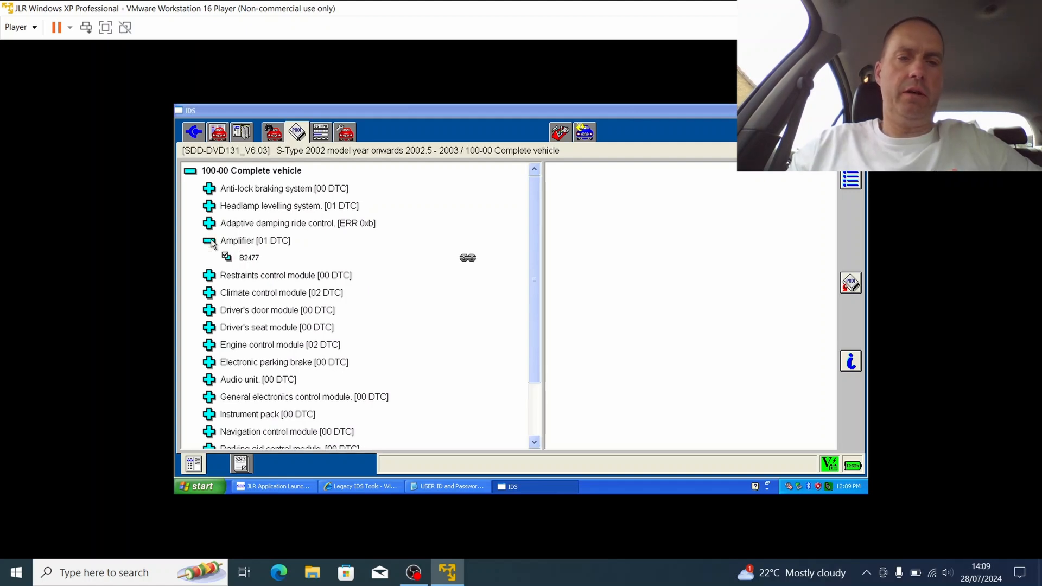
click(209, 240)
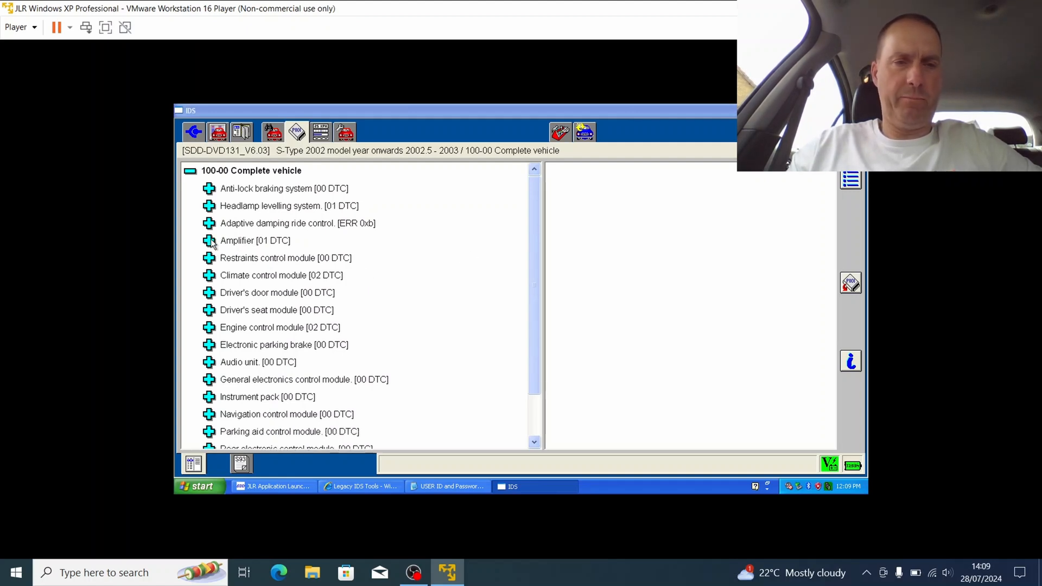
mouse_move(243, 337)
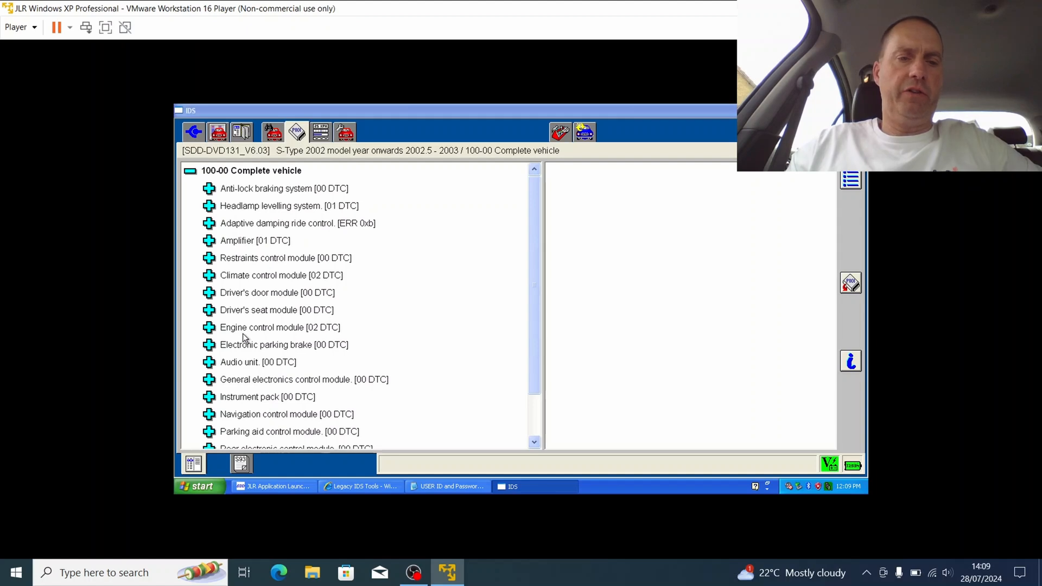
click(209, 326)
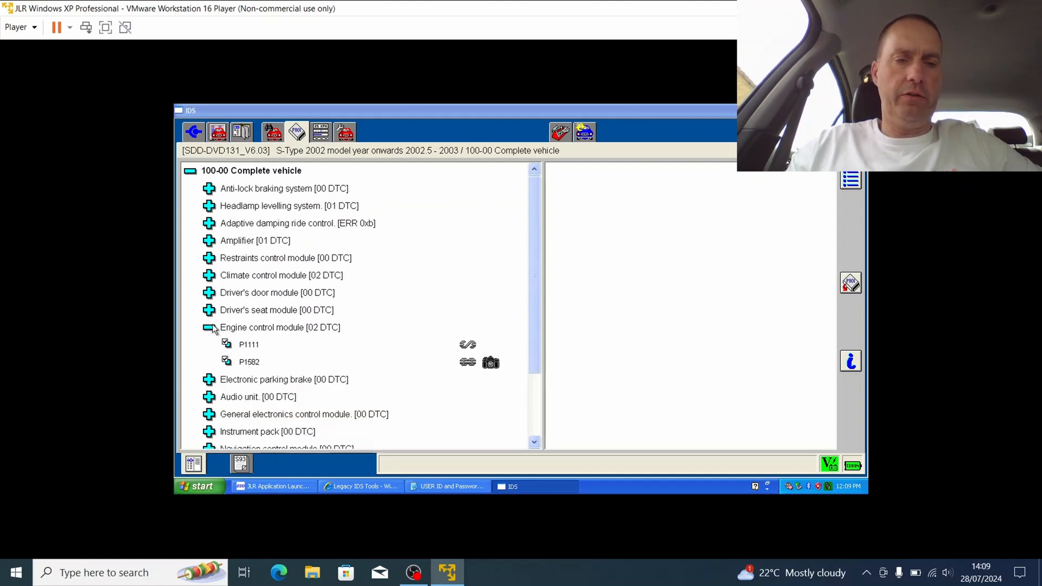
mouse_move(376, 352)
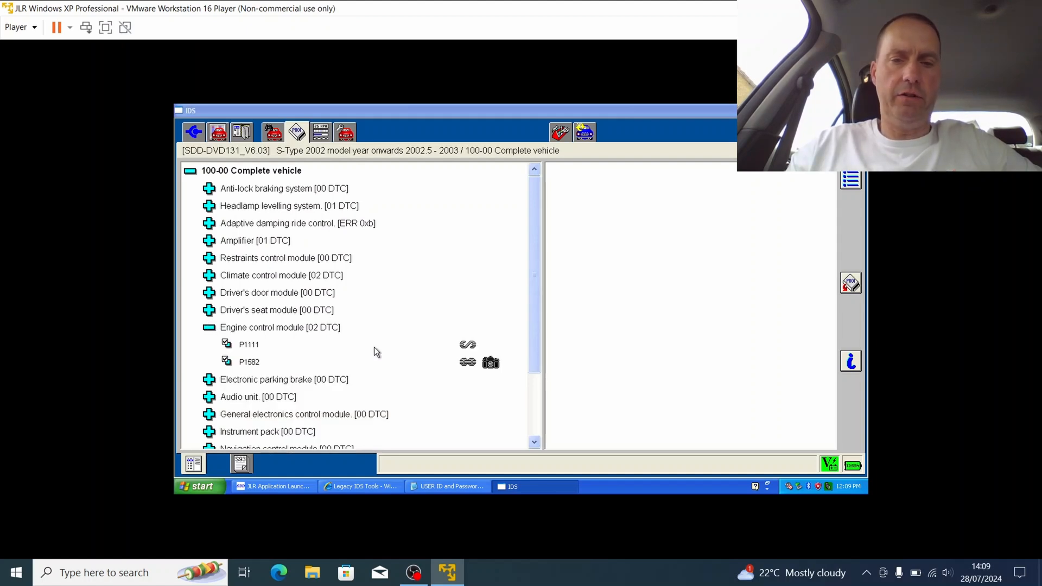
mouse_move(279, 350)
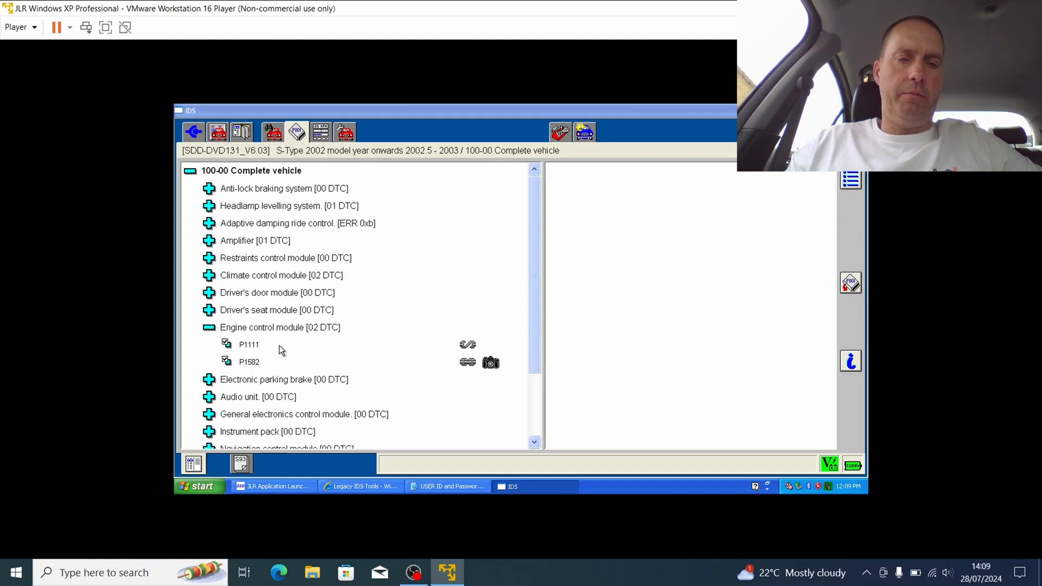
click(249, 344)
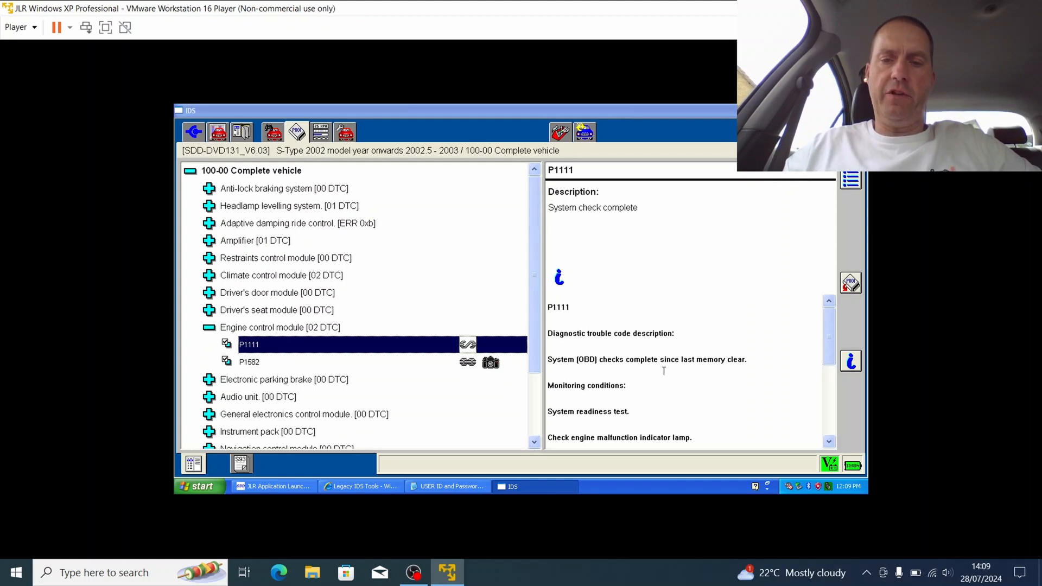
mouse_move(829, 338)
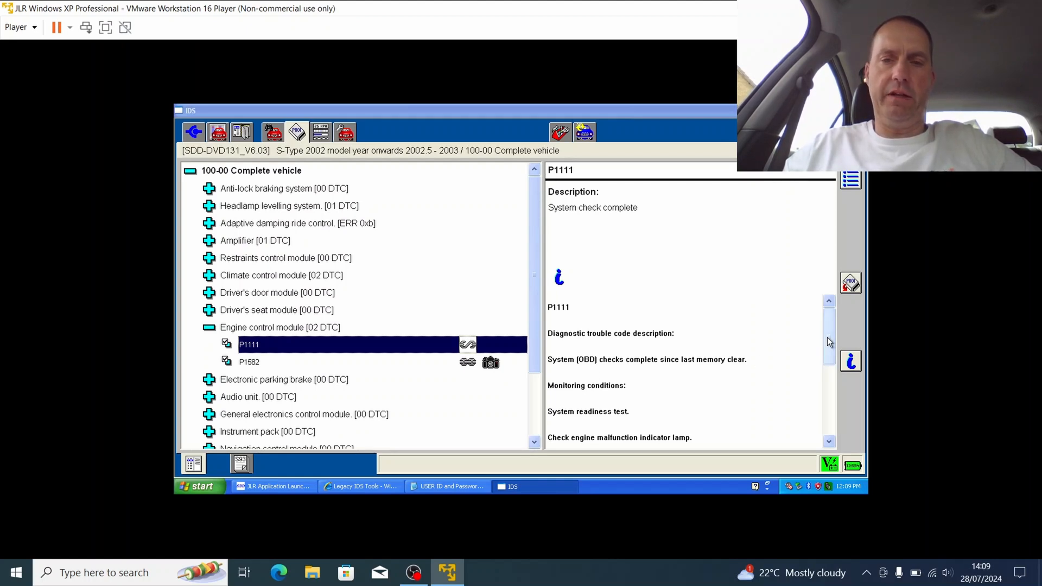
scroll(down, 3)
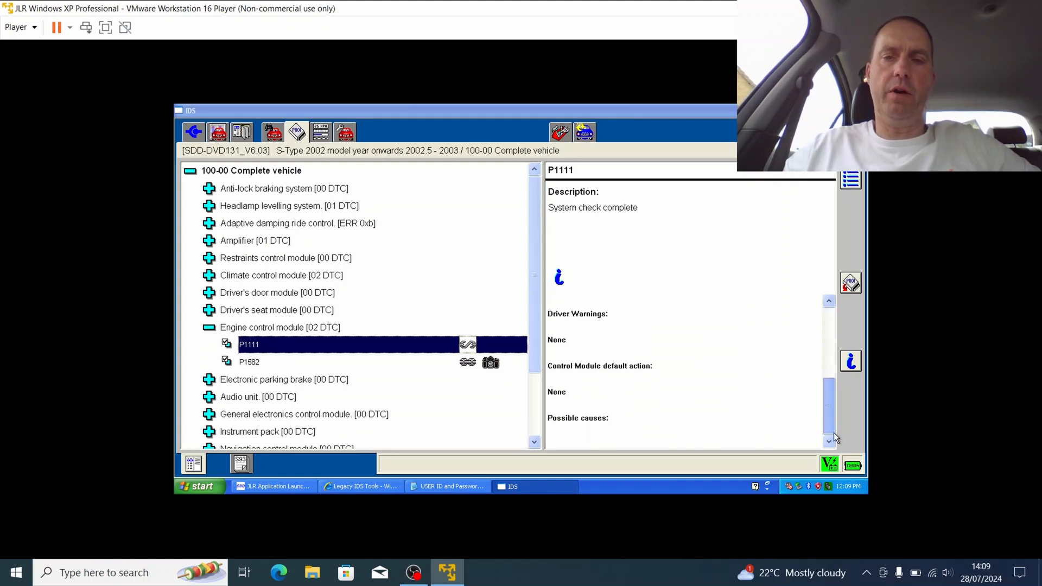
scroll(down, 3)
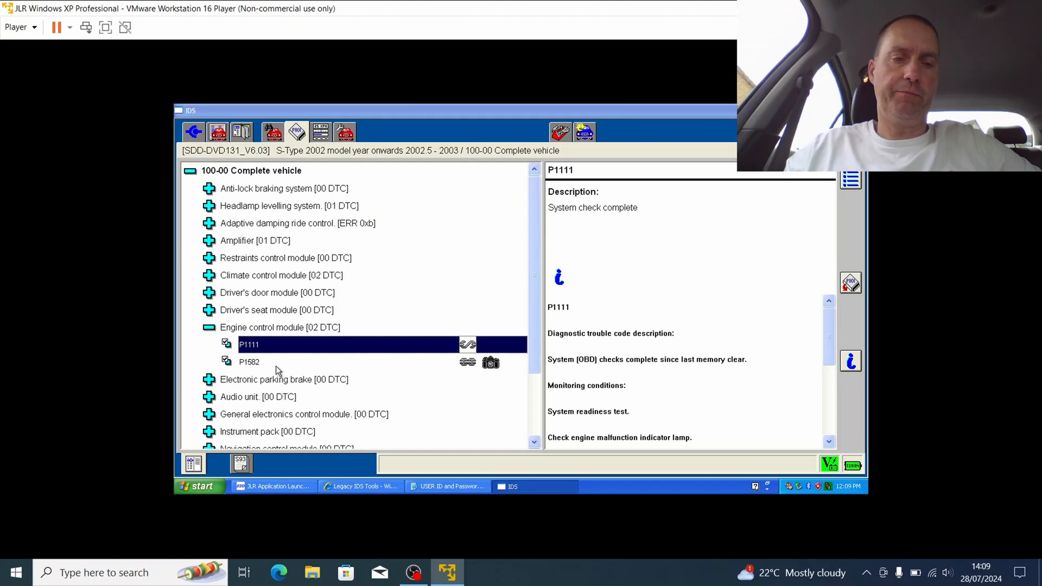
click(248, 362)
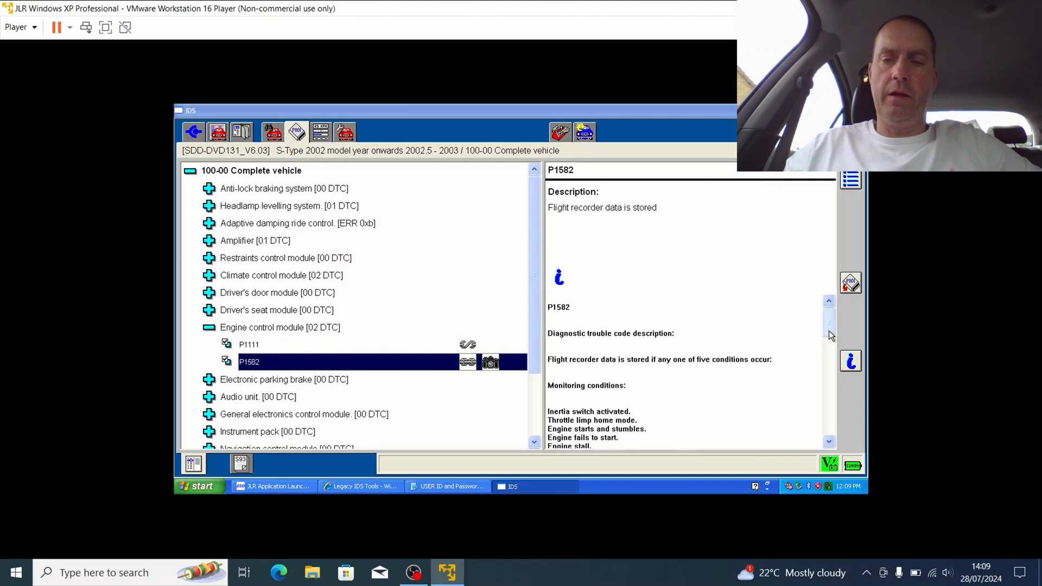
scroll(down, 3)
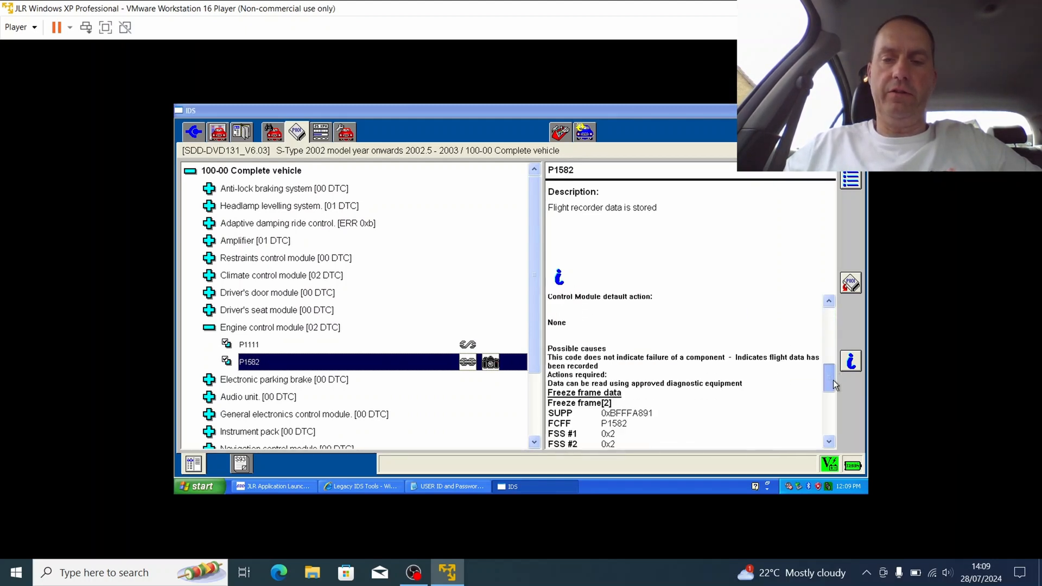
scroll(down, 3)
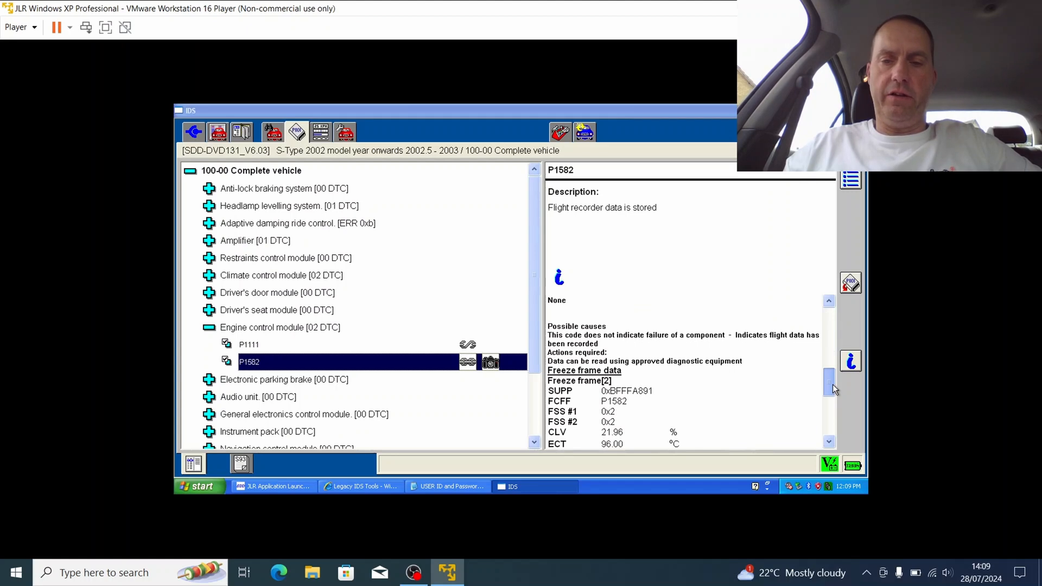
scroll(up, 3)
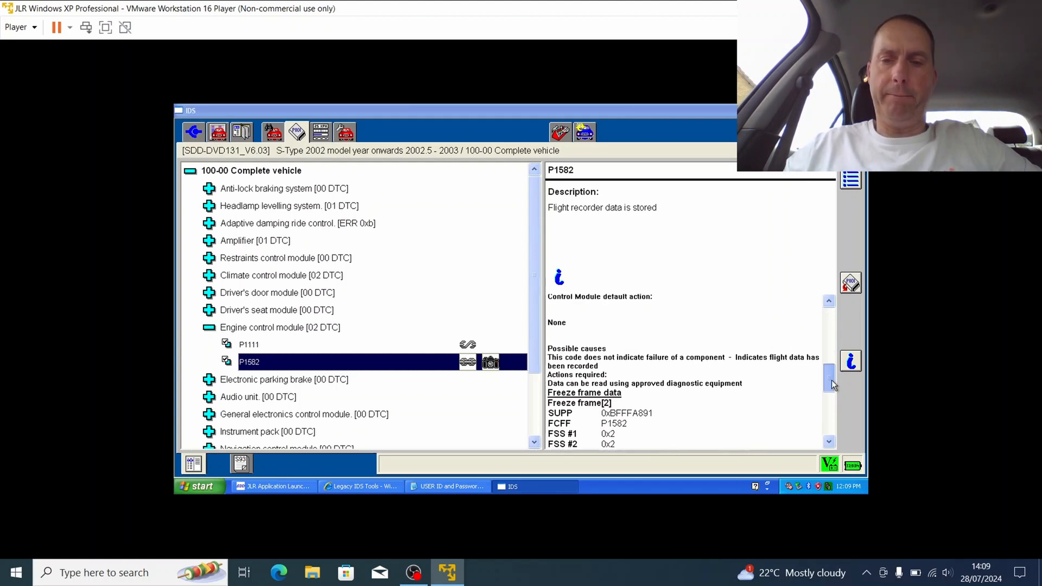
scroll(down, 3)
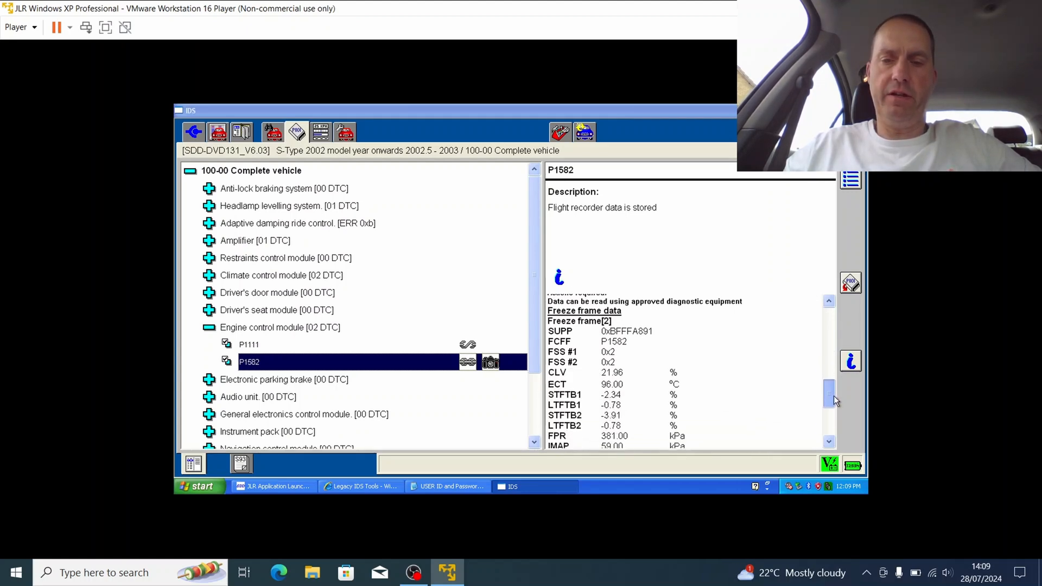
scroll(down, 3)
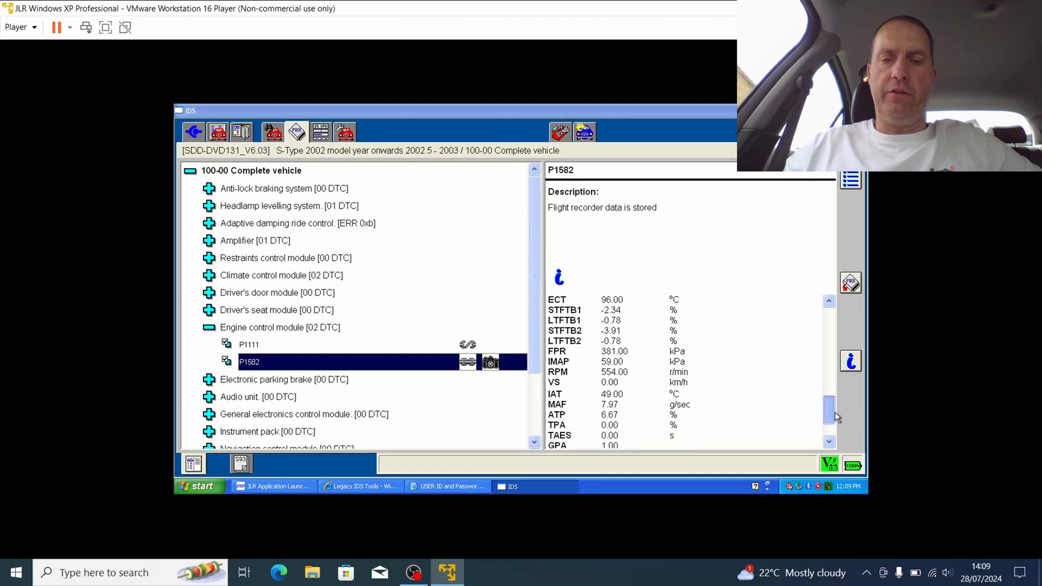
scroll(up, 3)
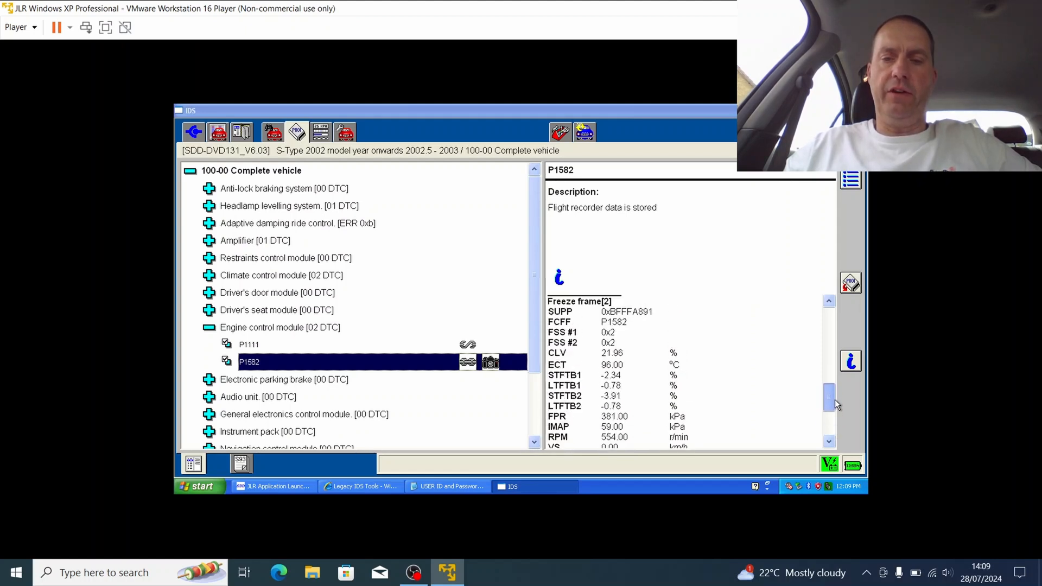
scroll(up, 3)
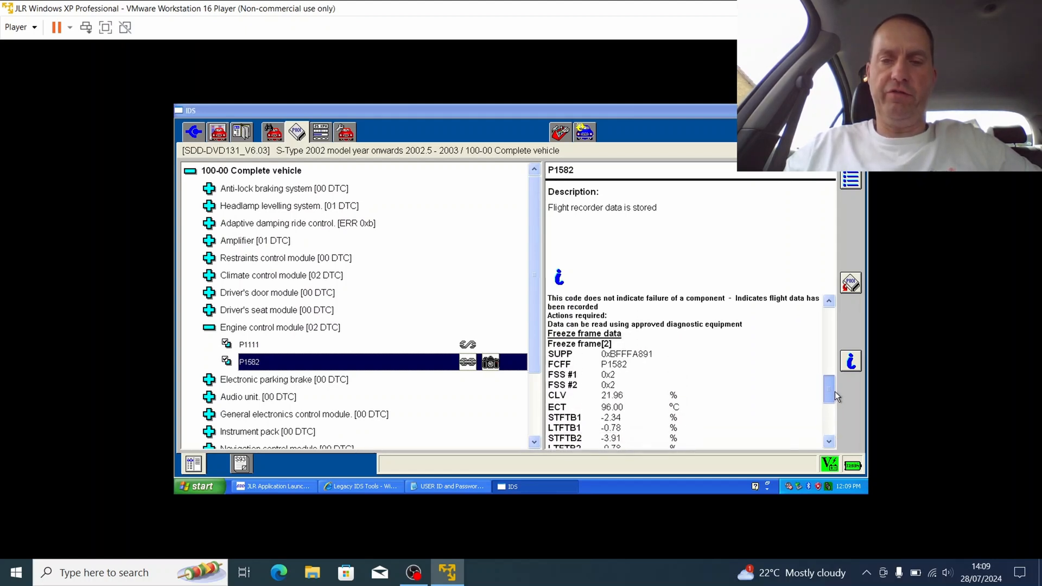
scroll(down, 3)
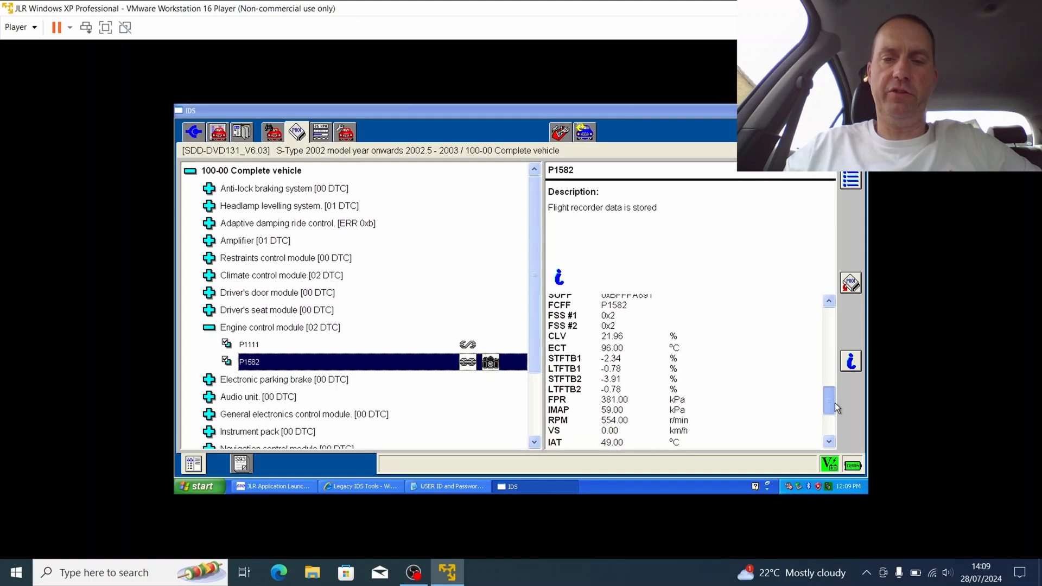
scroll(down, 3)
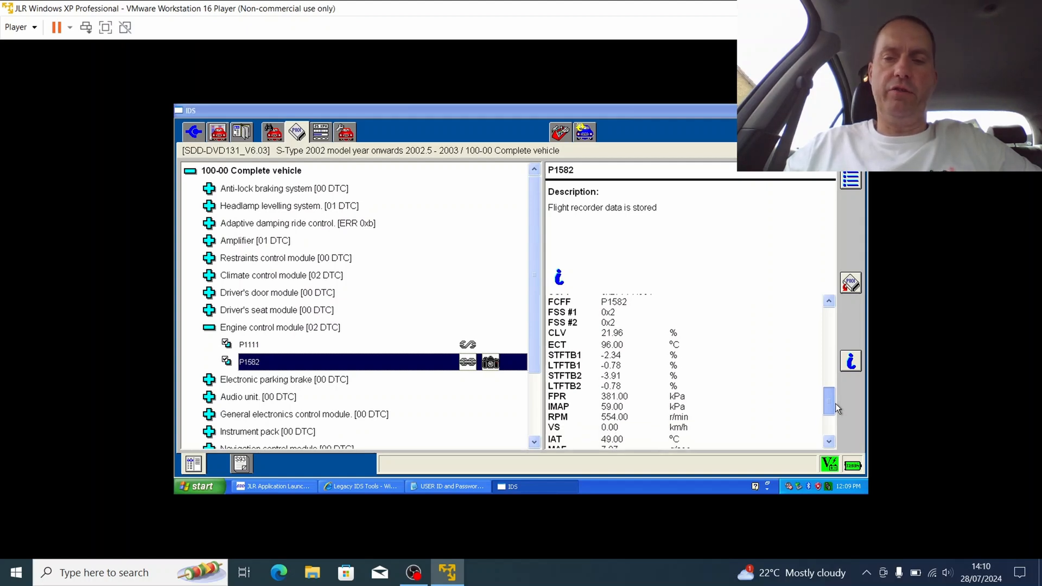
scroll(up, 3)
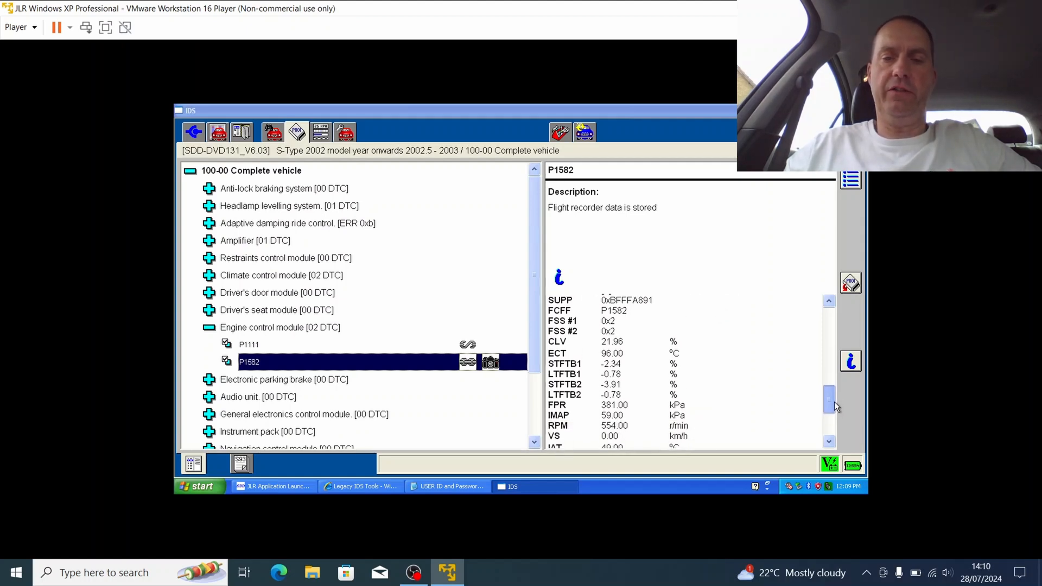
scroll(down, 3)
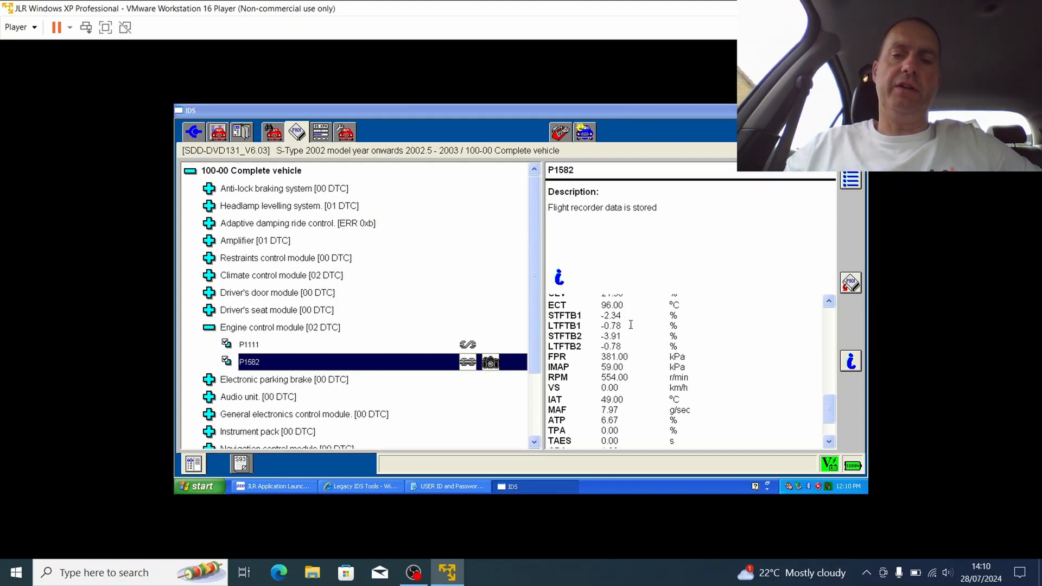
mouse_move(628, 337)
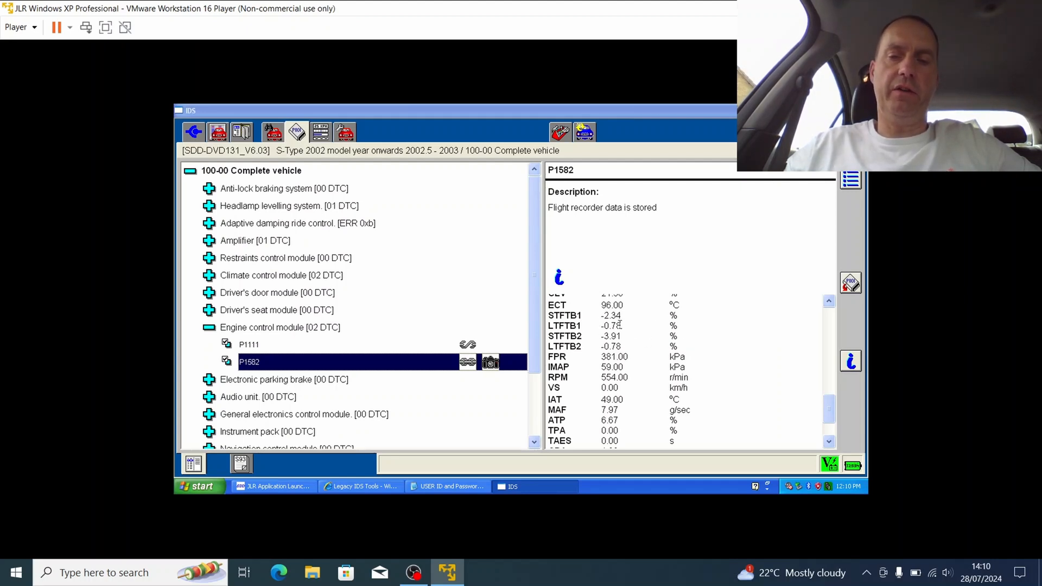
mouse_move(846, 414)
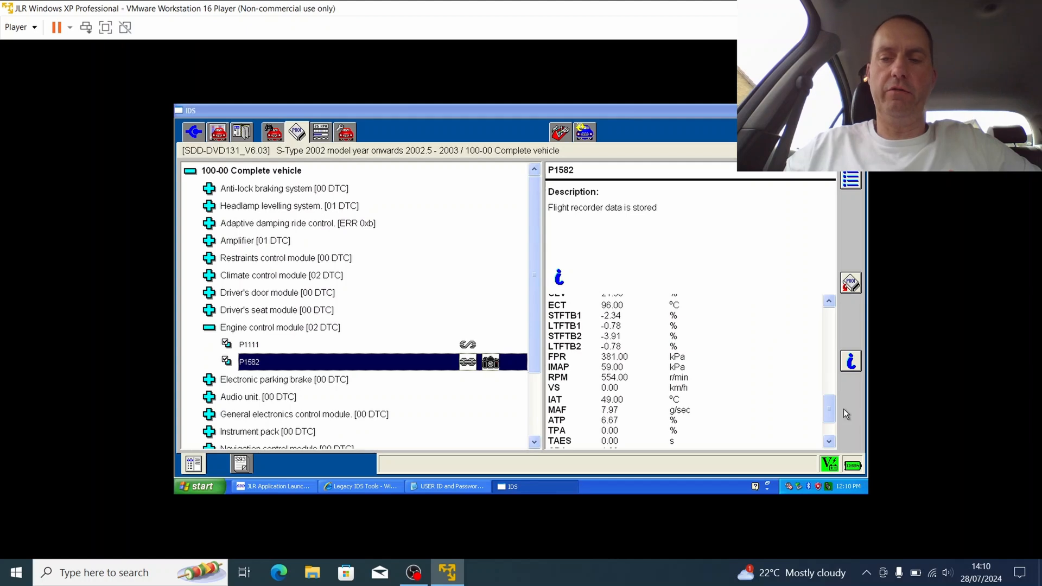
scroll(down, 3)
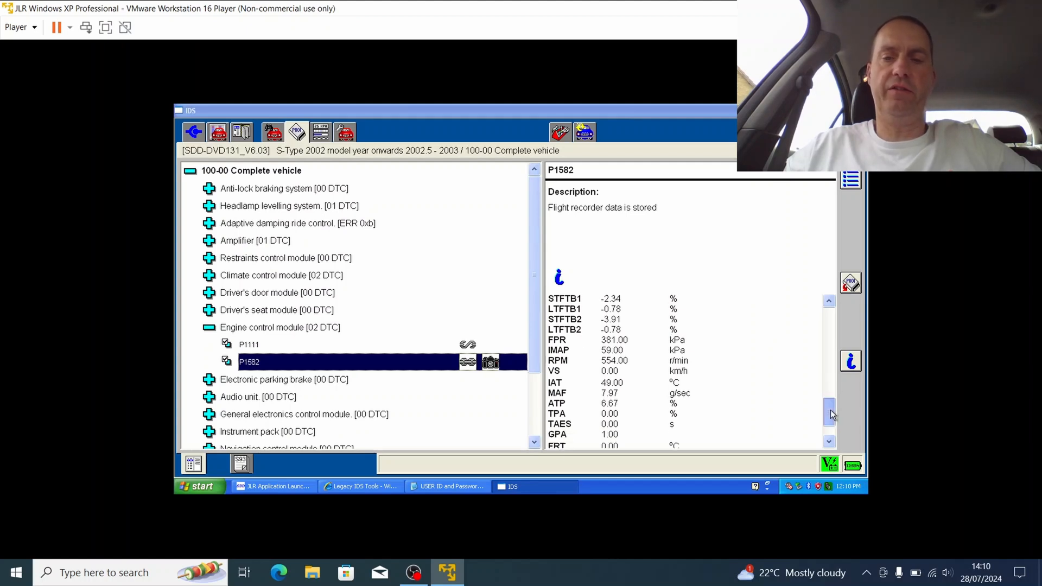
scroll(down, 3)
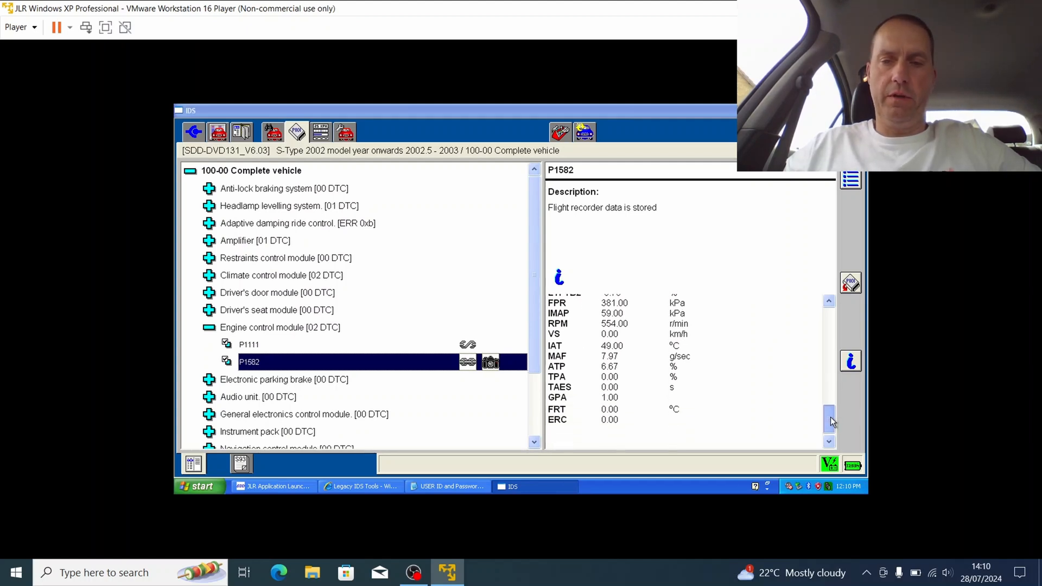
scroll(up, 3)
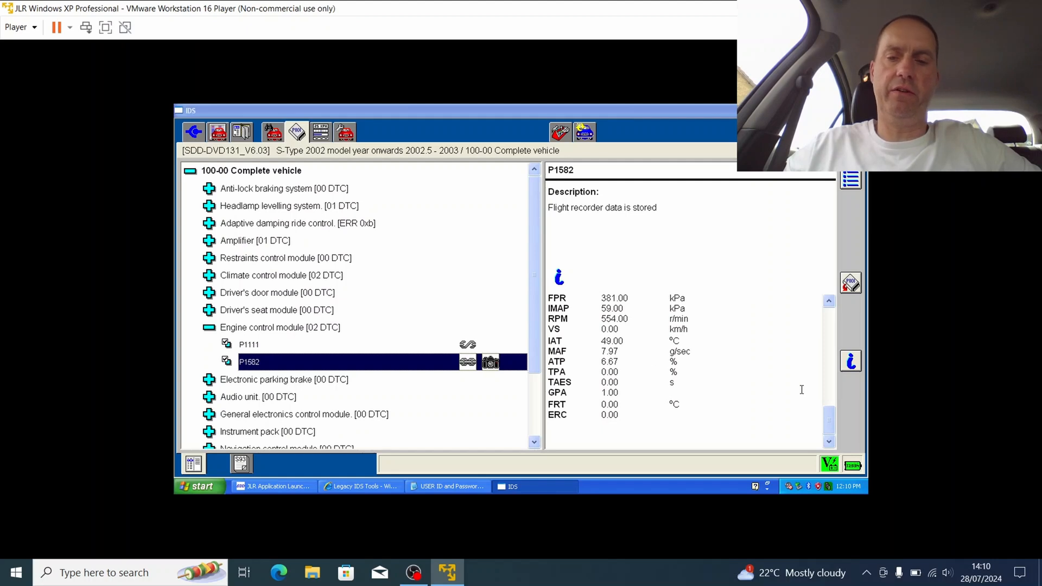
scroll(up, 3)
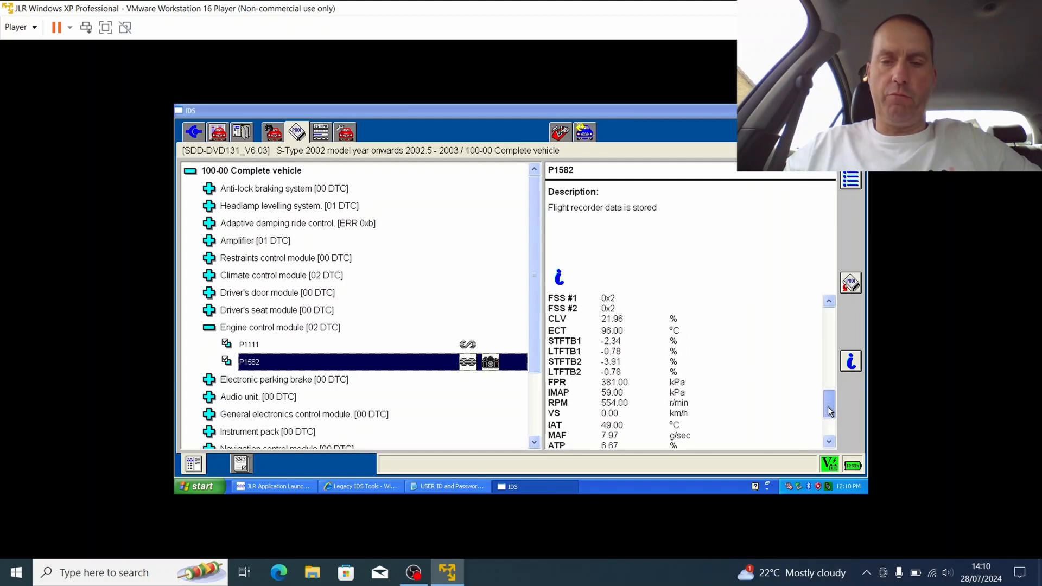
scroll(up, 3)
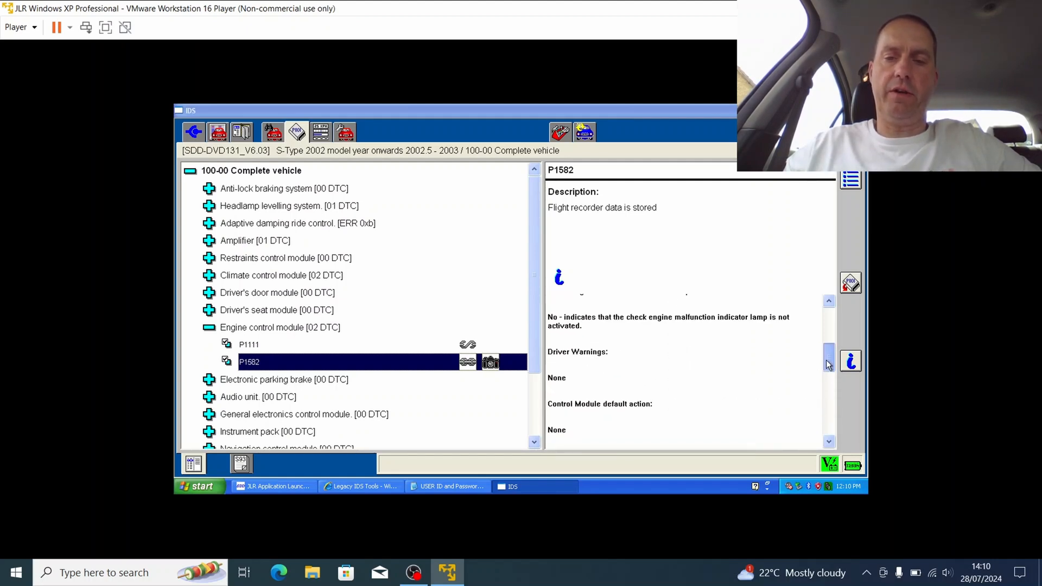
scroll(down, 3)
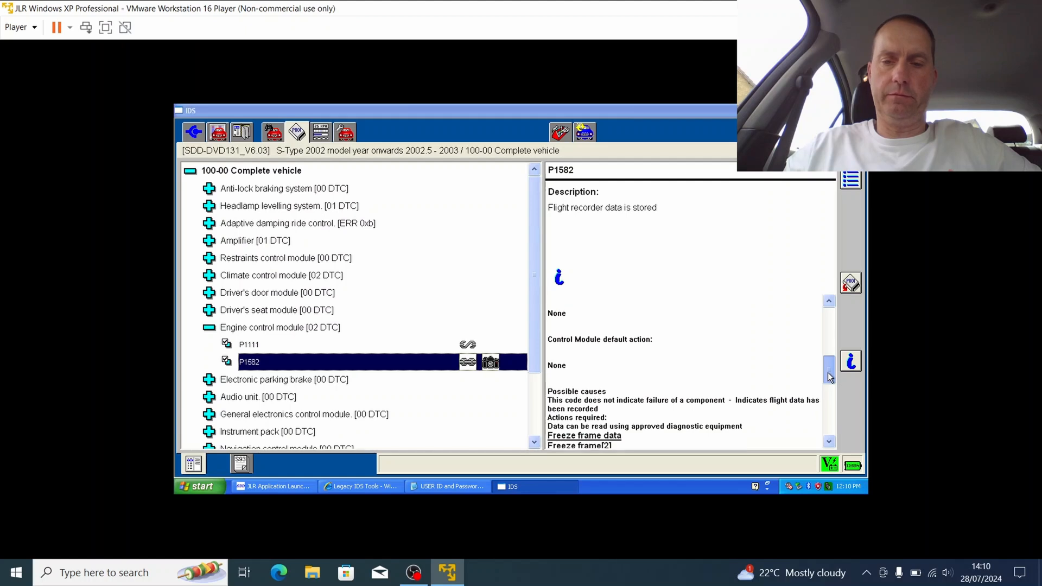
scroll(down, 3)
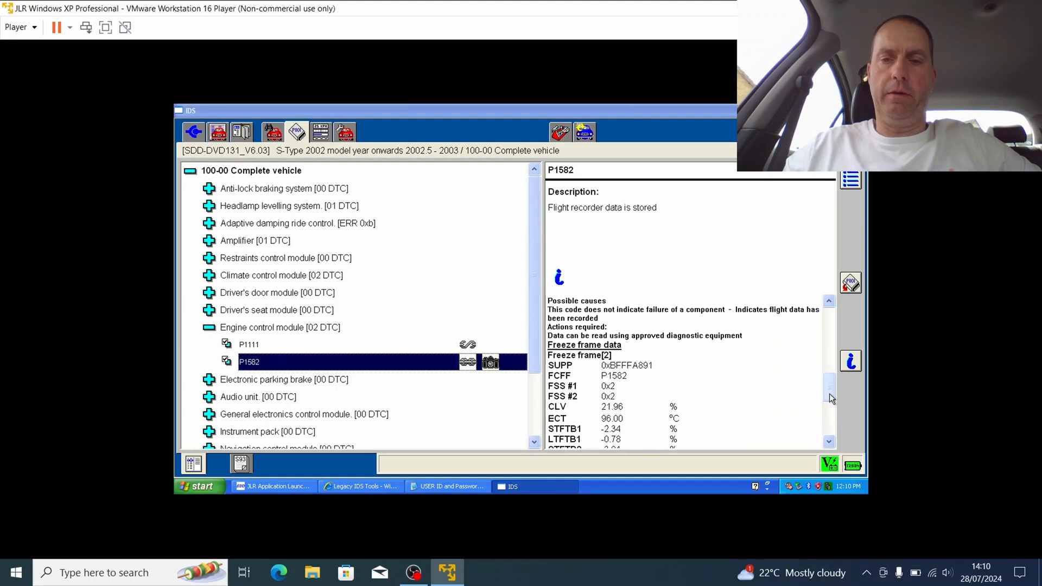
scroll(up, 3)
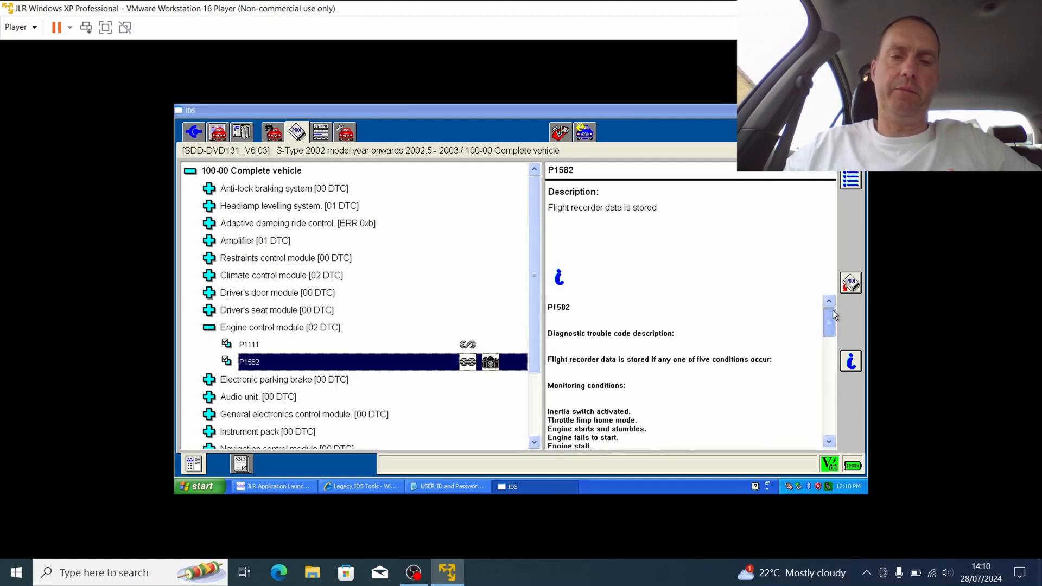
View P1111's description, then collapse the engine control module back into the module list
click(248, 344)
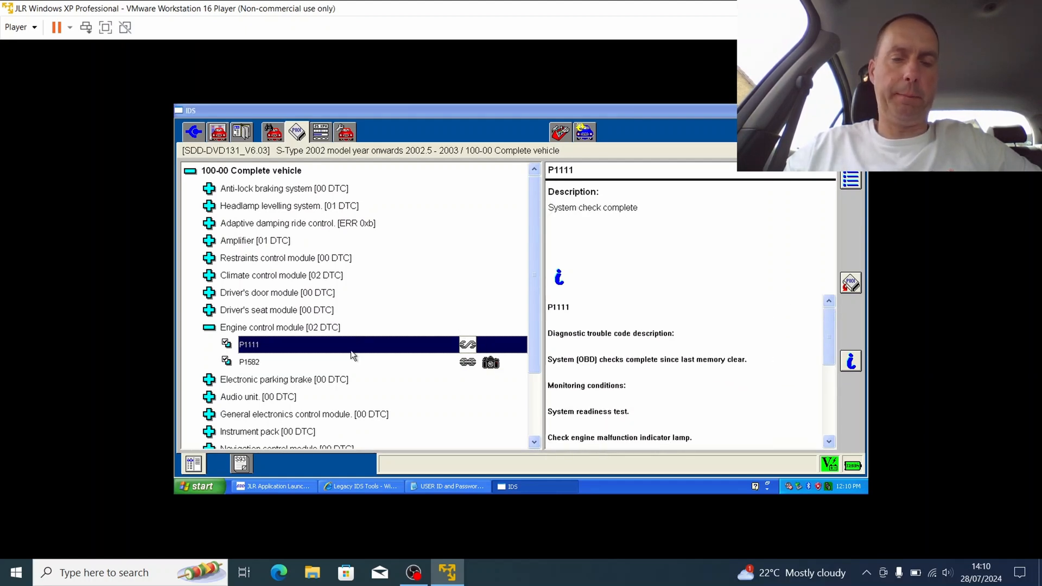
mouse_move(242, 326)
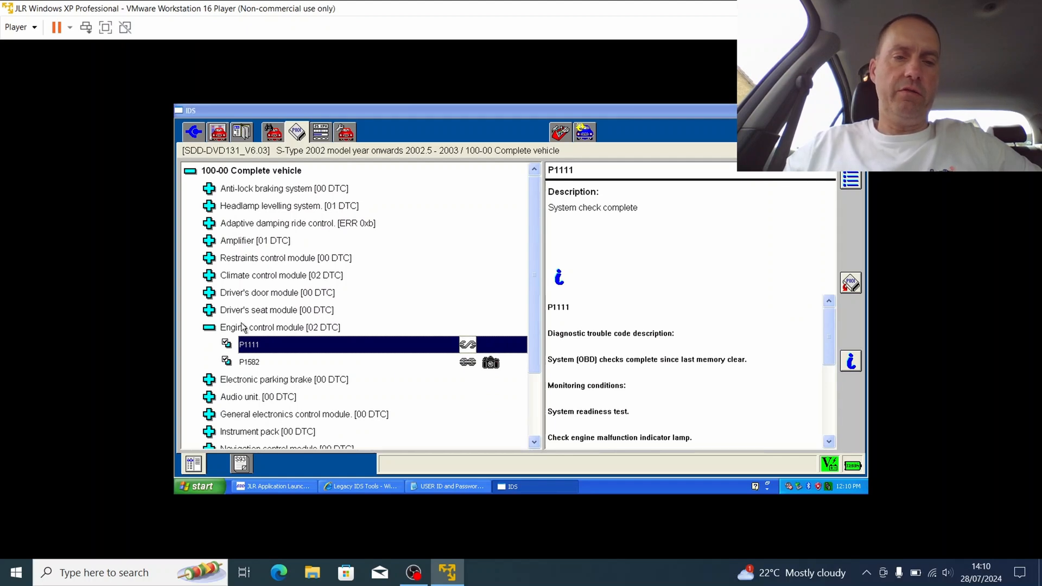
click(208, 327)
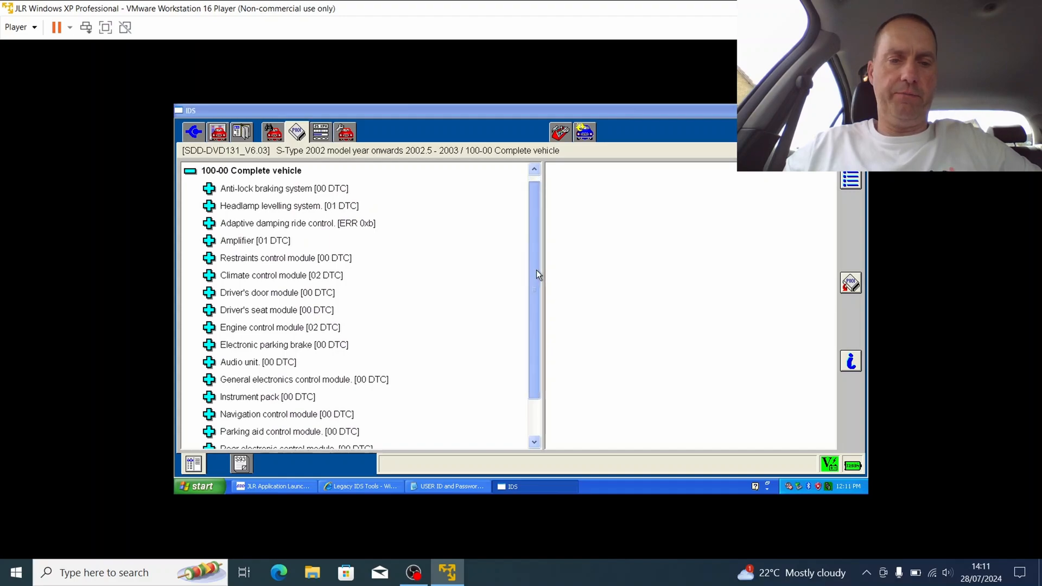
scroll(down, 3)
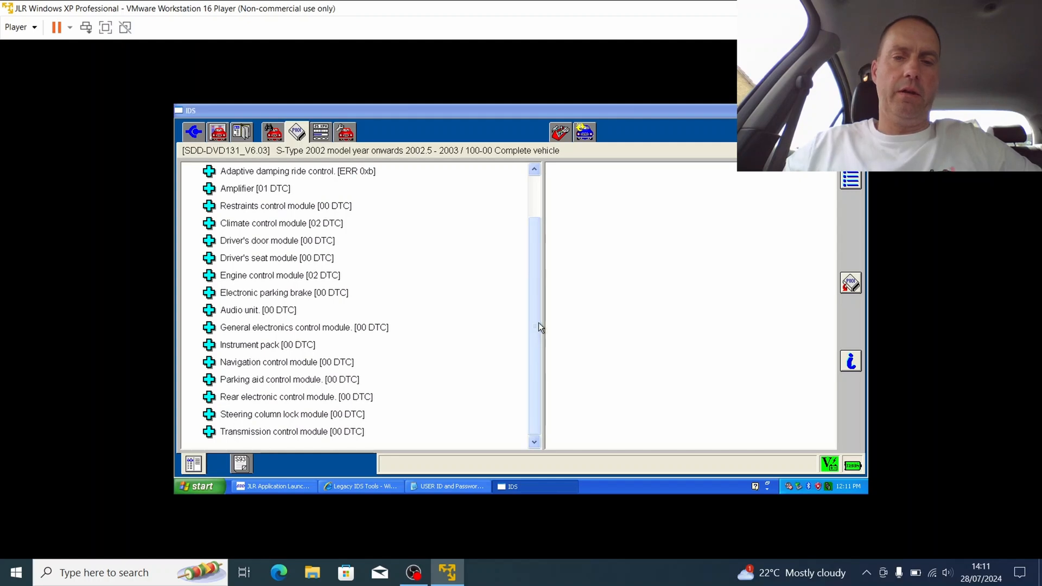
scroll(up, 3)
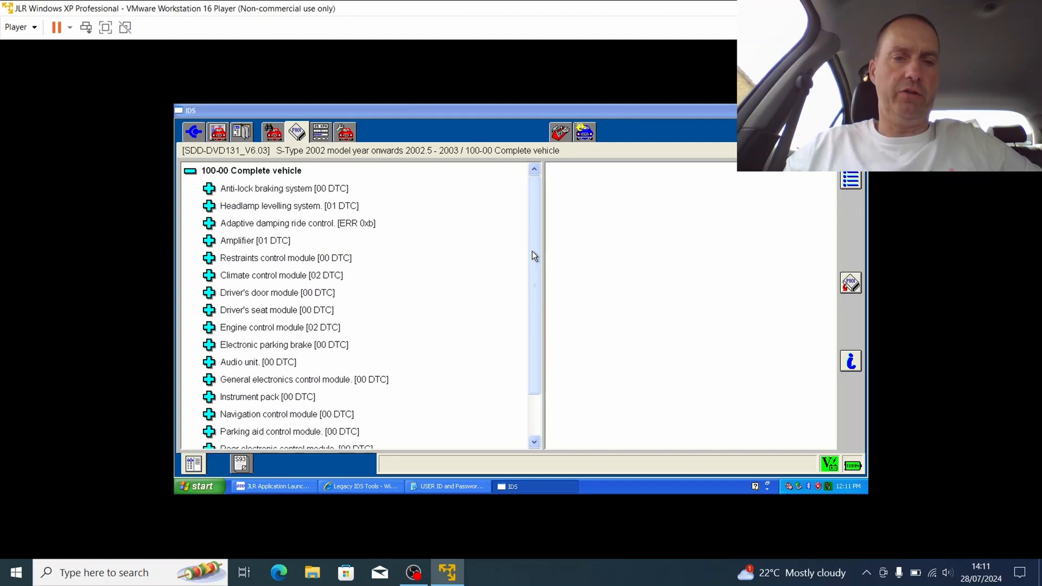
mouse_move(290, 230)
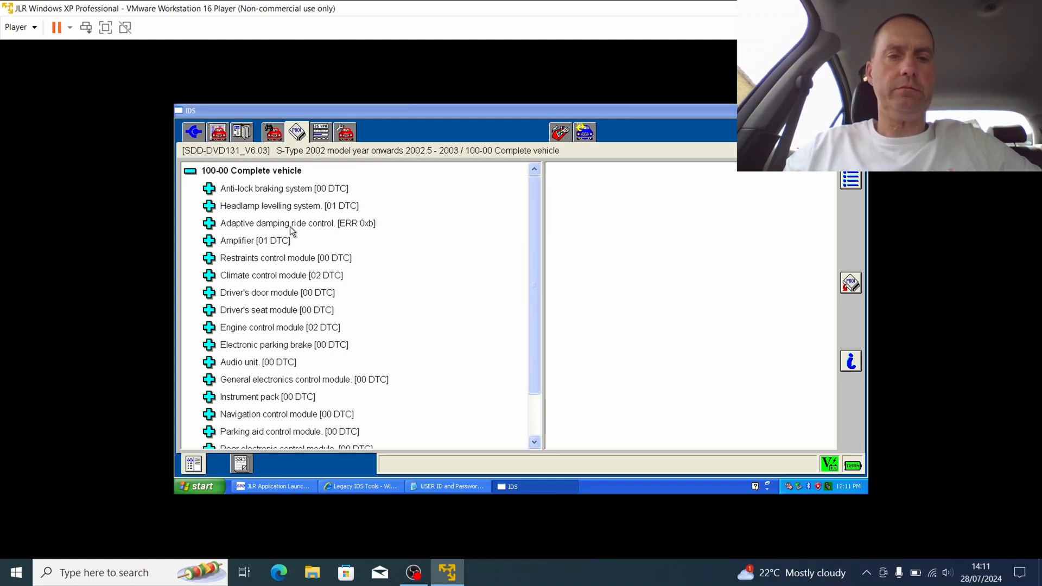
Expand Amplifier and read B2477's possible causes, including reconfiguring the power amplifier
click(297, 223)
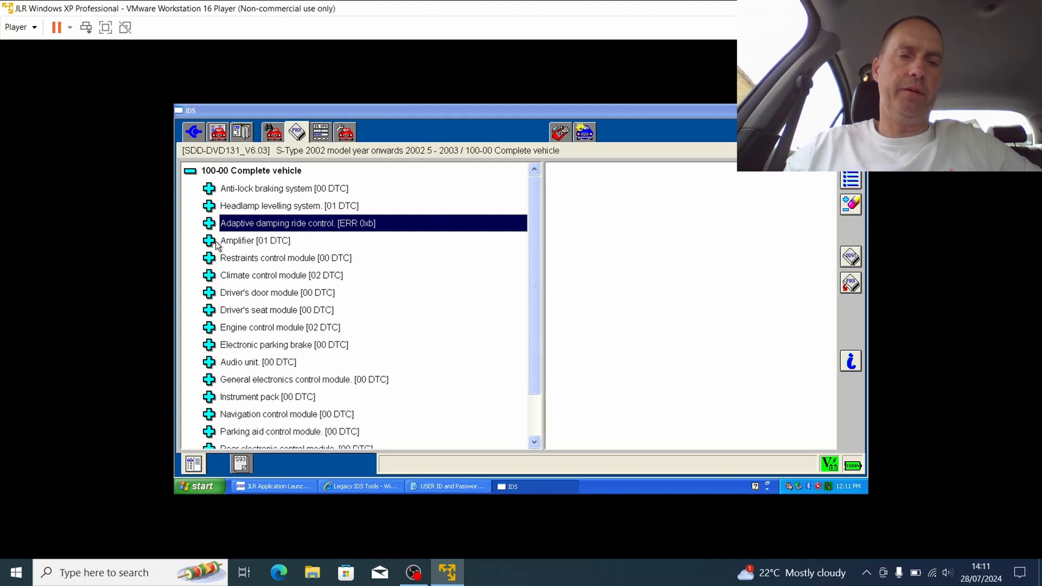
click(209, 240)
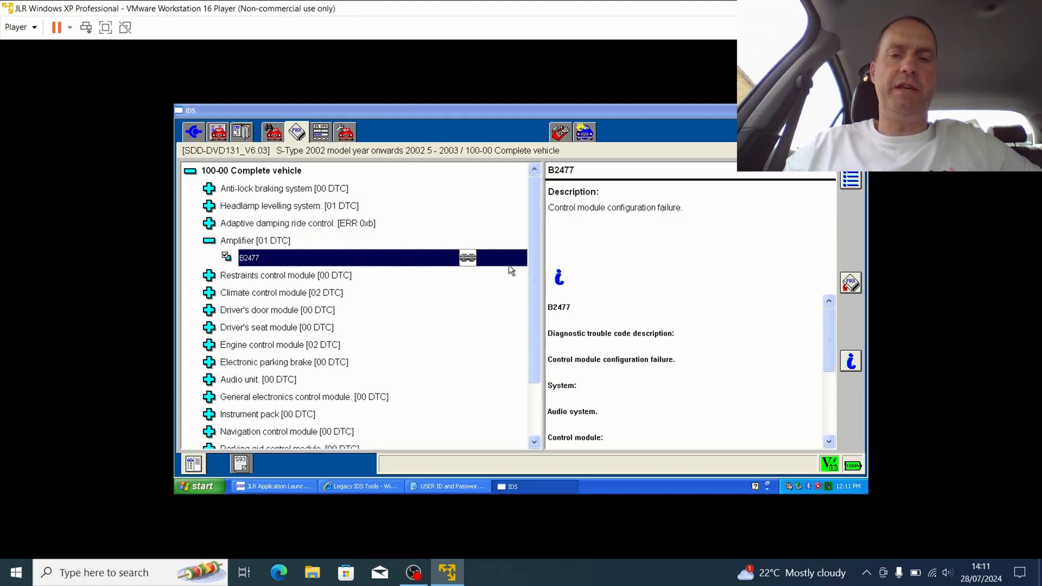
scroll(down, 3)
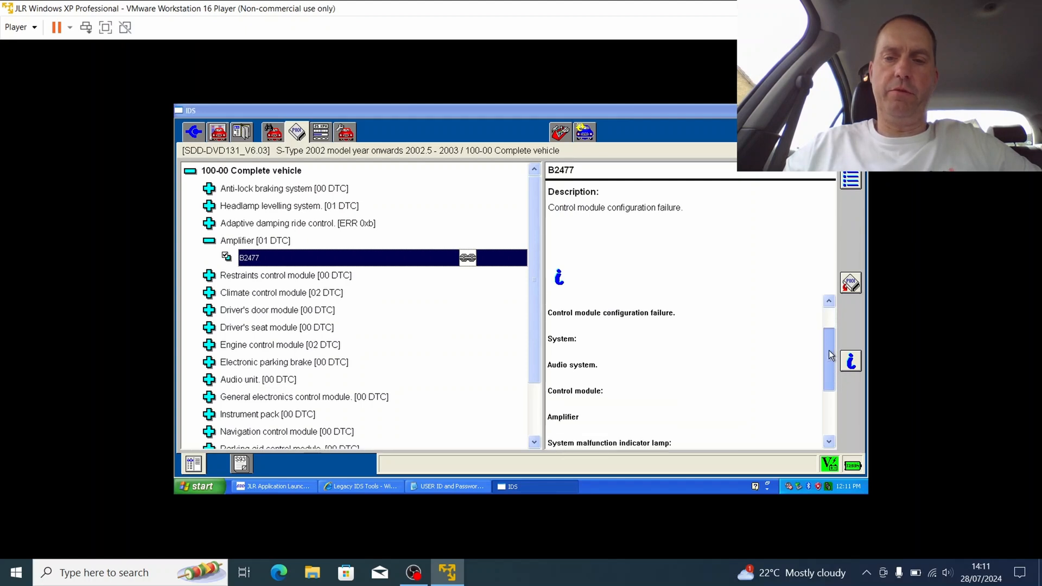
scroll(down, 3)
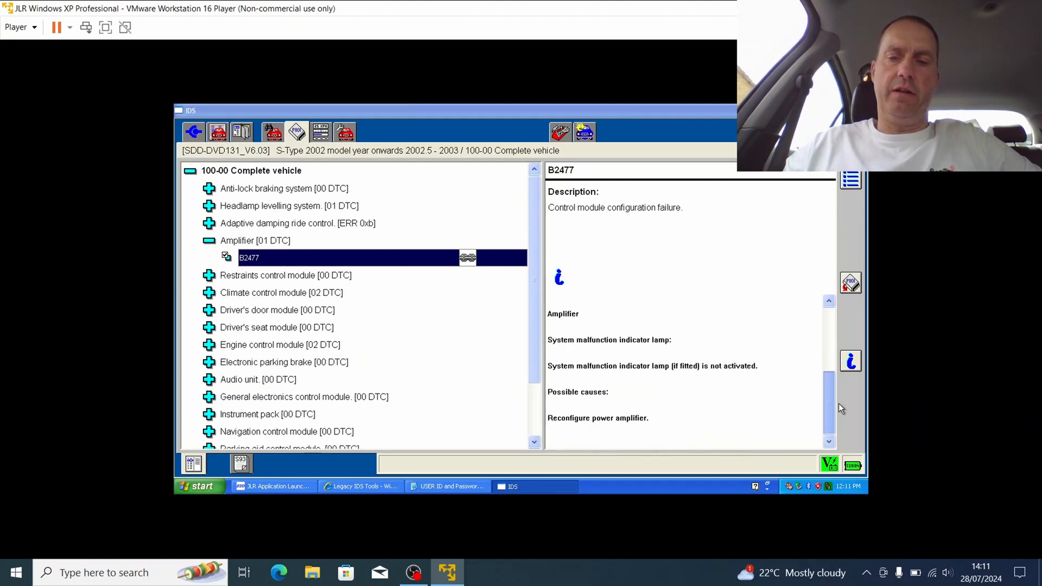
scroll(up, 3)
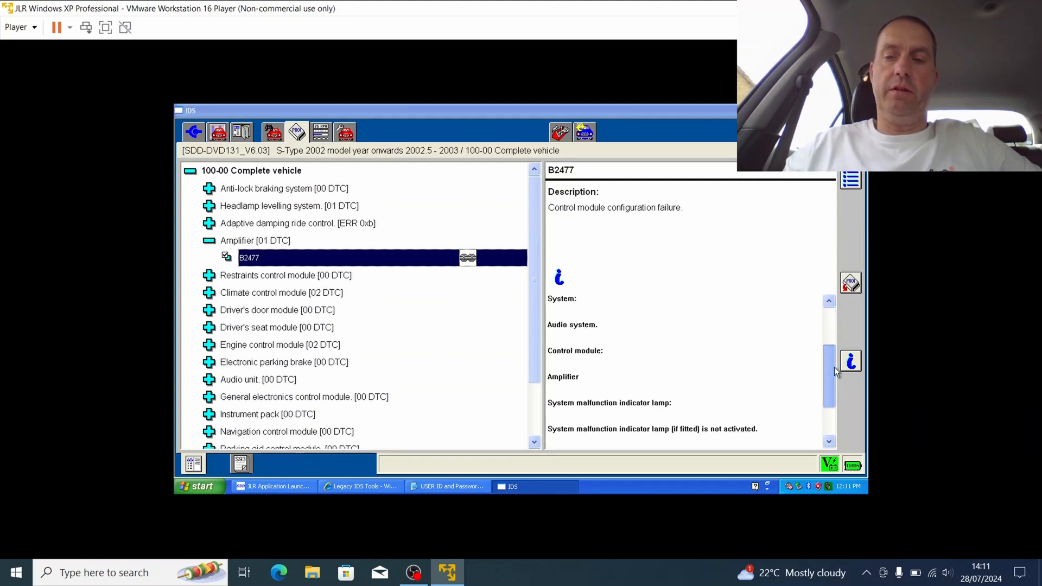
scroll(up, 3)
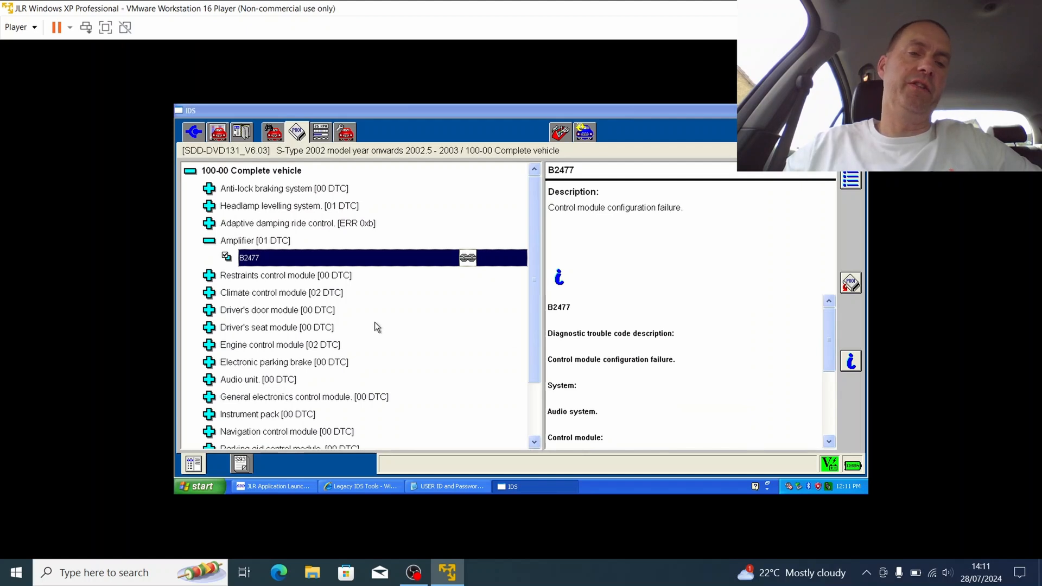
click(209, 240)
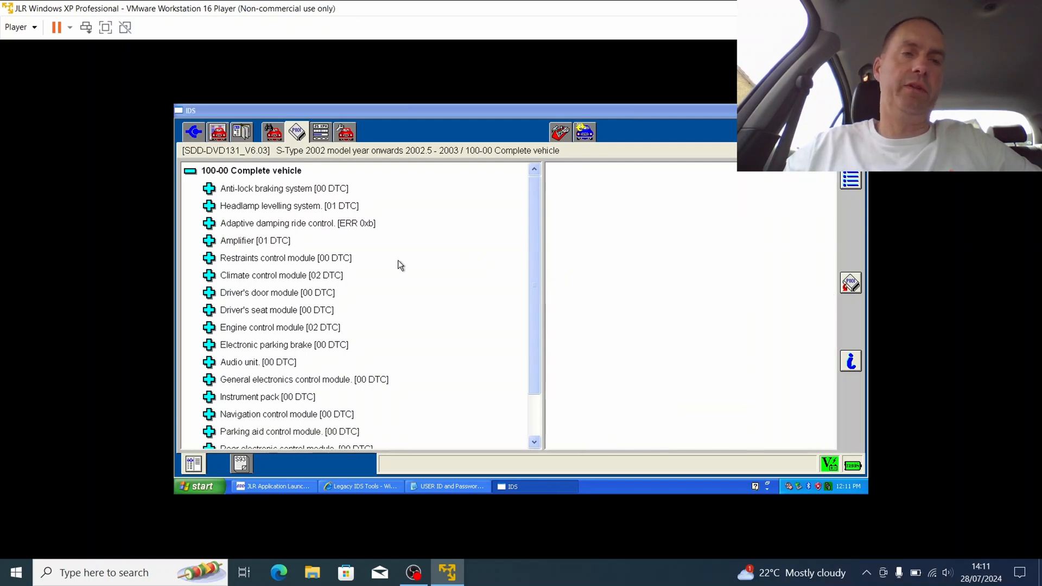
mouse_move(523, 208)
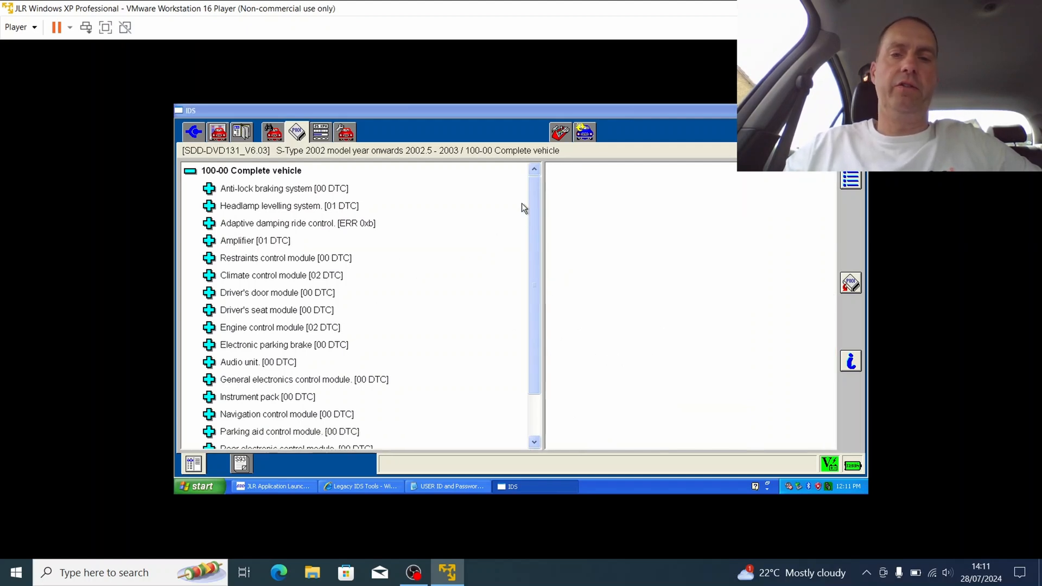
mouse_move(458, 183)
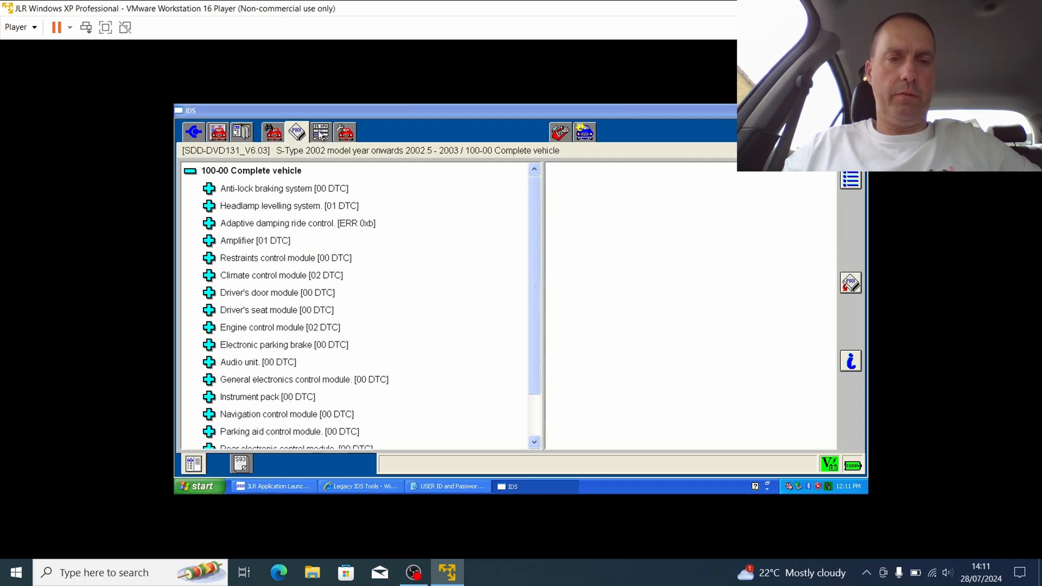
mouse_move(336, 309)
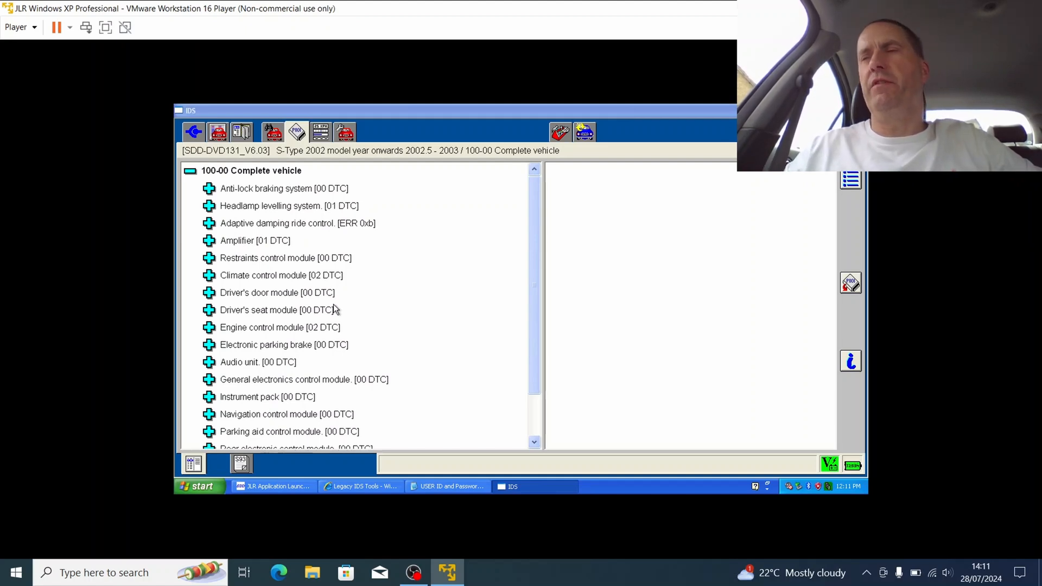
mouse_move(510, 290)
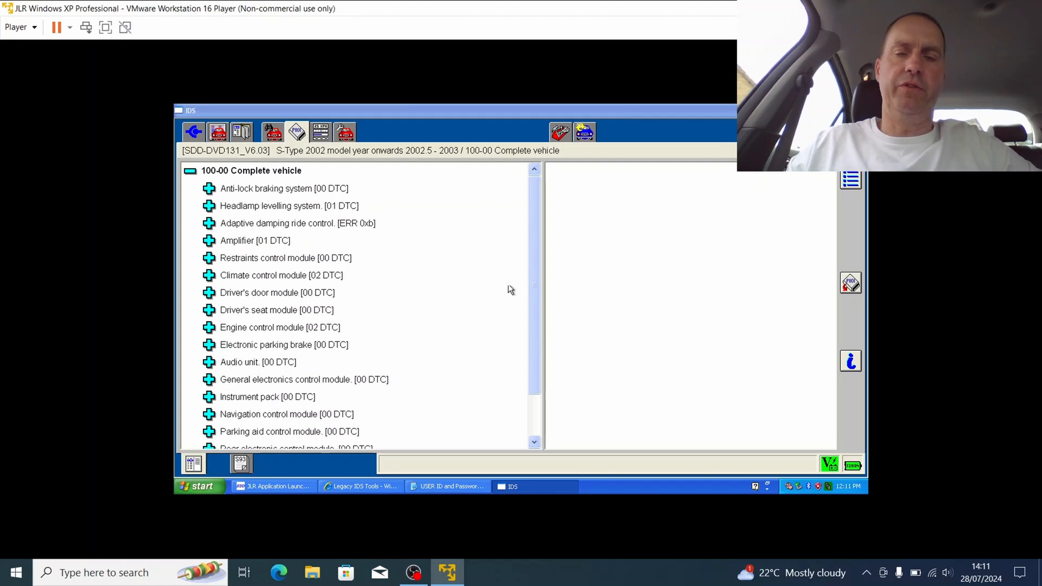
mouse_move(504, 280)
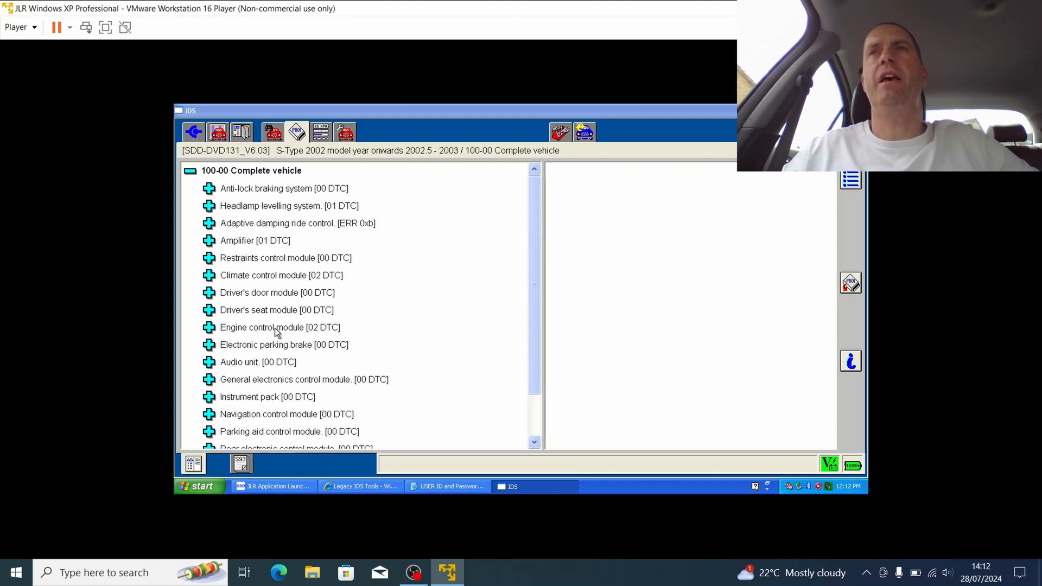
mouse_move(281, 325)
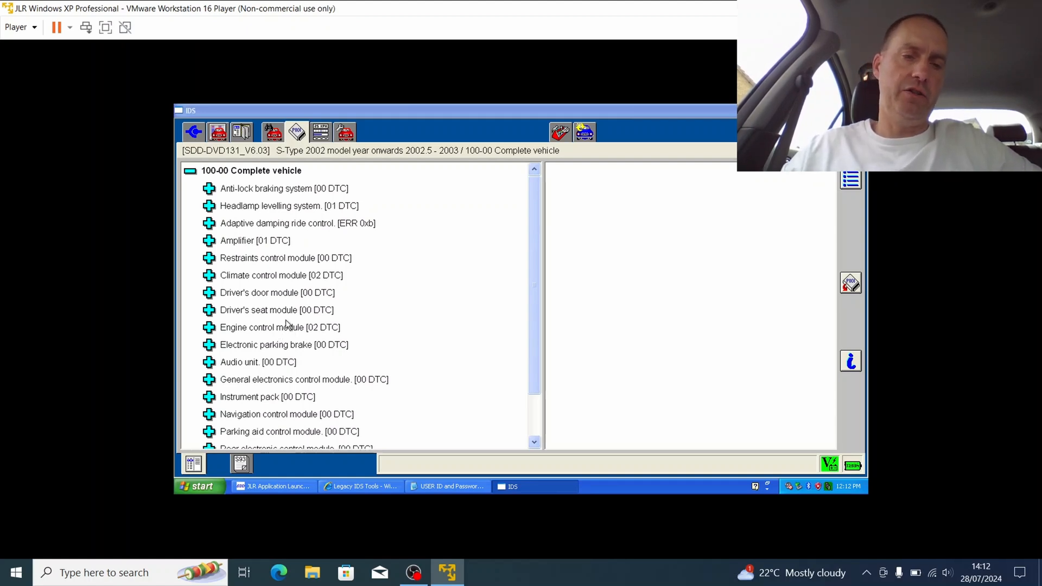
scroll(down, 3)
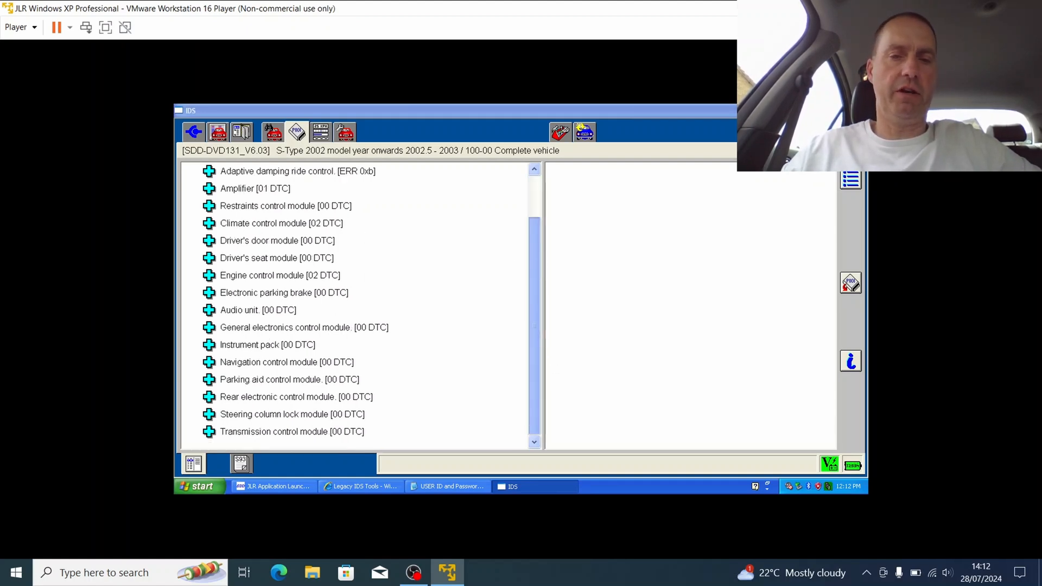
scroll(up, 3)
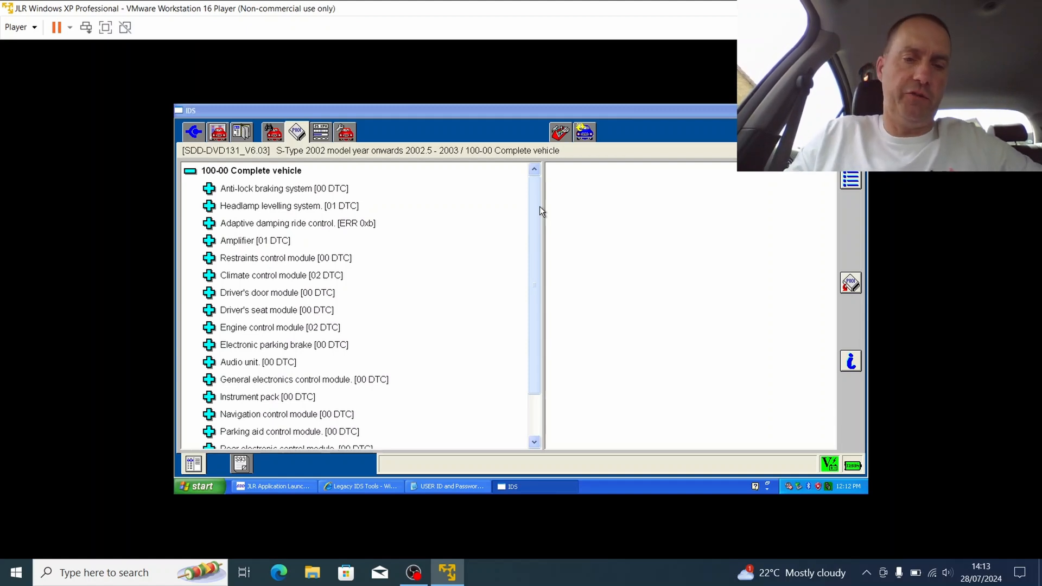
scroll(down, 3)
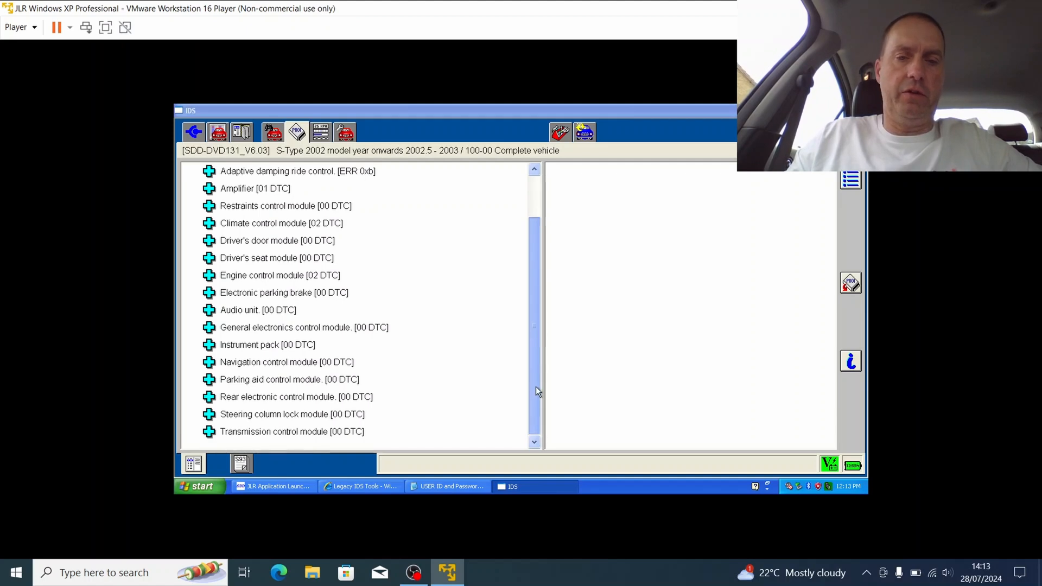
scroll(up, 3)
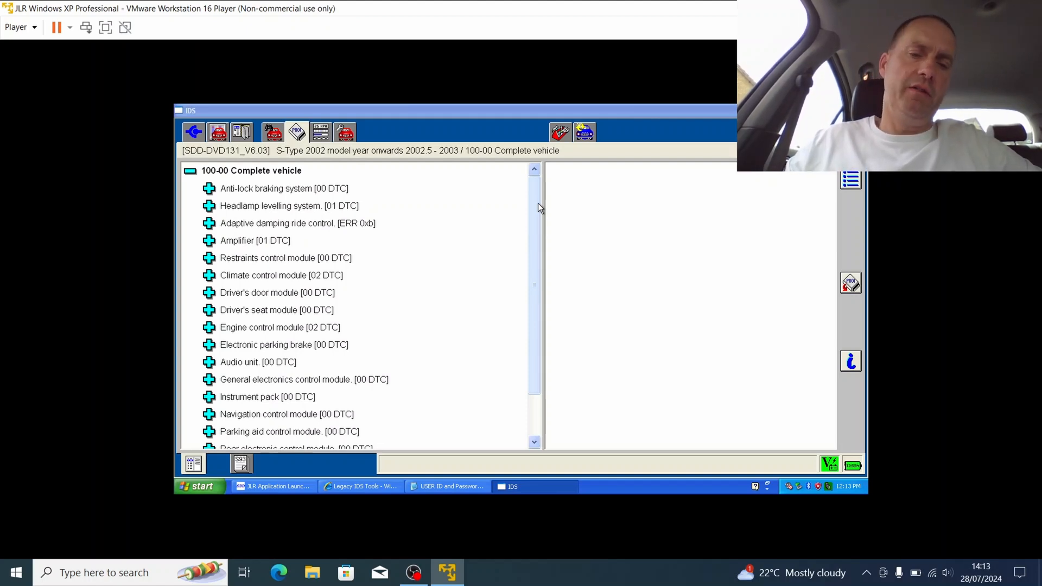
right_click(536, 208)
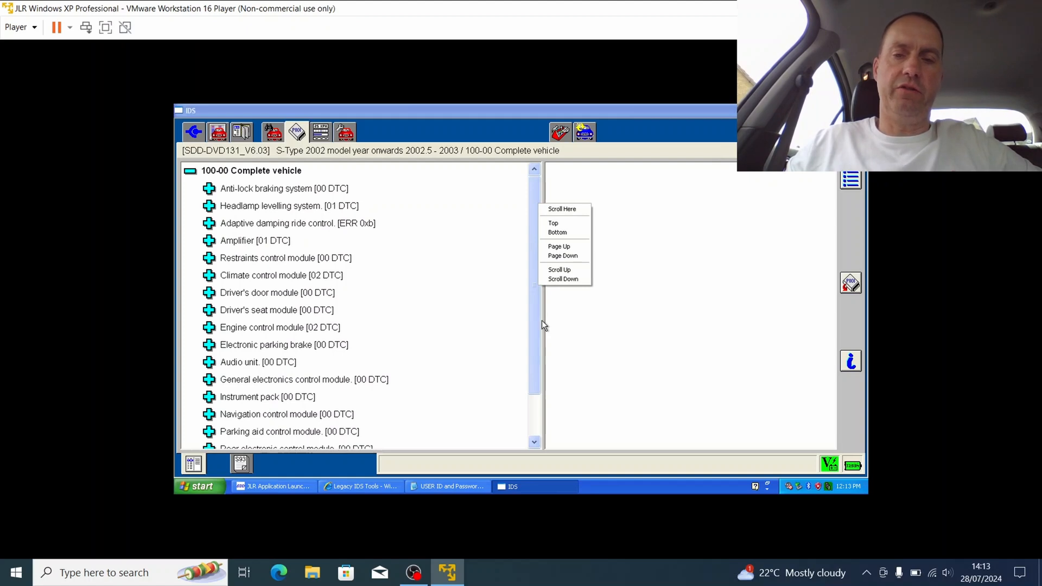
click(532, 316)
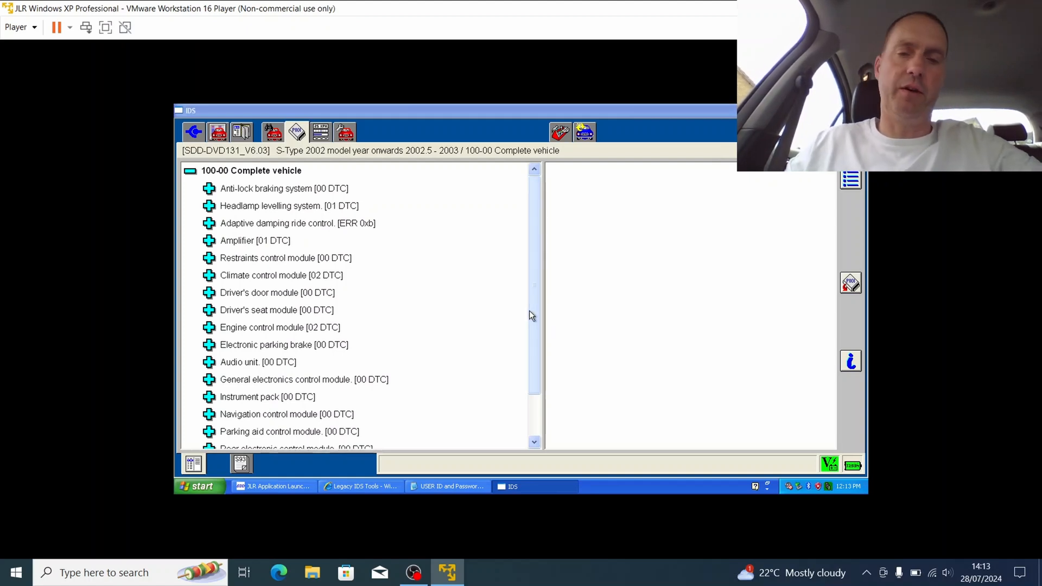
scroll(down, 3)
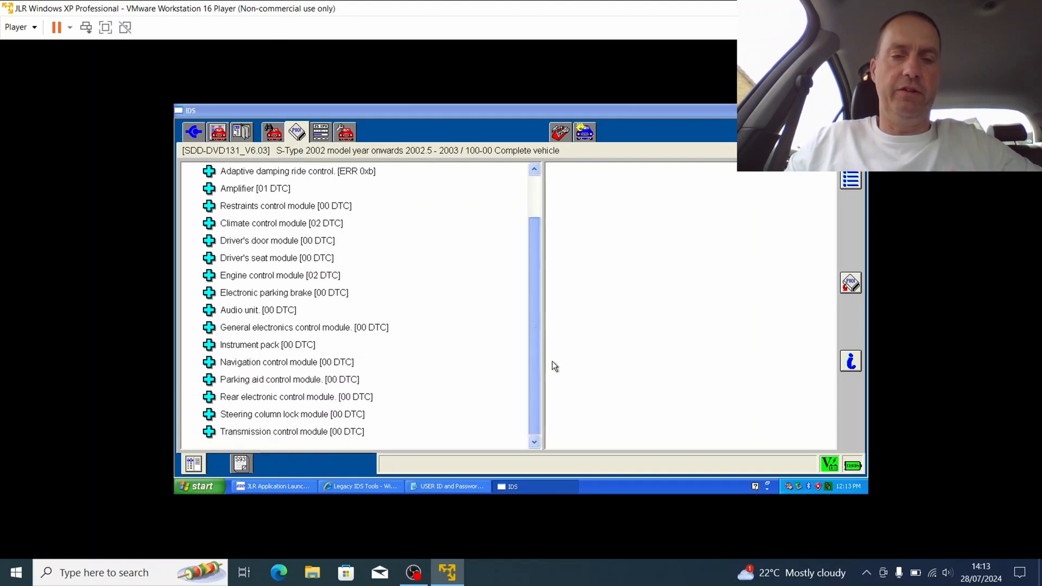
scroll(up, 3)
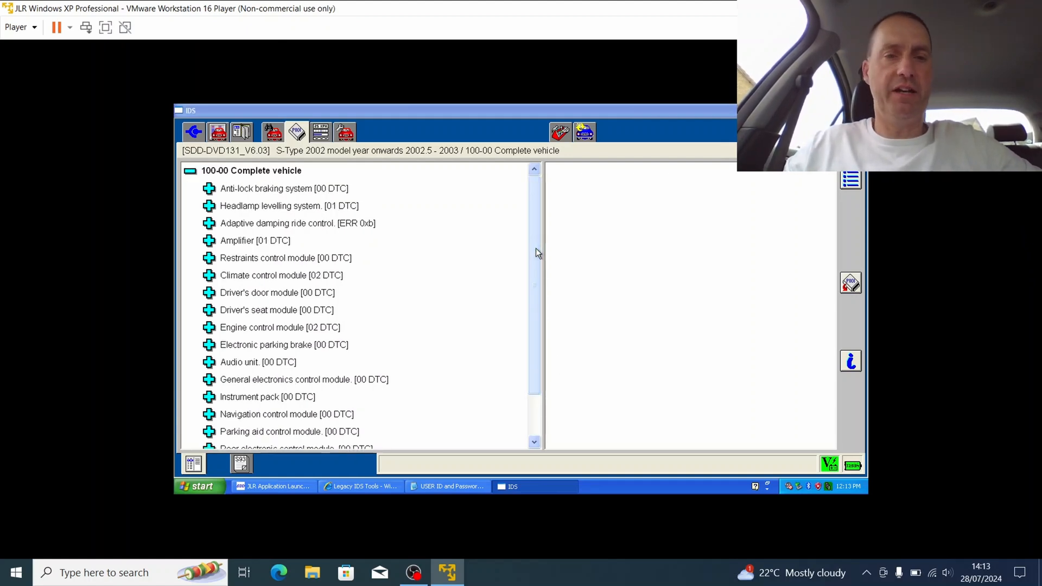
mouse_move(405, 125)
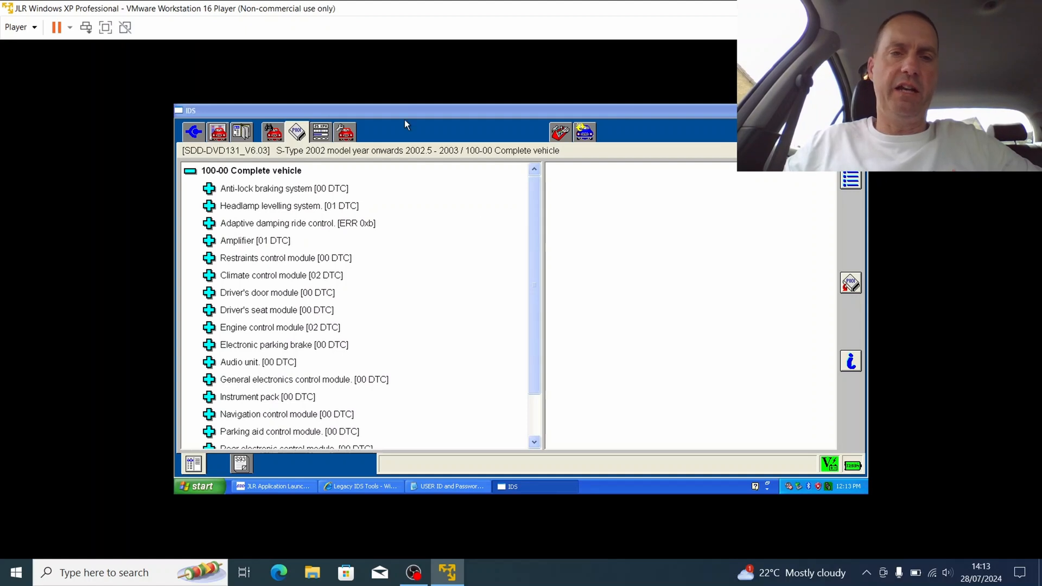
mouse_move(537, 222)
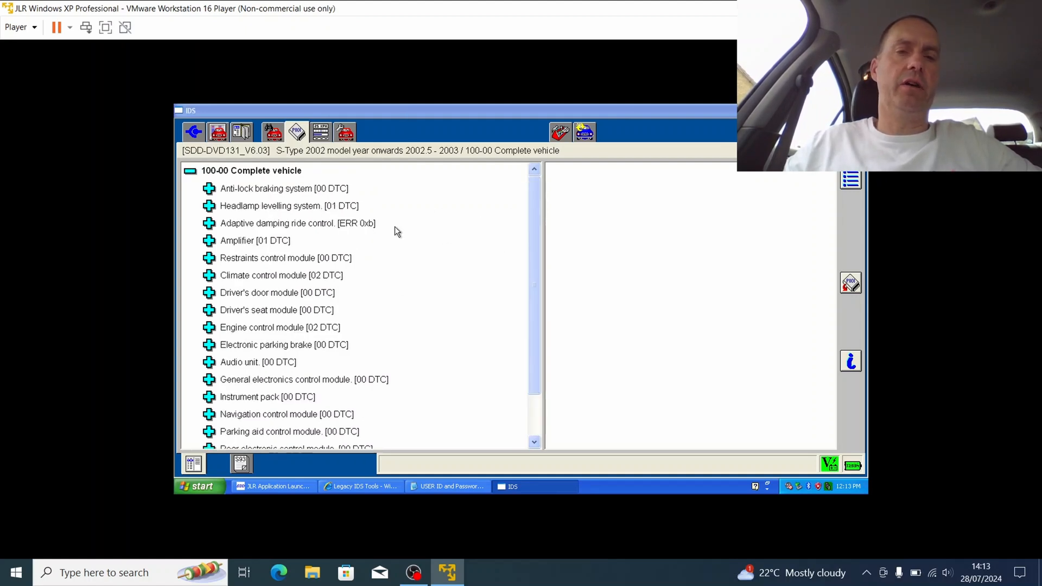
mouse_move(366, 280)
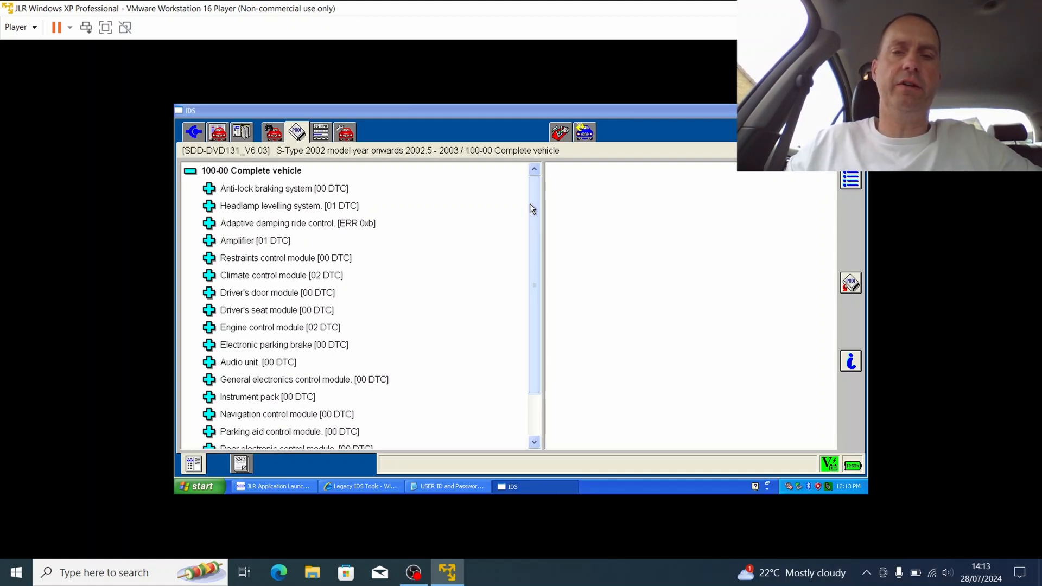
mouse_move(466, 235)
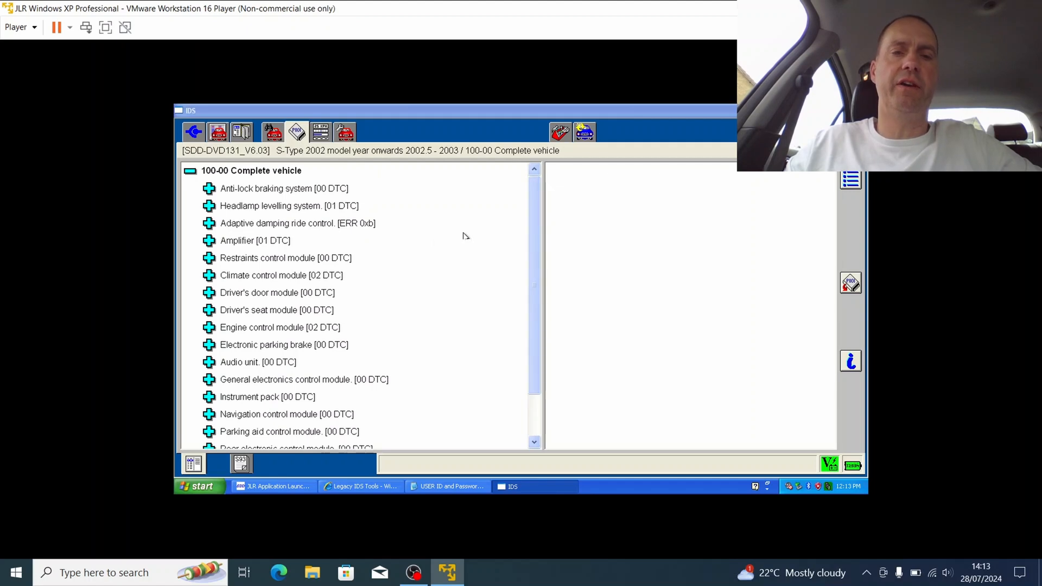
mouse_move(574, 215)
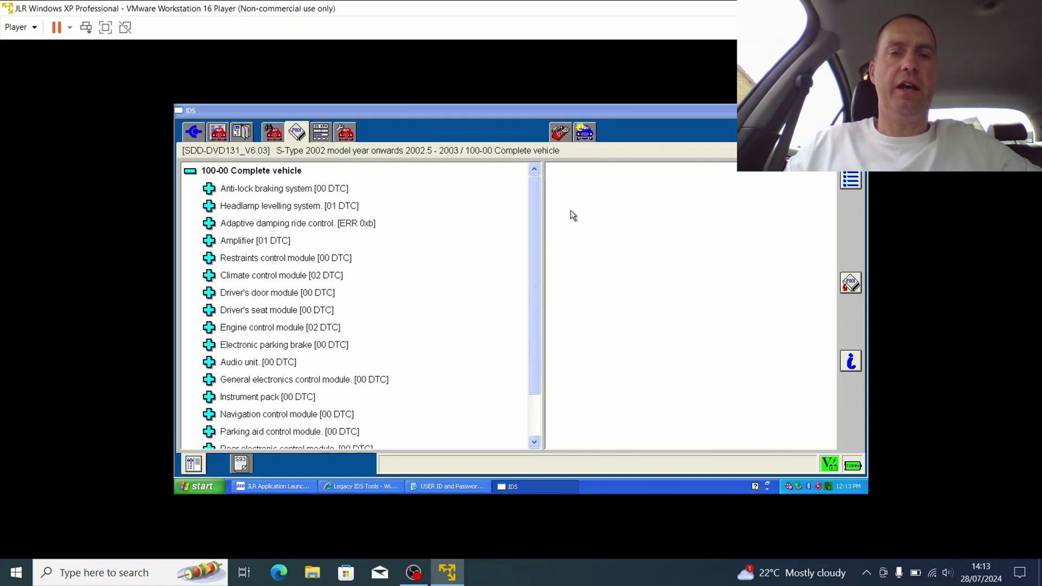
Open vehicle configuration, select Dealer options and confirm the choice
click(344, 131)
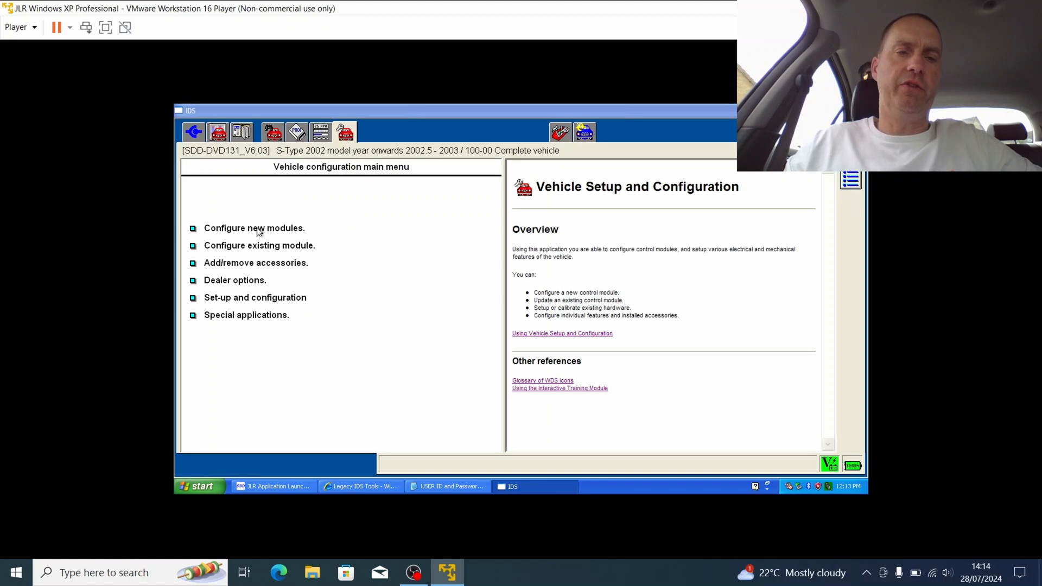
mouse_move(270, 249)
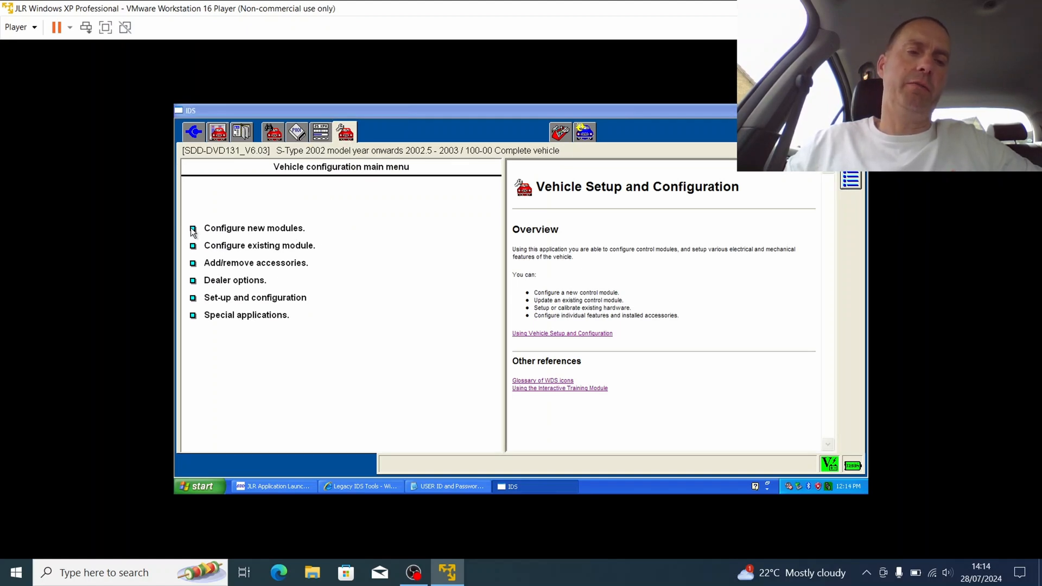
mouse_move(213, 232)
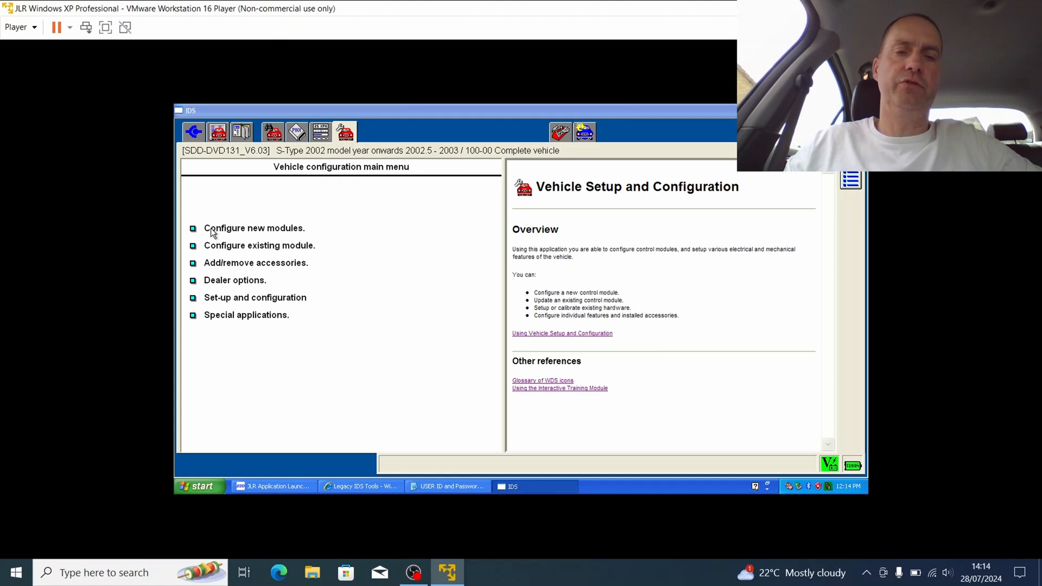
mouse_move(233, 244)
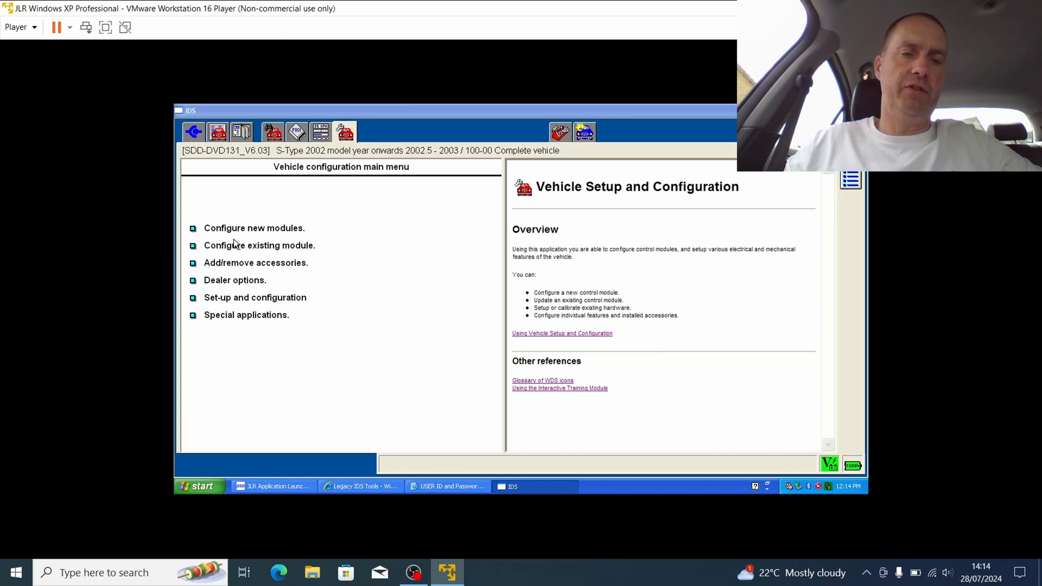
mouse_move(238, 276)
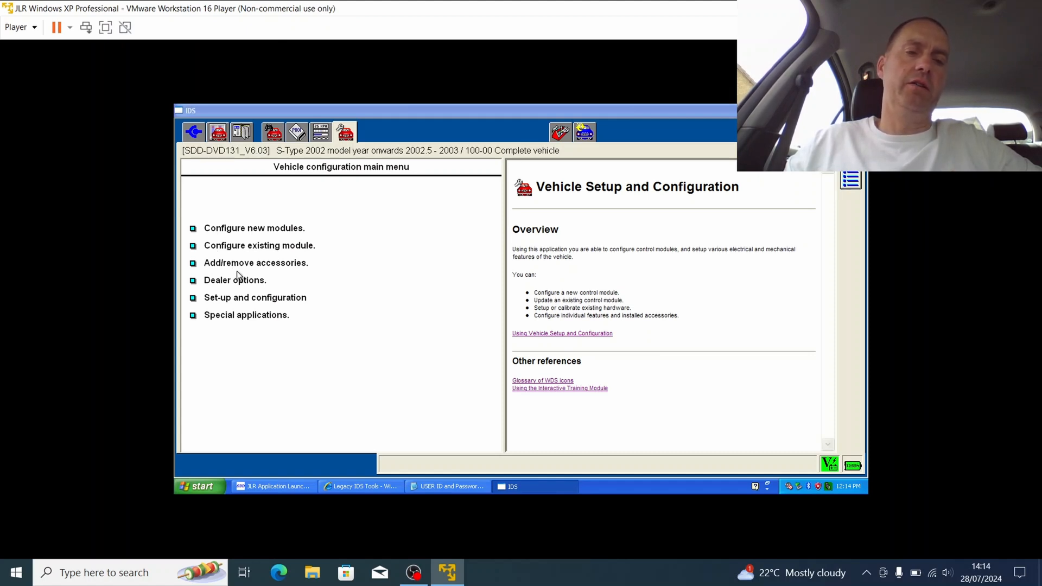
click(234, 280)
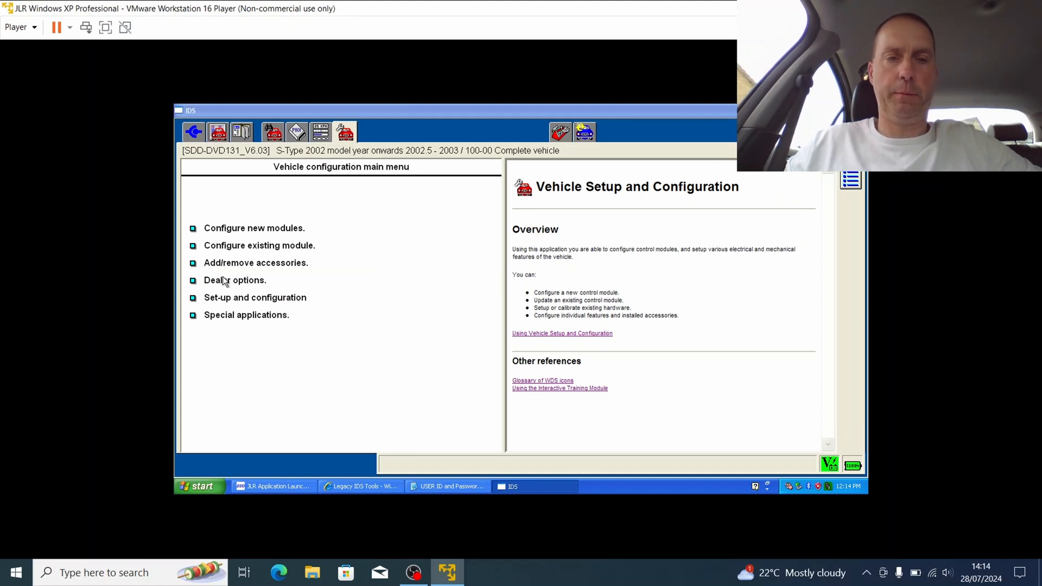
click(234, 280)
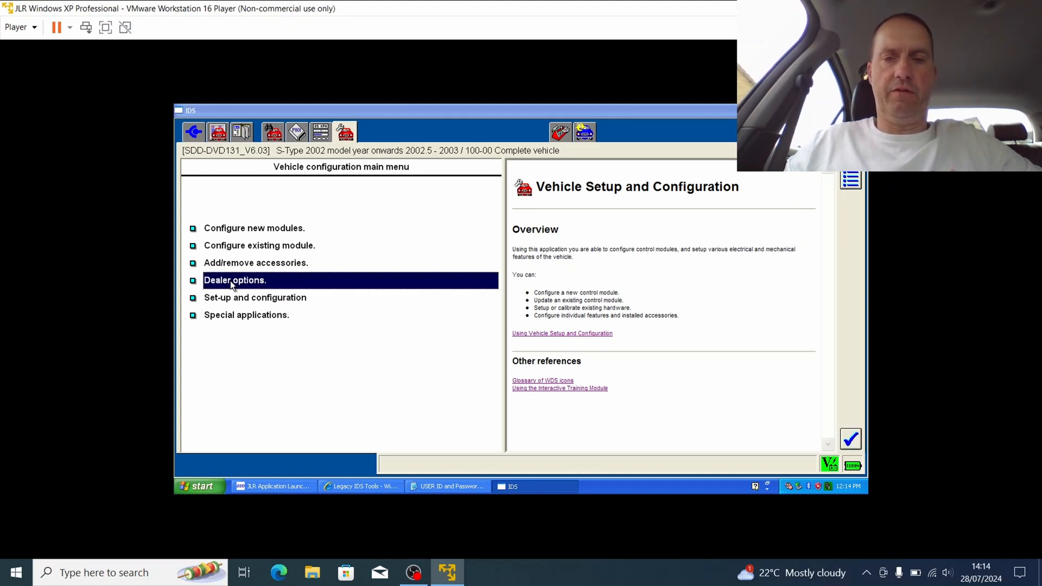
mouse_move(758, 408)
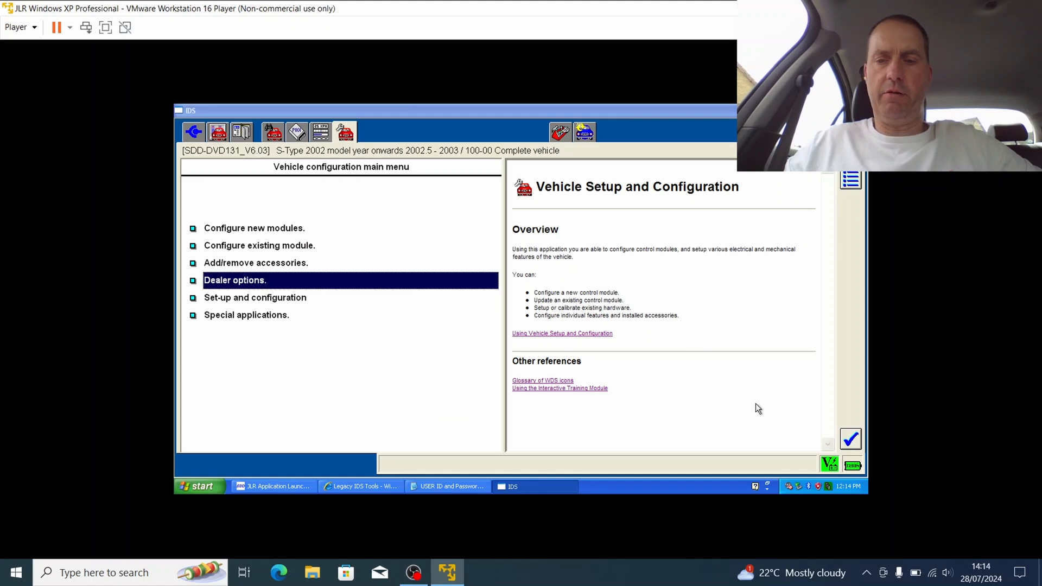
click(850, 438)
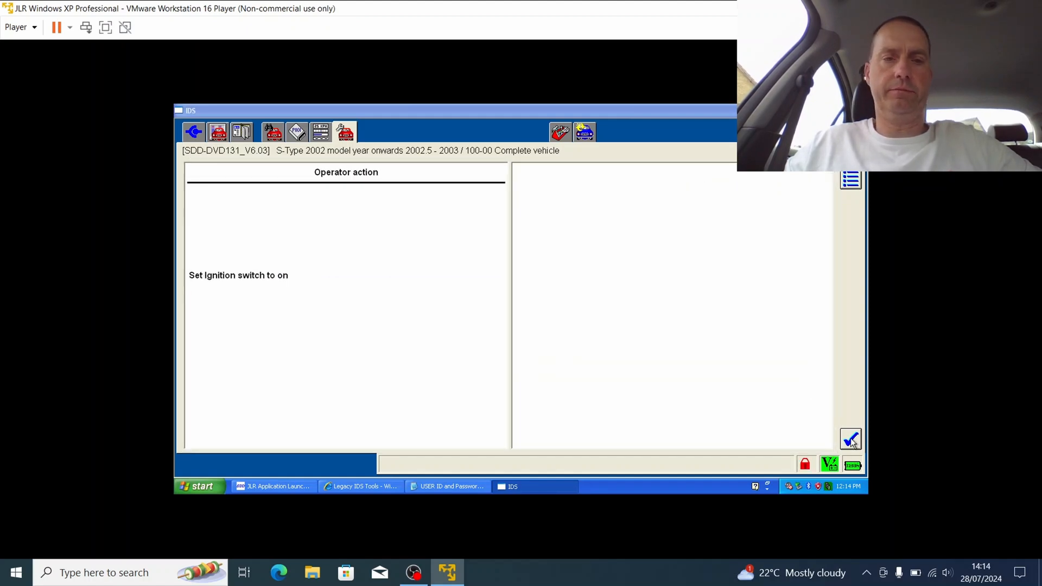
mouse_move(771, 340)
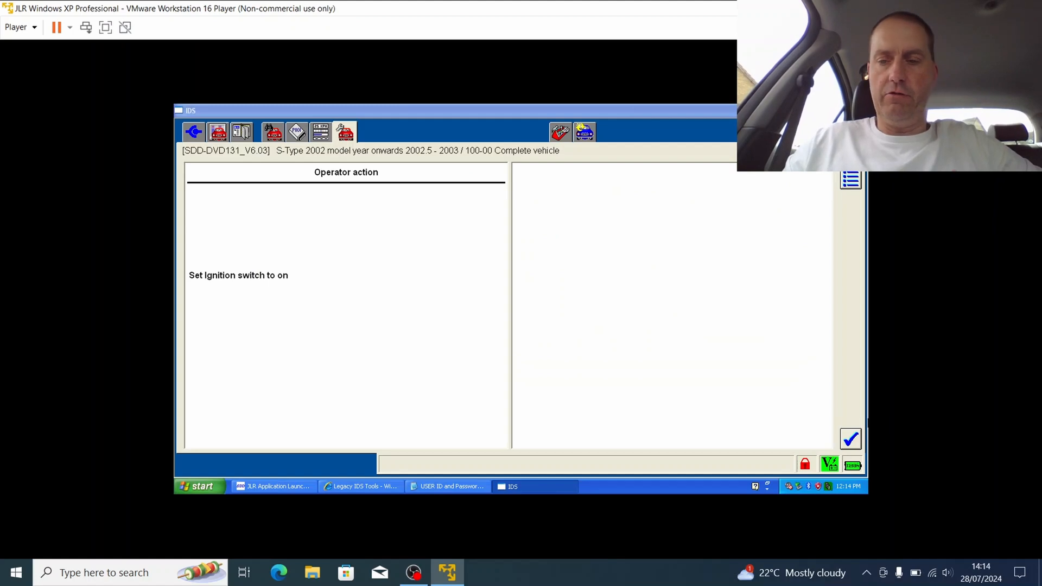
Confirm the ignition is on to reach the Vehicle Configuration Modification features list
click(851, 438)
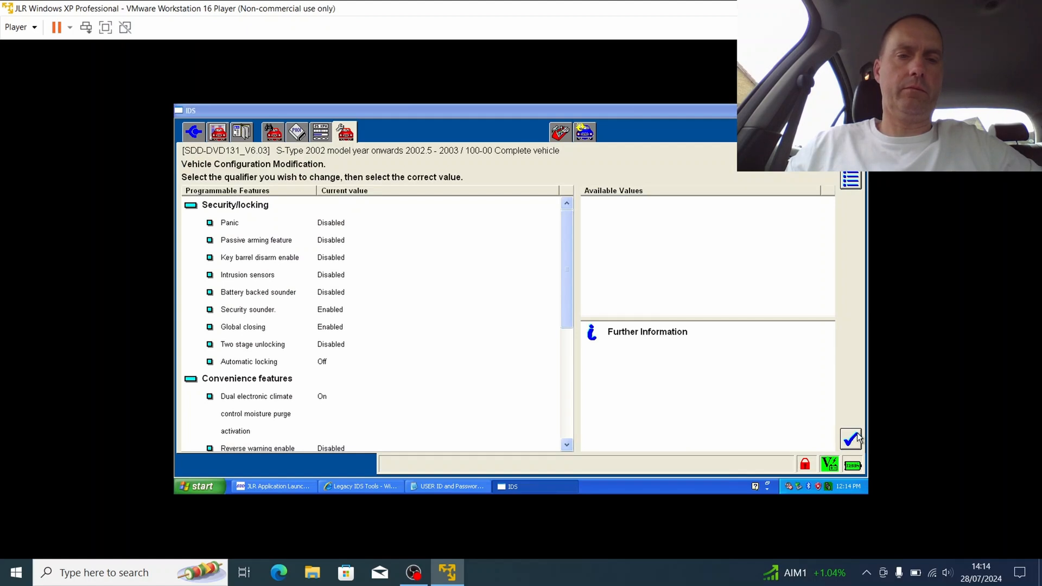
mouse_move(316, 239)
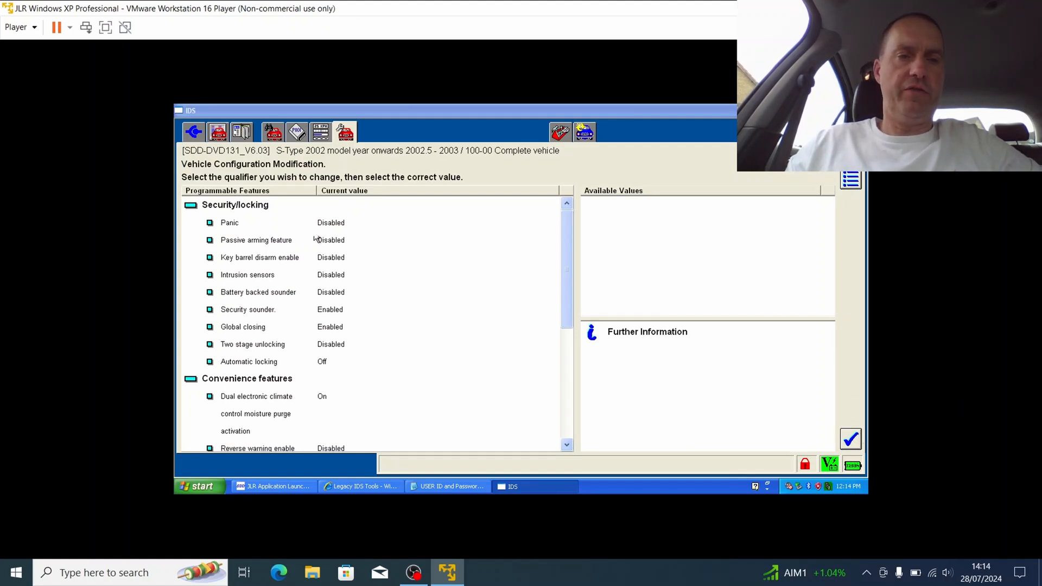
mouse_move(246, 208)
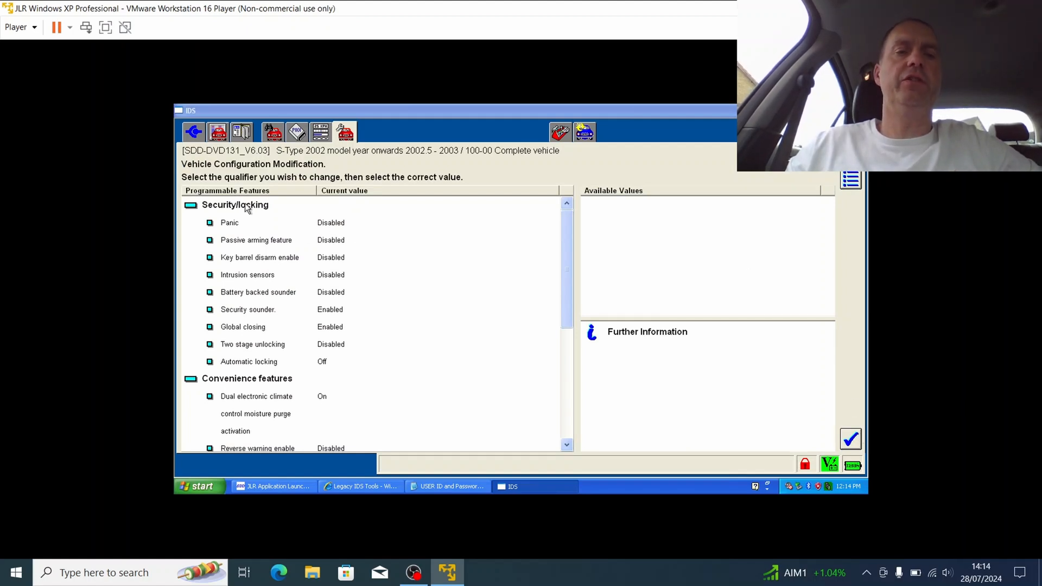
mouse_move(525, 224)
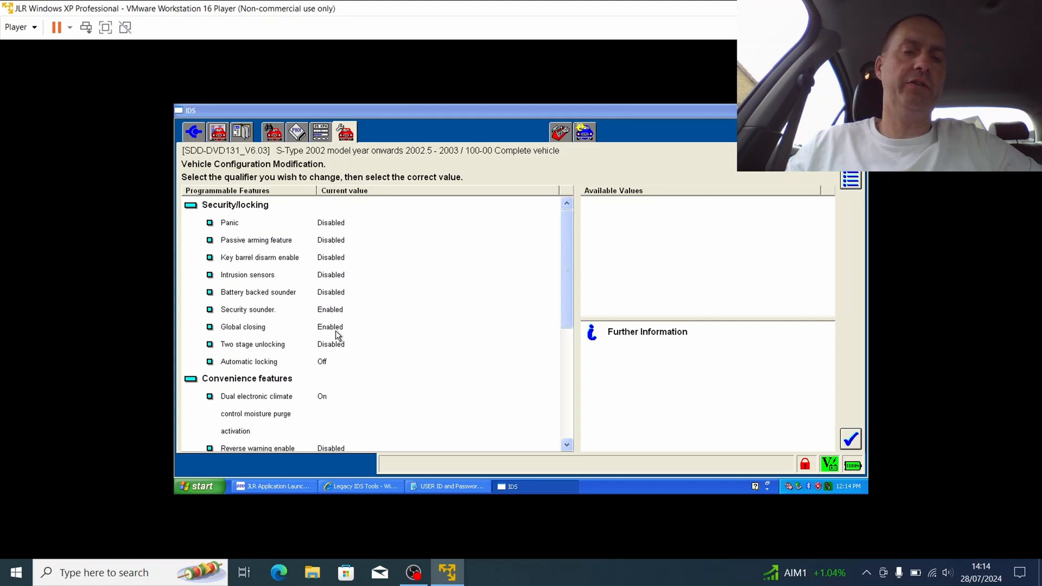
mouse_move(276, 371)
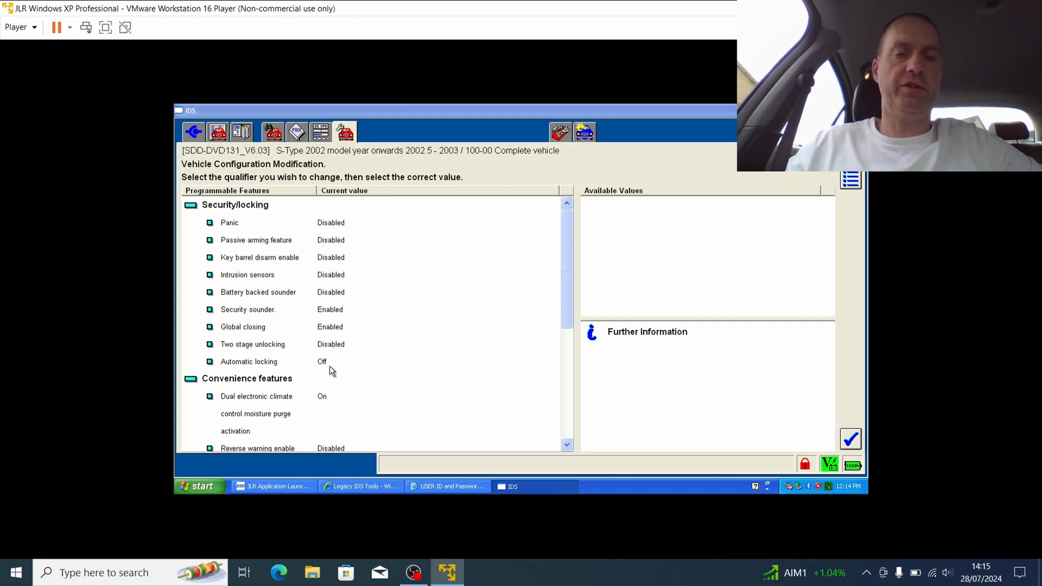
mouse_move(317, 264)
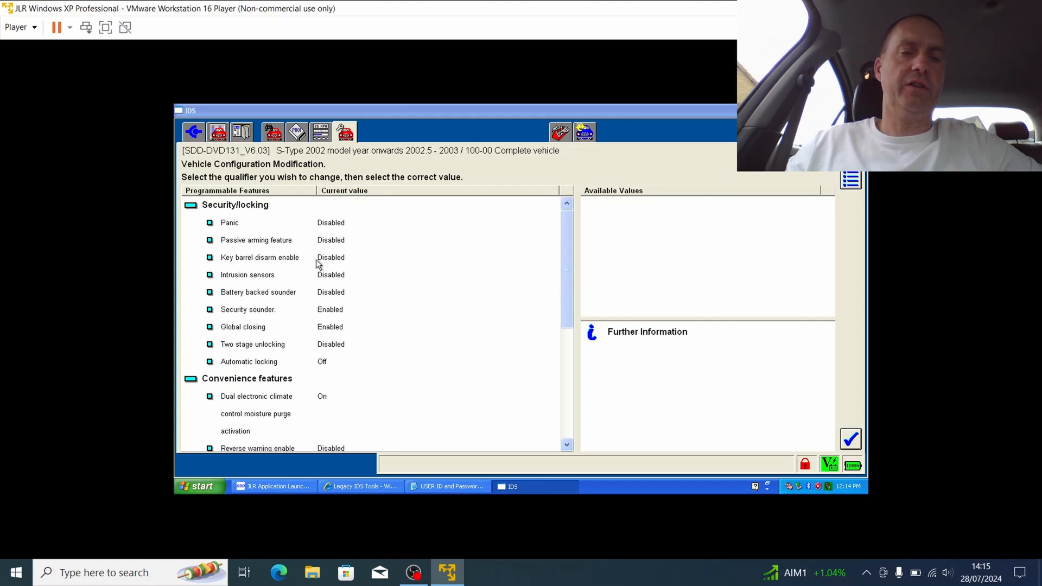
mouse_move(349, 251)
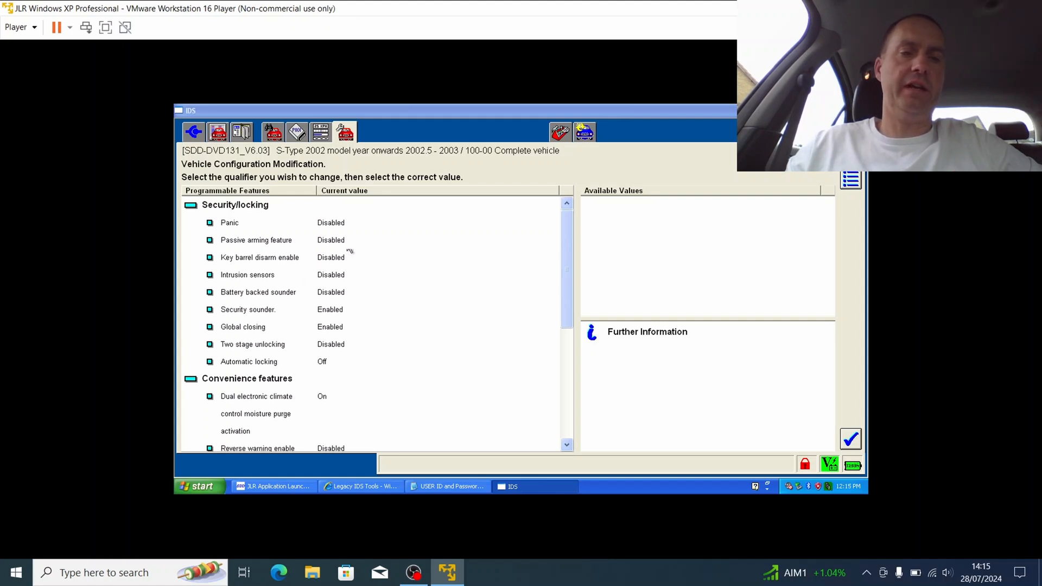
mouse_move(299, 254)
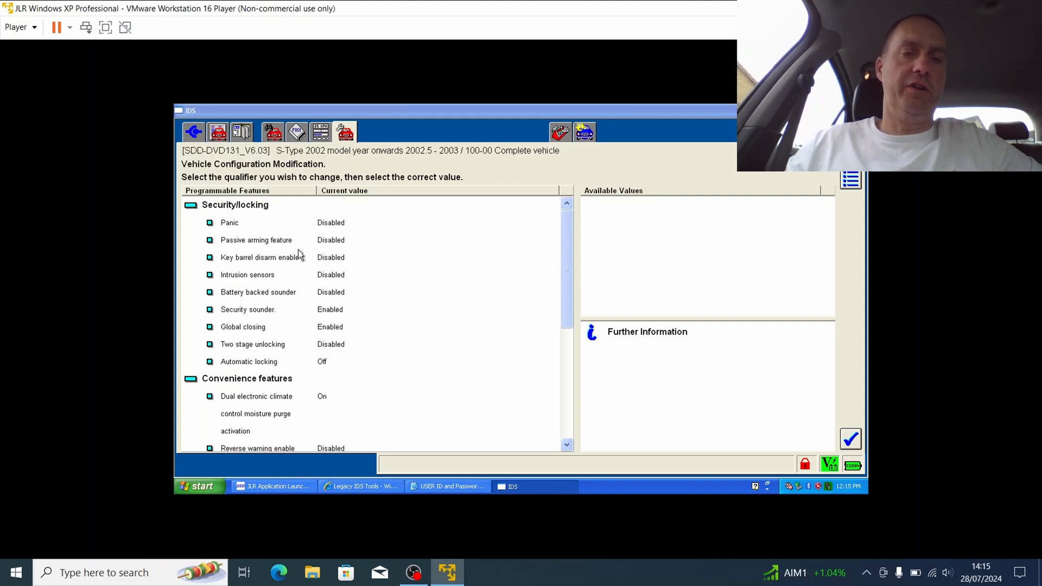
mouse_move(306, 277)
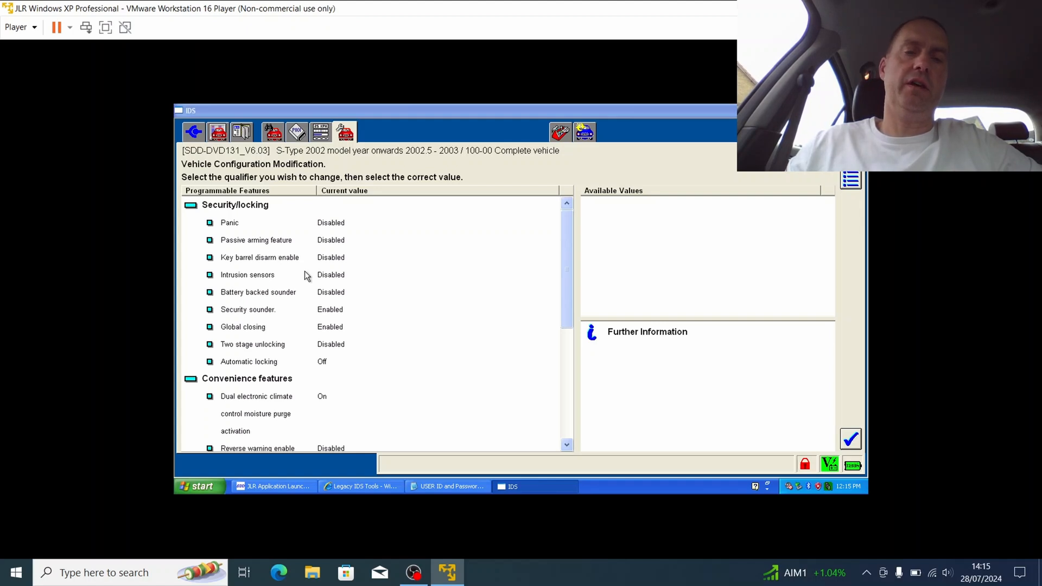
mouse_move(340, 267)
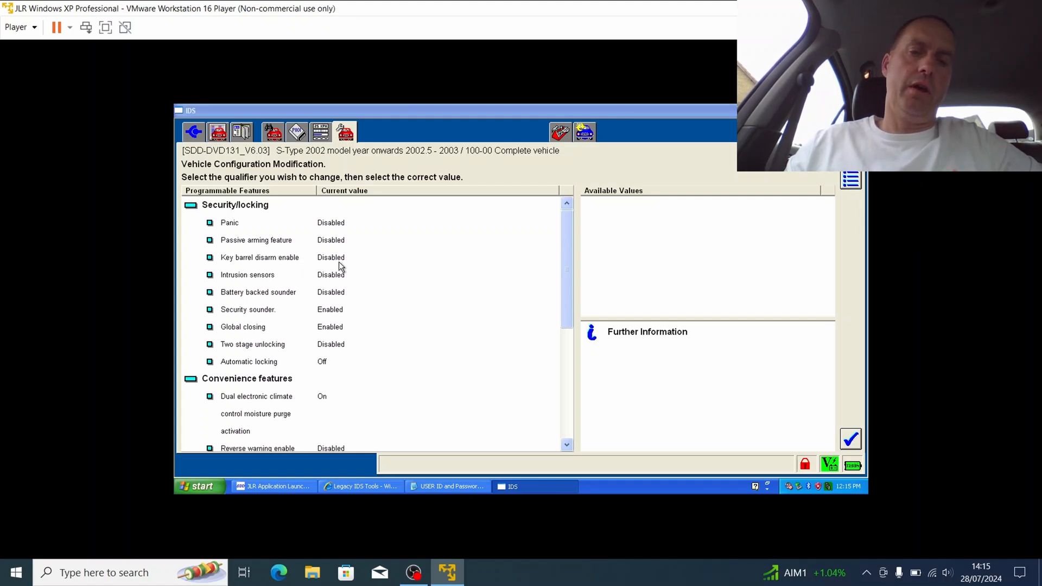
mouse_move(321, 281)
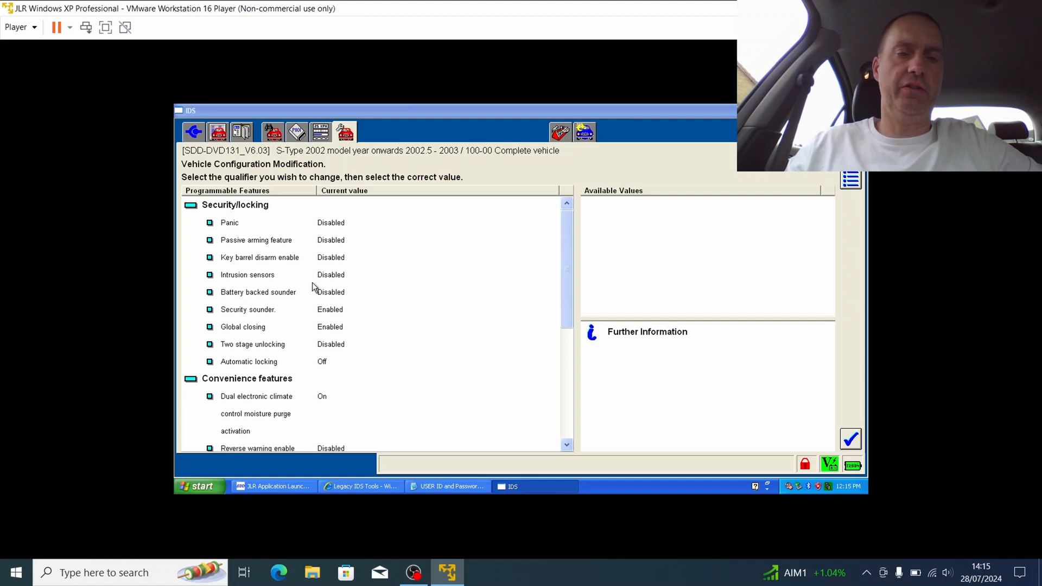
mouse_move(326, 270)
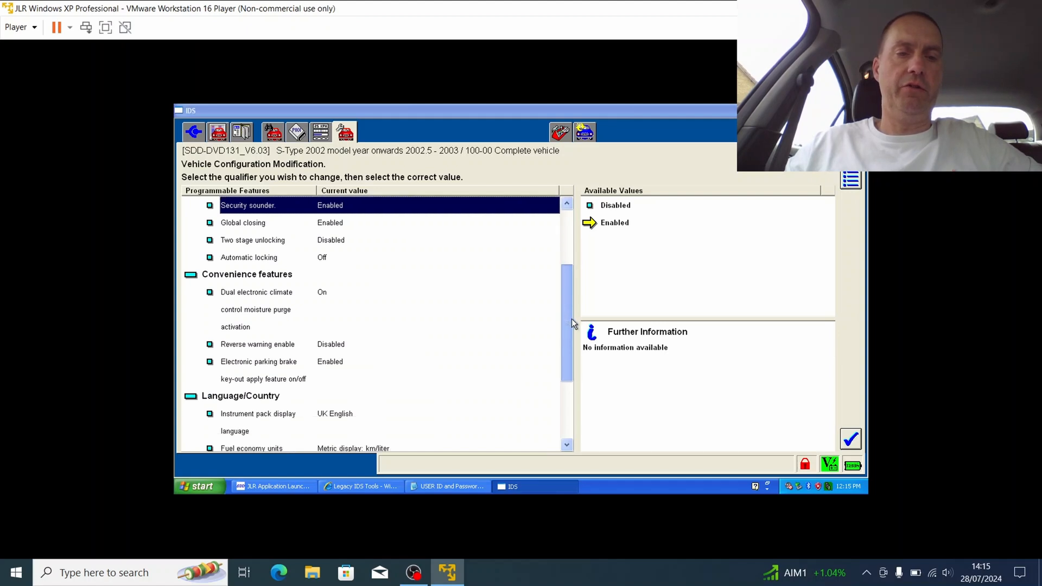
Scroll the programmable features list down to the Language/Country options
scroll(down, 3)
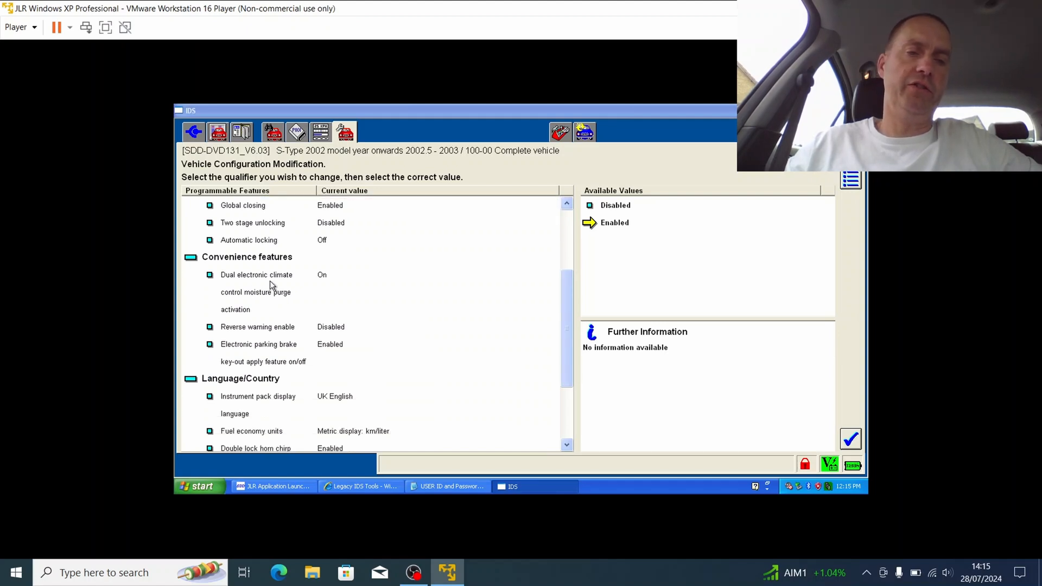
mouse_move(283, 299)
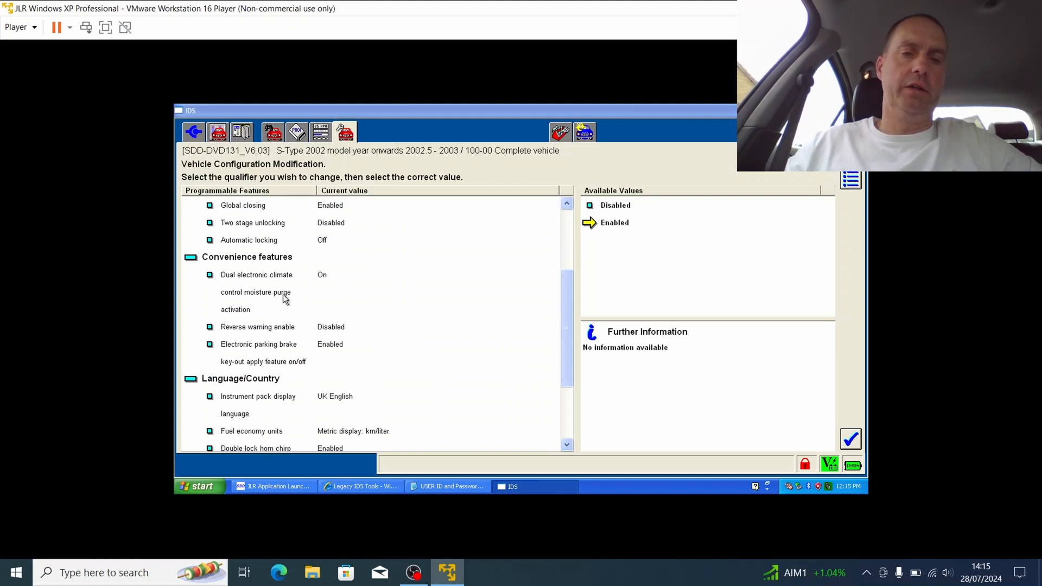
mouse_move(277, 300)
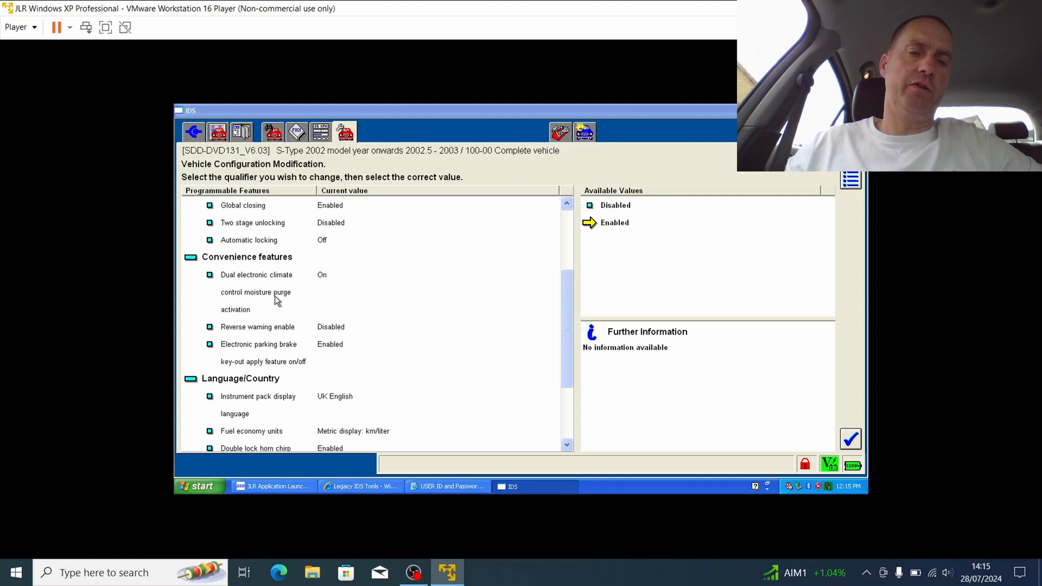
mouse_move(383, 359)
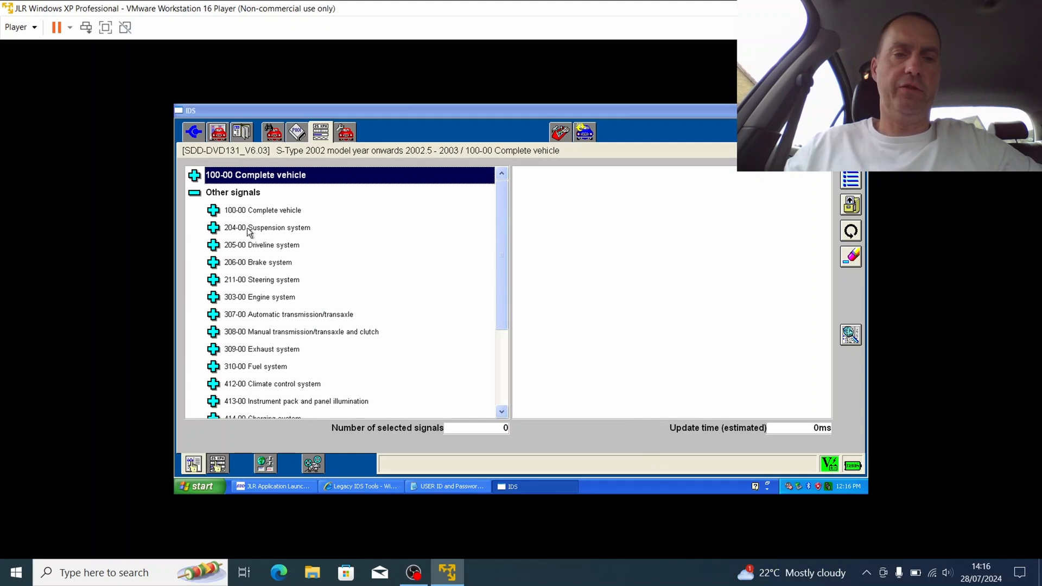
Review amplifier code B2477 and engine module codes P1111 and P1582
click(296, 131)
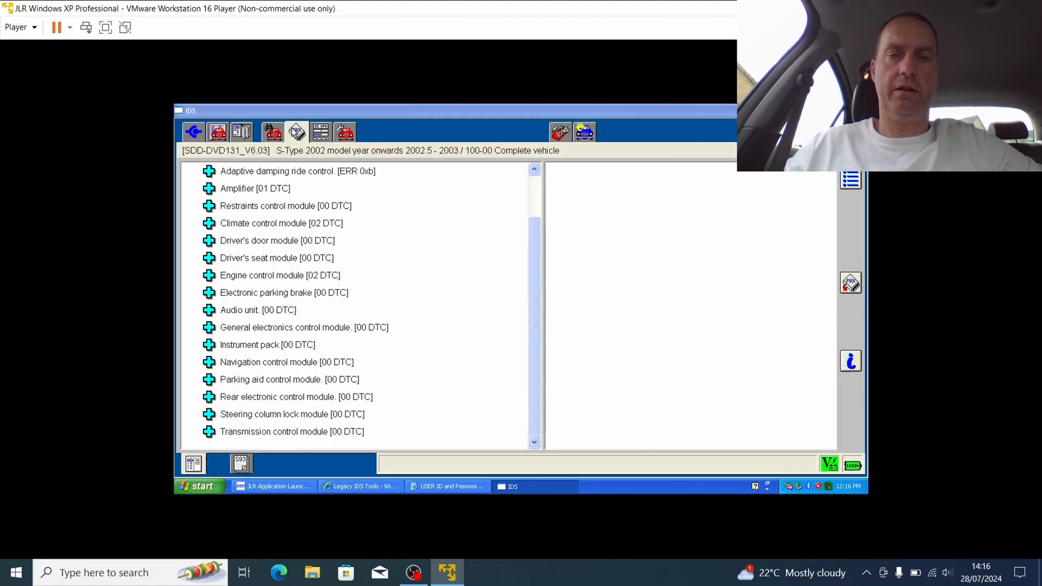
mouse_move(389, 229)
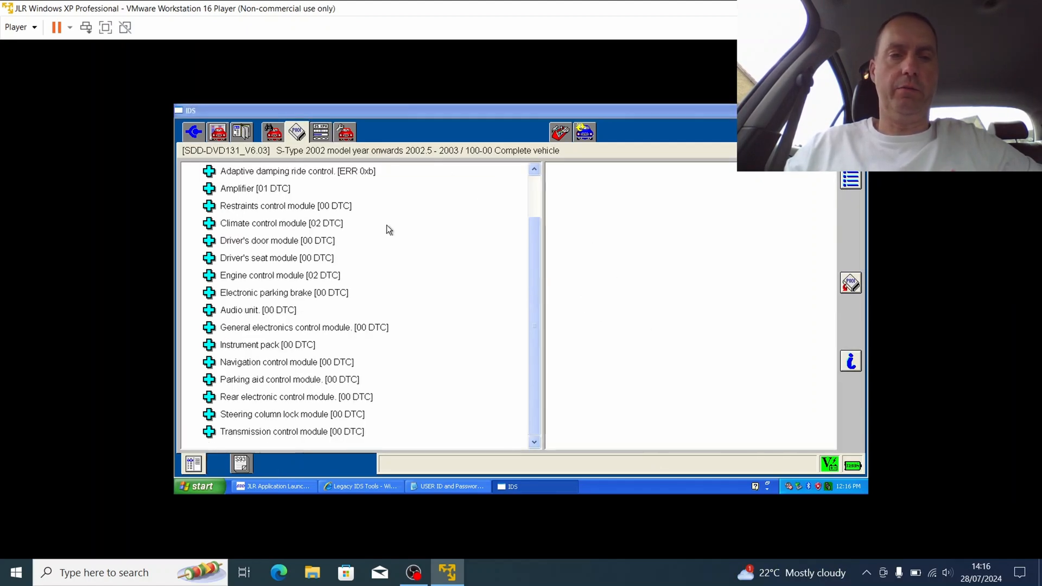
click(209, 188)
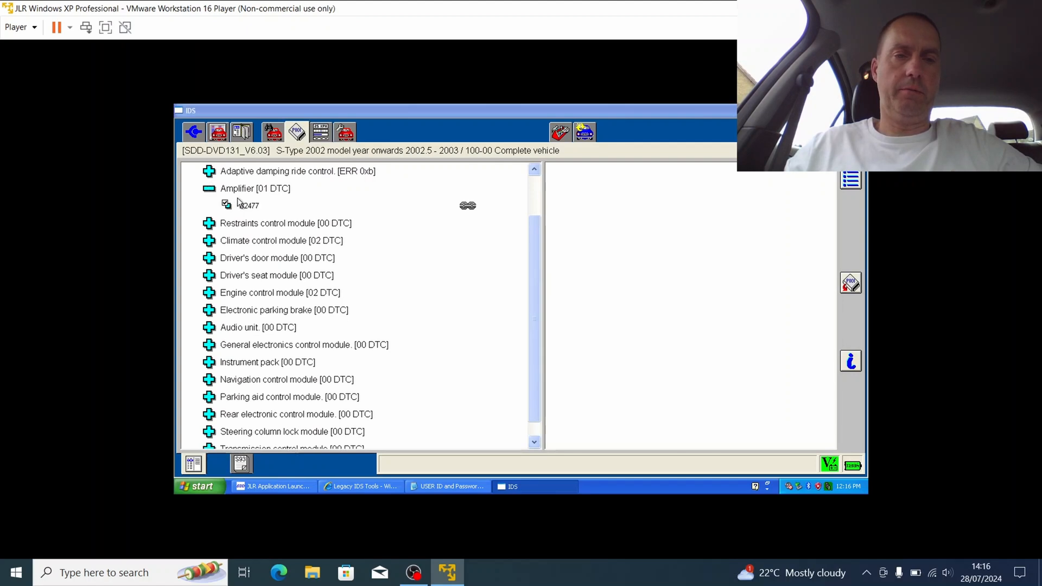
click(249, 204)
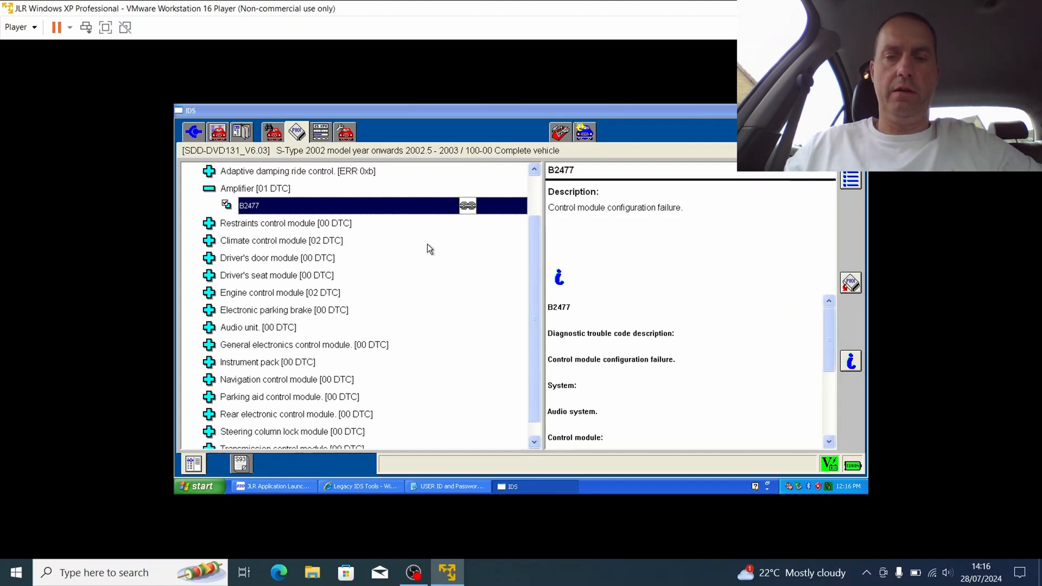
mouse_move(229, 183)
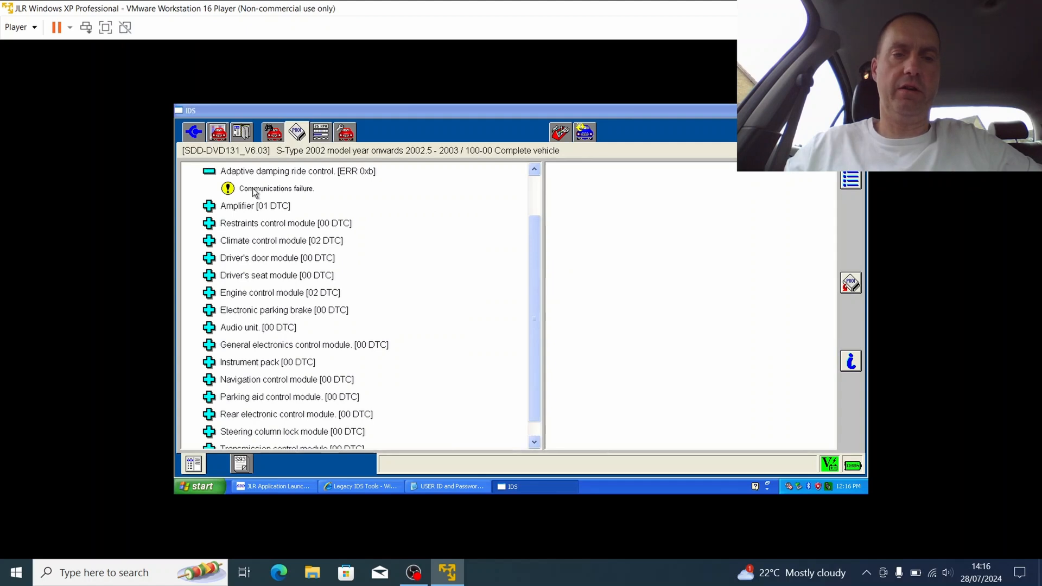
click(208, 171)
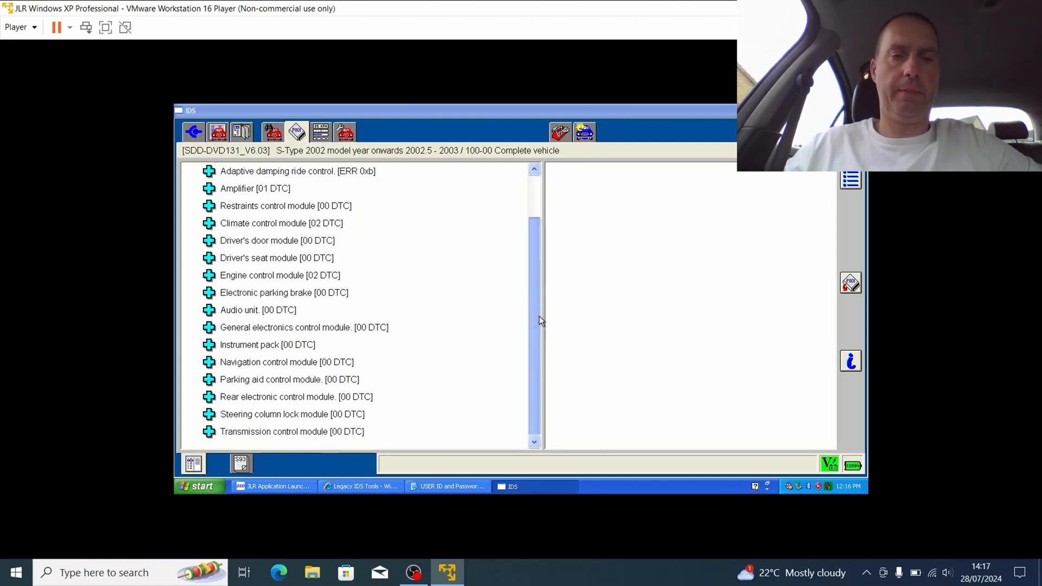
scroll(up, 3)
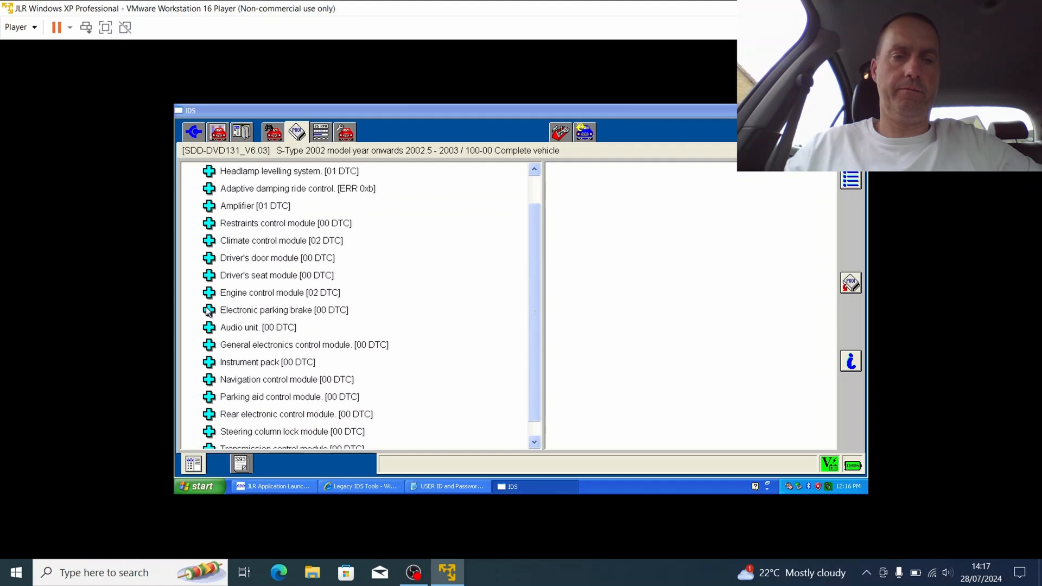
click(208, 293)
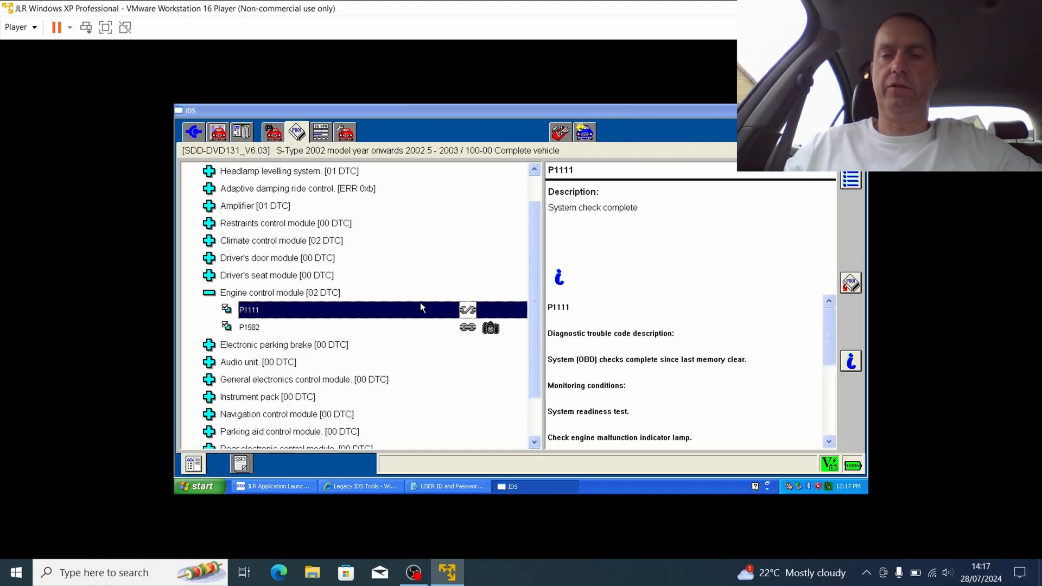
click(248, 327)
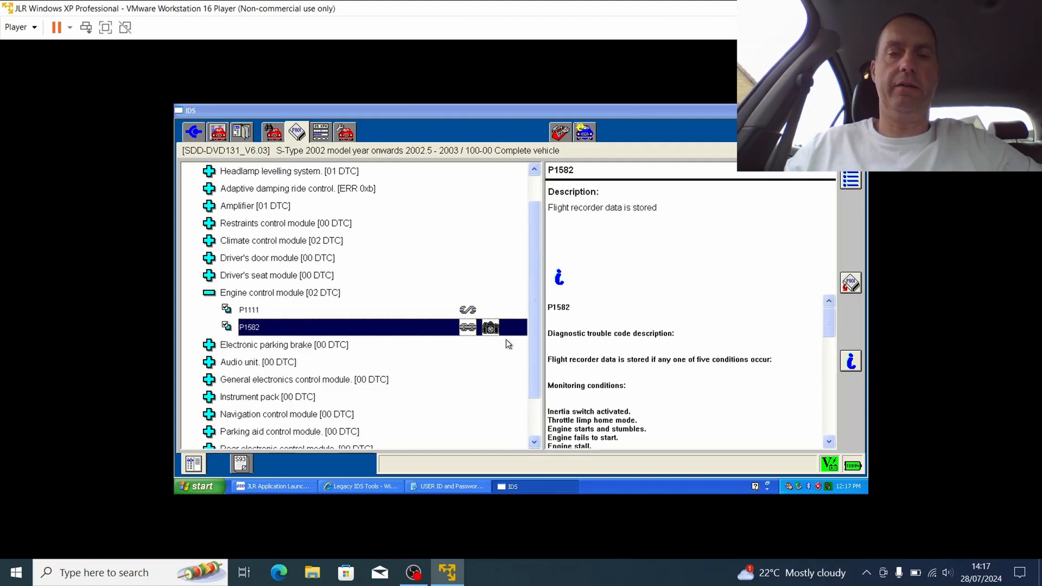
mouse_move(539, 138)
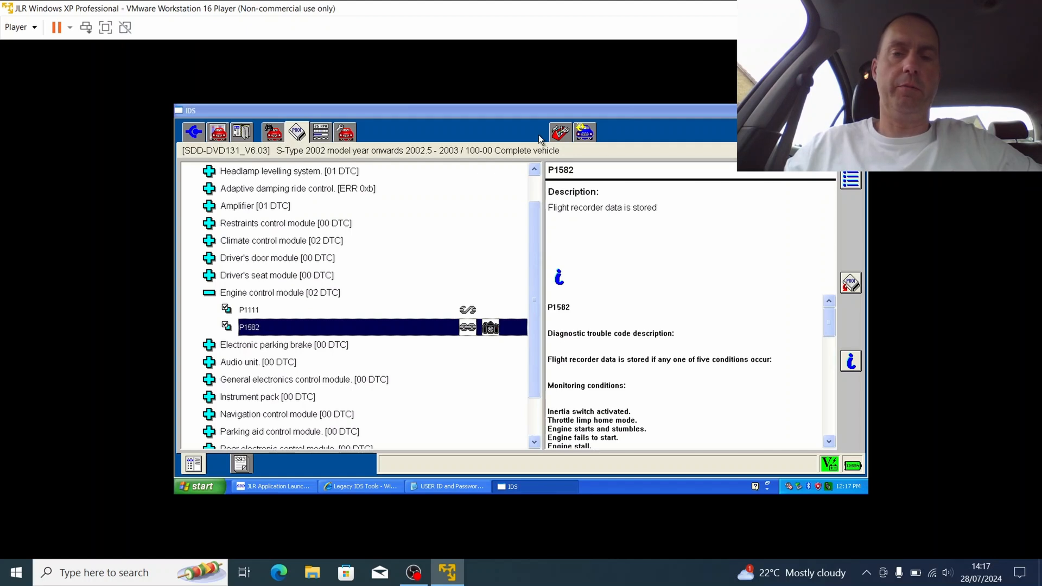
click(560, 131)
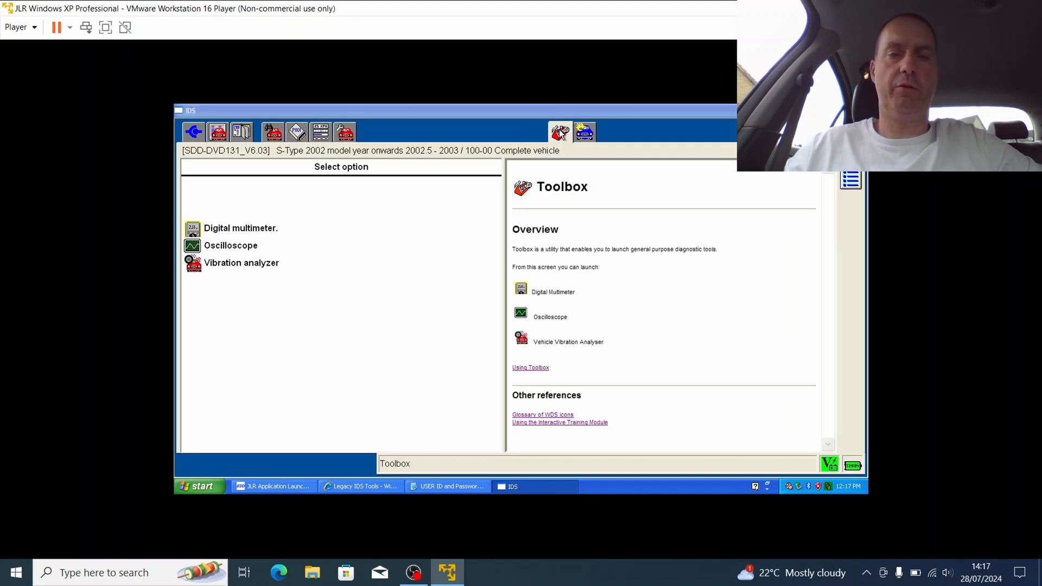
mouse_move(251, 233)
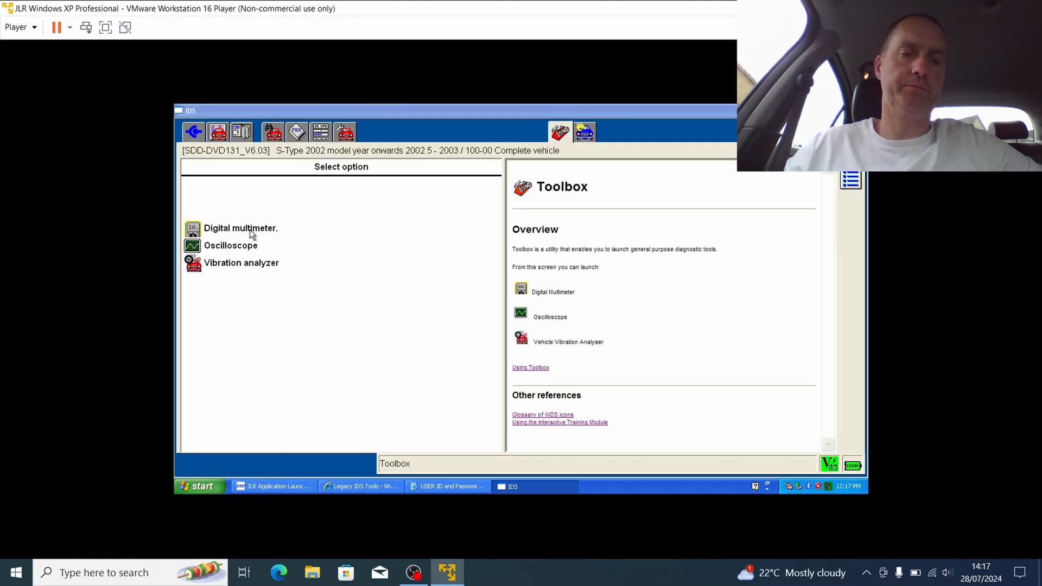
Show the Digital Multimeter overview of electrical measurement functions
click(240, 228)
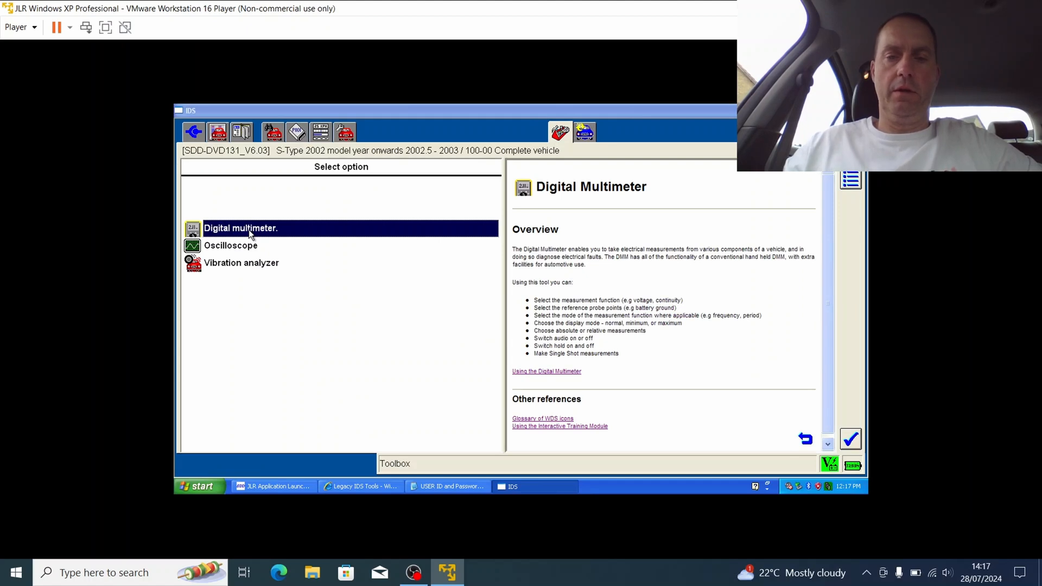
mouse_move(243, 239)
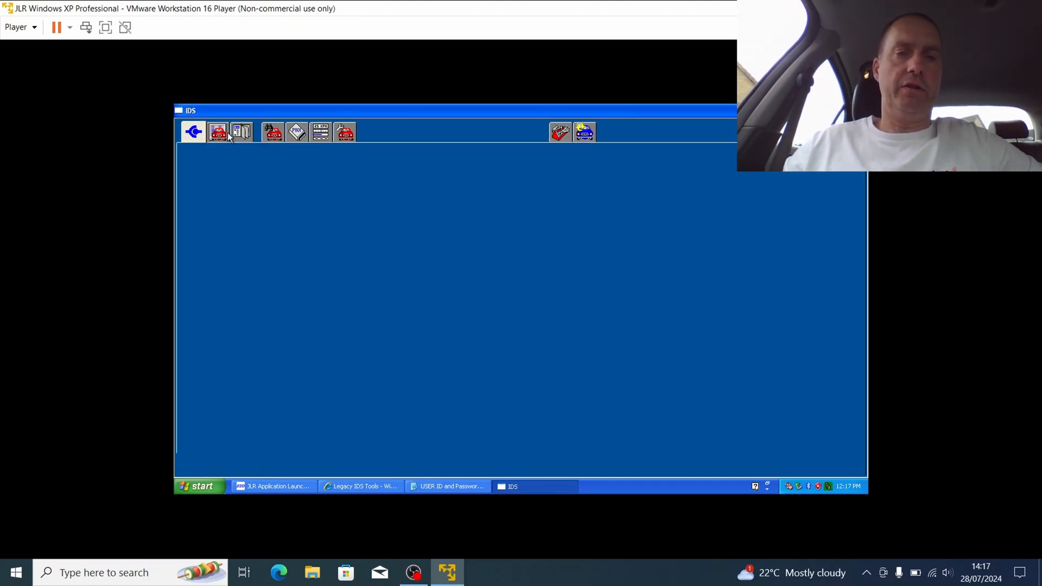
View the current vehicle configuration, then the Content Model of vehicle system areas
click(218, 131)
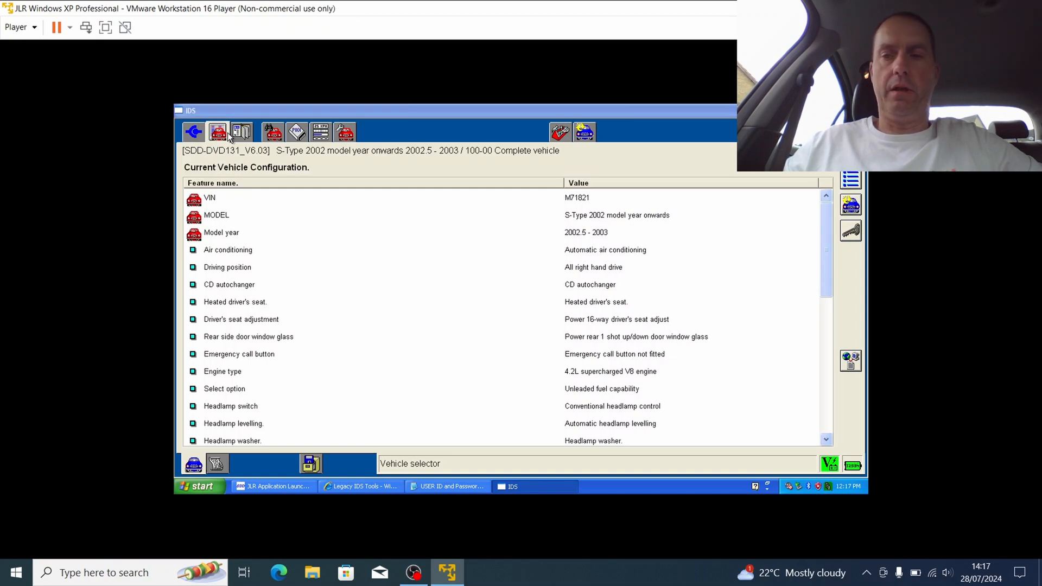
mouse_move(241, 131)
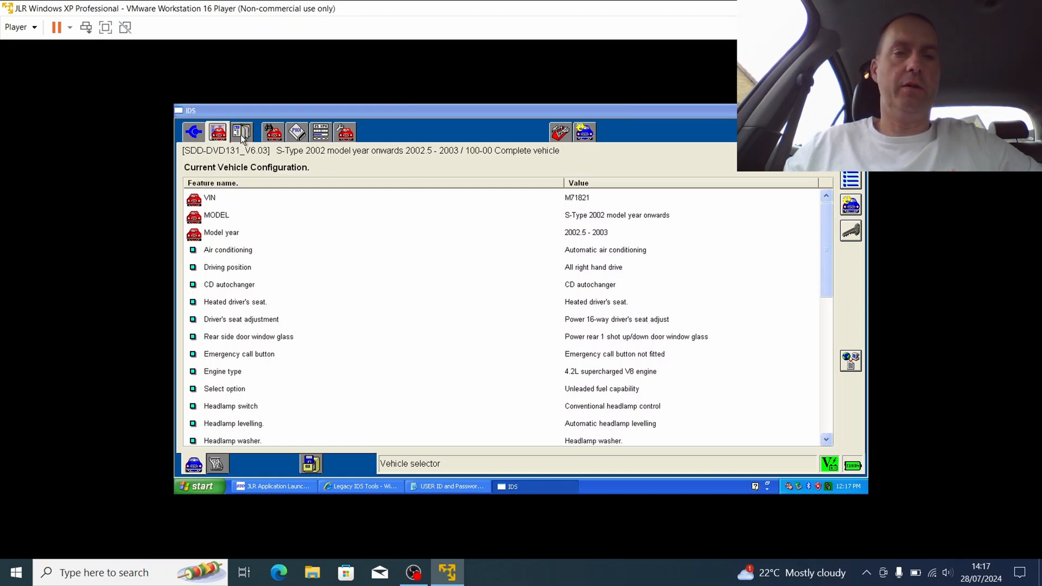
click(242, 131)
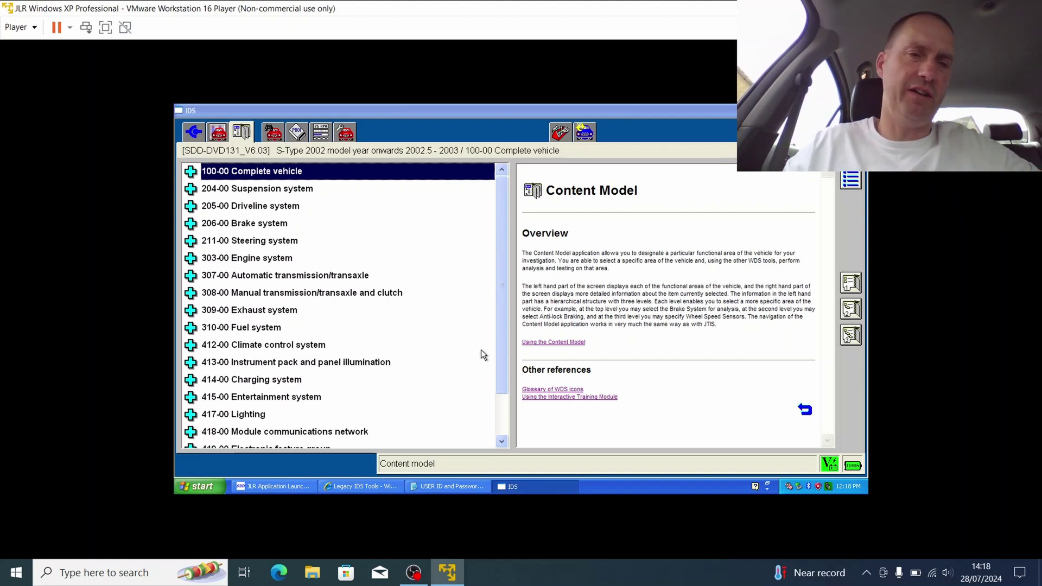
mouse_move(571, 370)
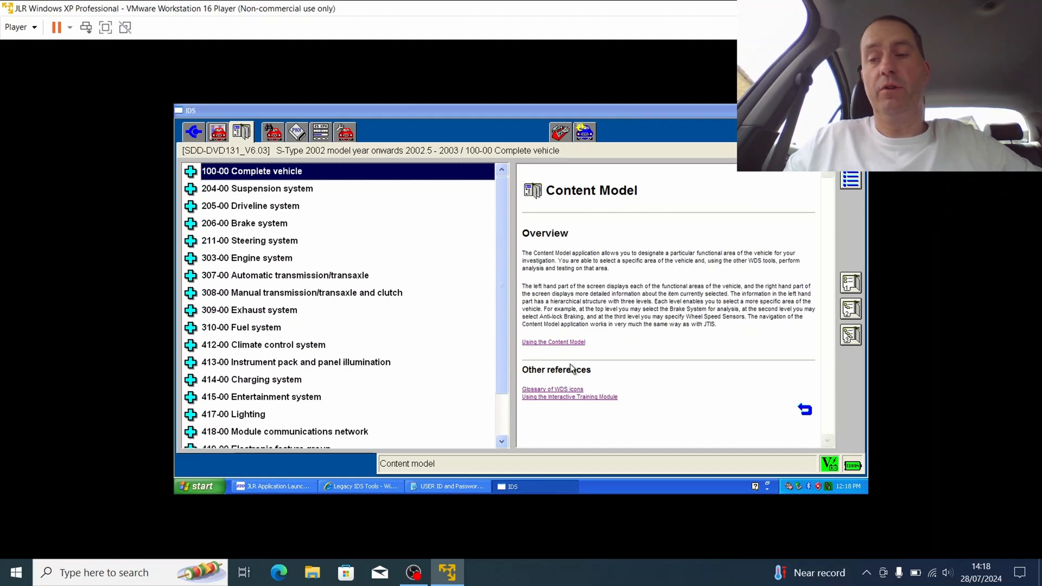